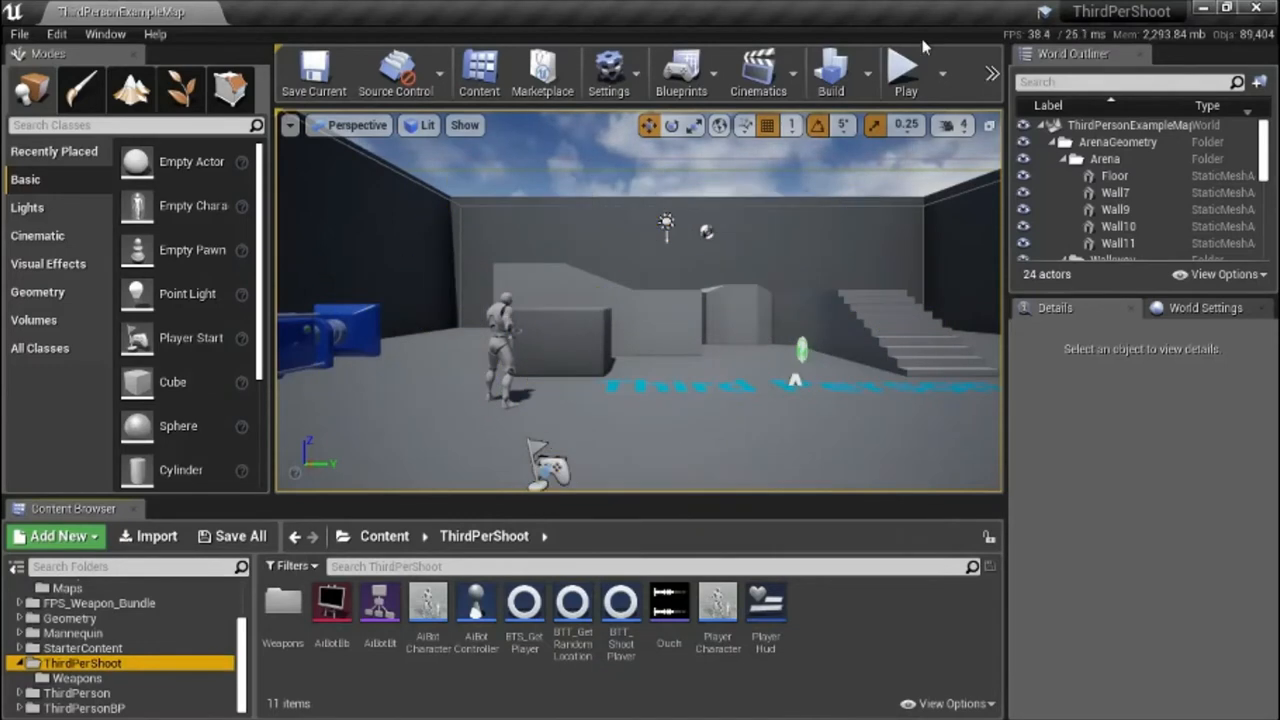
Step: Inspect the PlayerCharacter event graph's projectile-spawning fire nodes
click(904, 70)
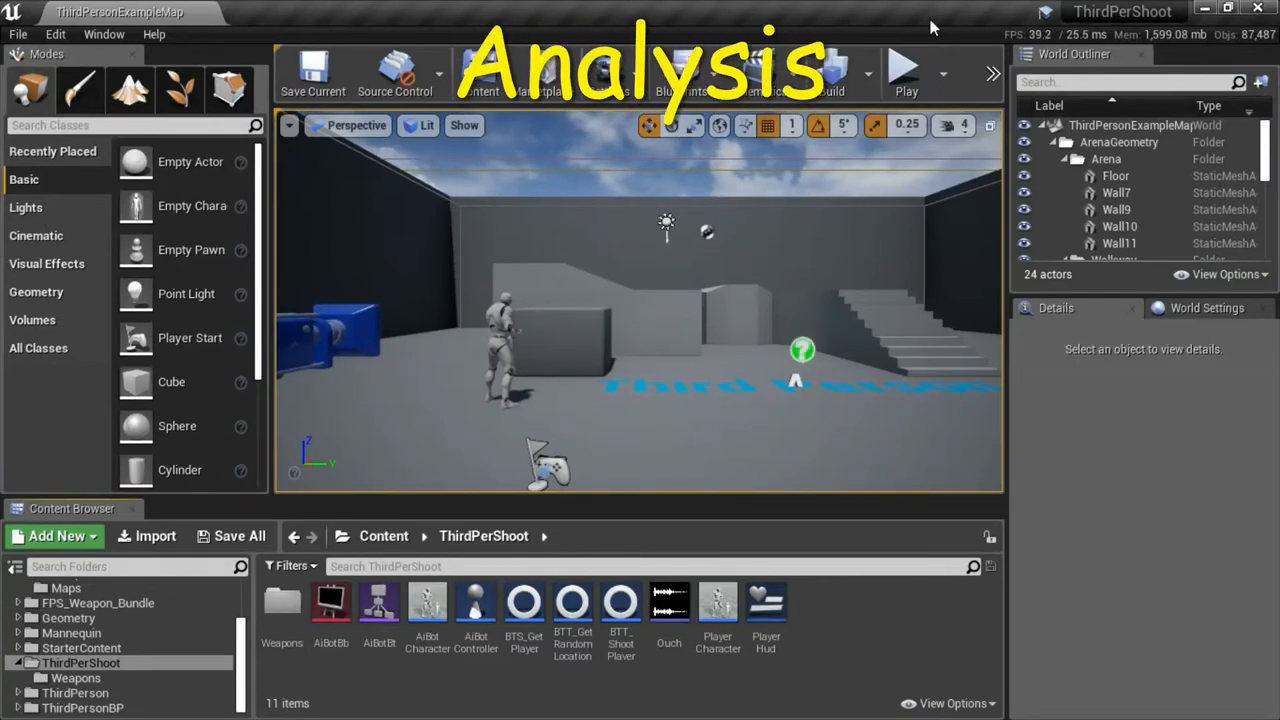
click(282, 604)
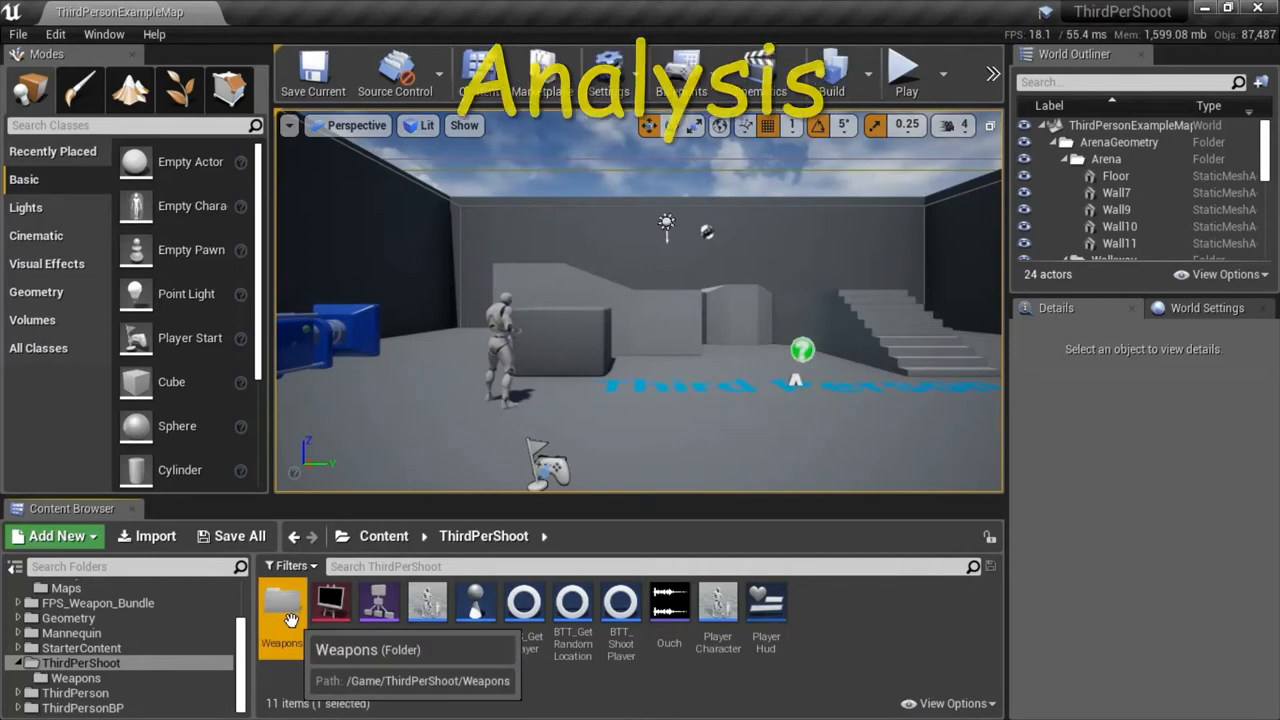
double_click(282, 604)
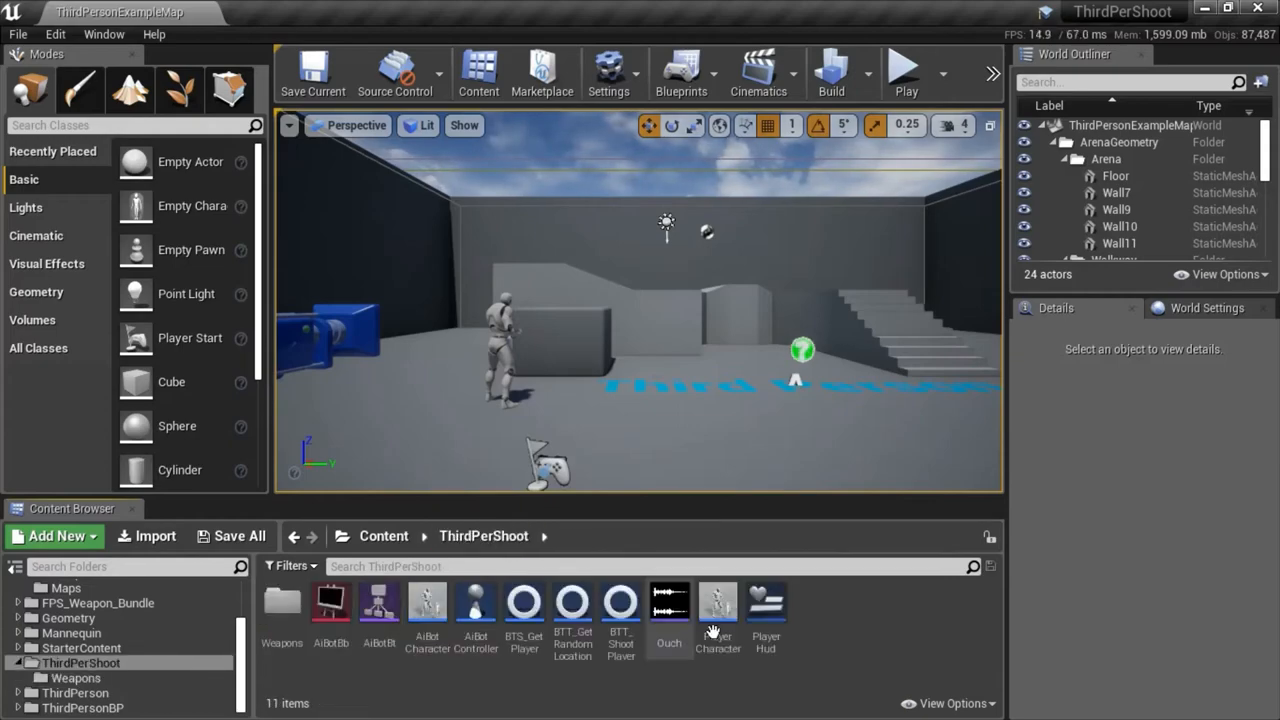
double_click(718, 600)
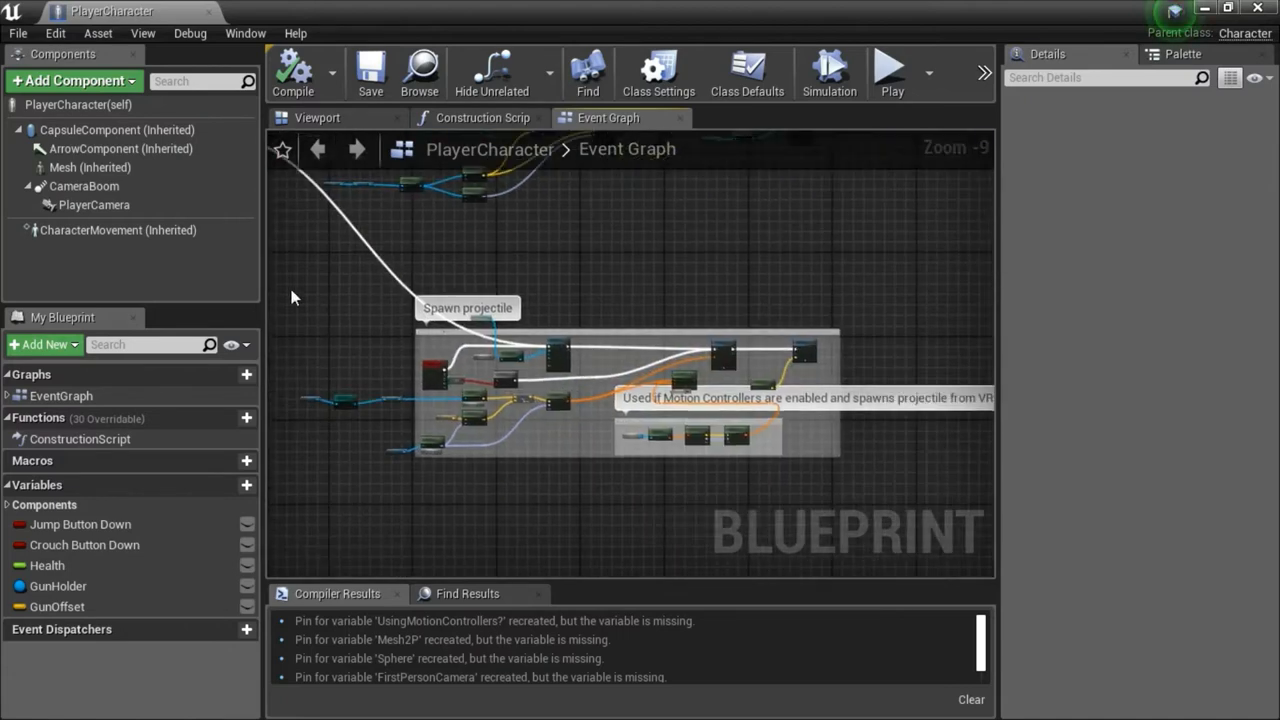
drag(296, 296, 924, 530)
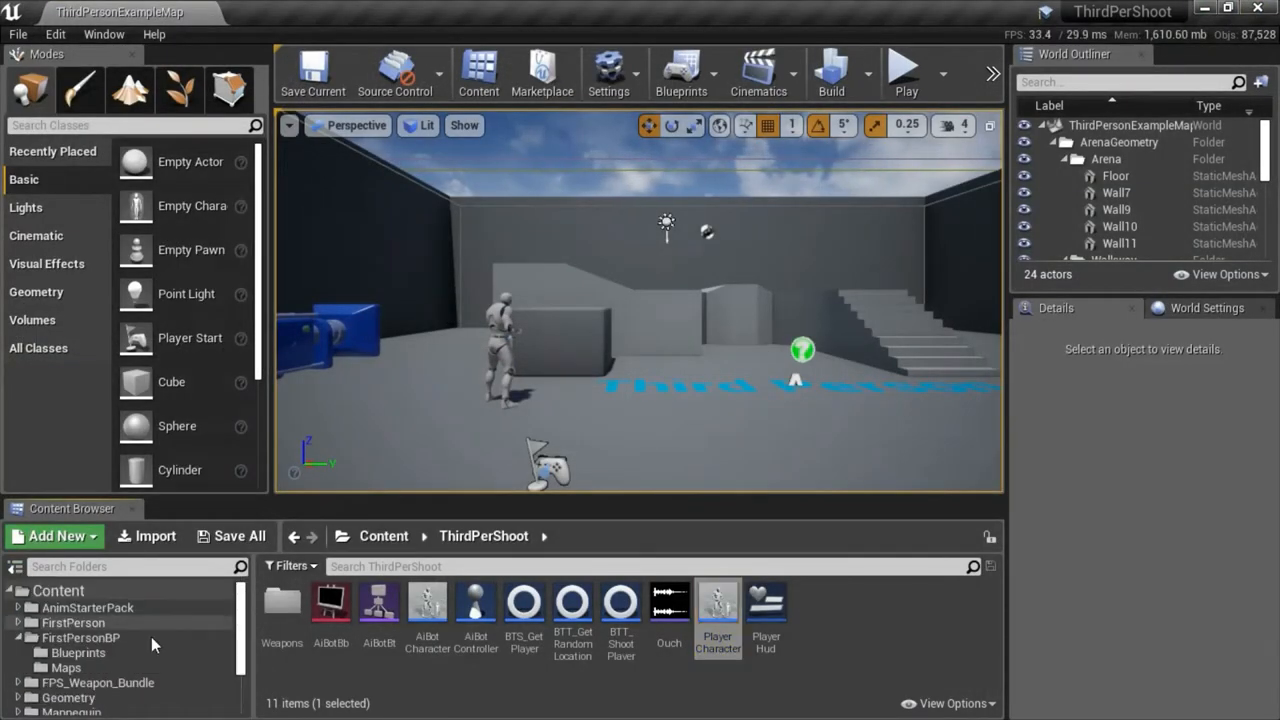
Step: Look over FirstPersonProjectile in the FirstPersonBP Blueprints folder
click(78, 652)
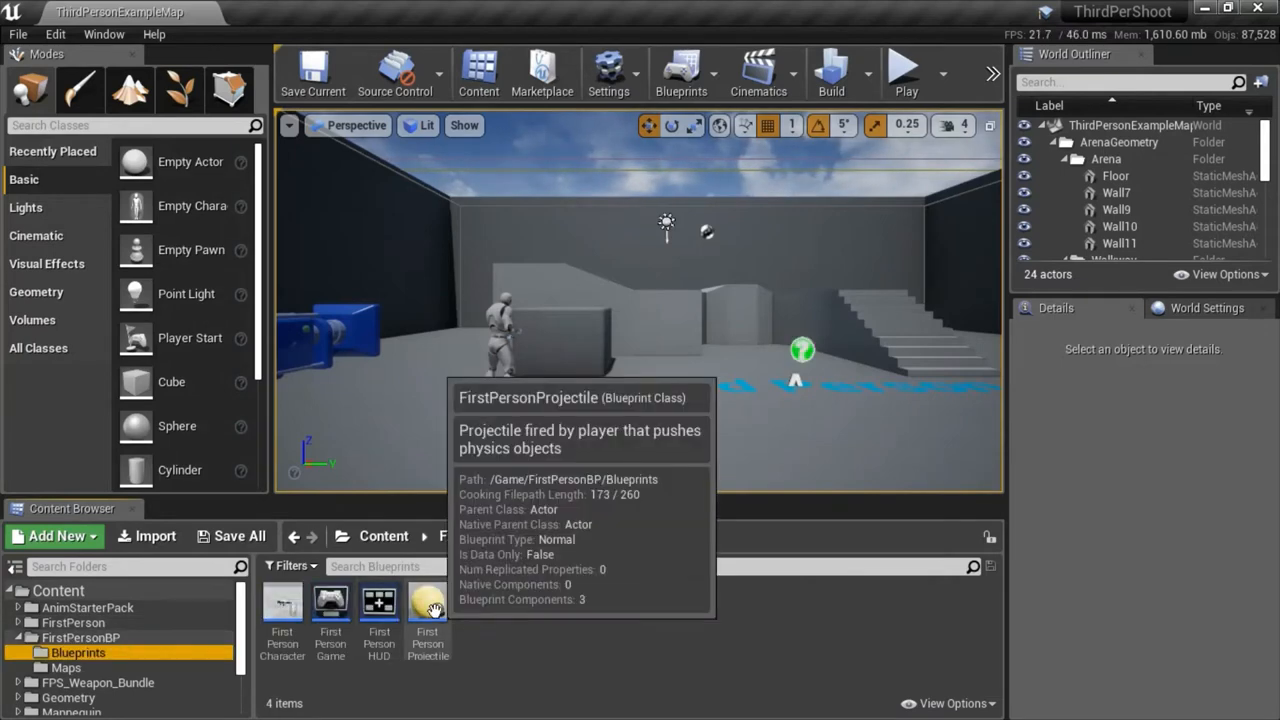
double_click(428, 602)
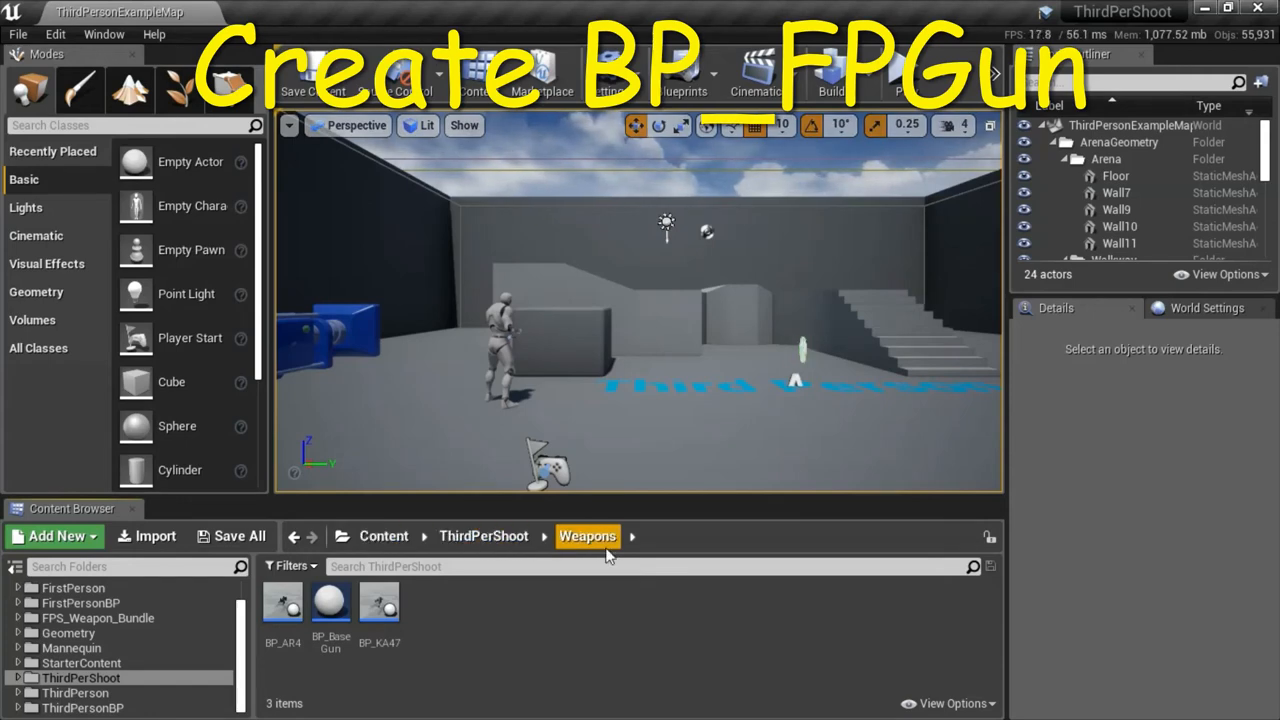
Step: Create child blueprint BP_FPGun from BP_BaseGun in the Weapons folder
click(330, 604)
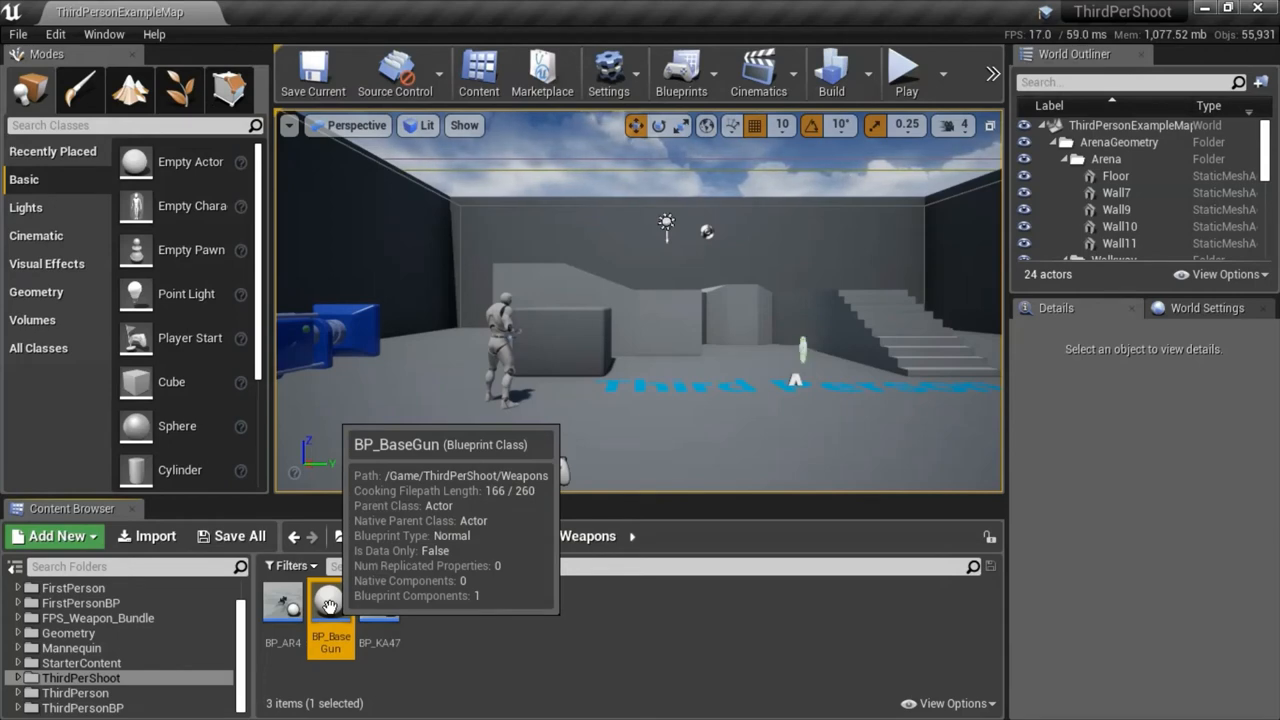
right_click(330, 604)
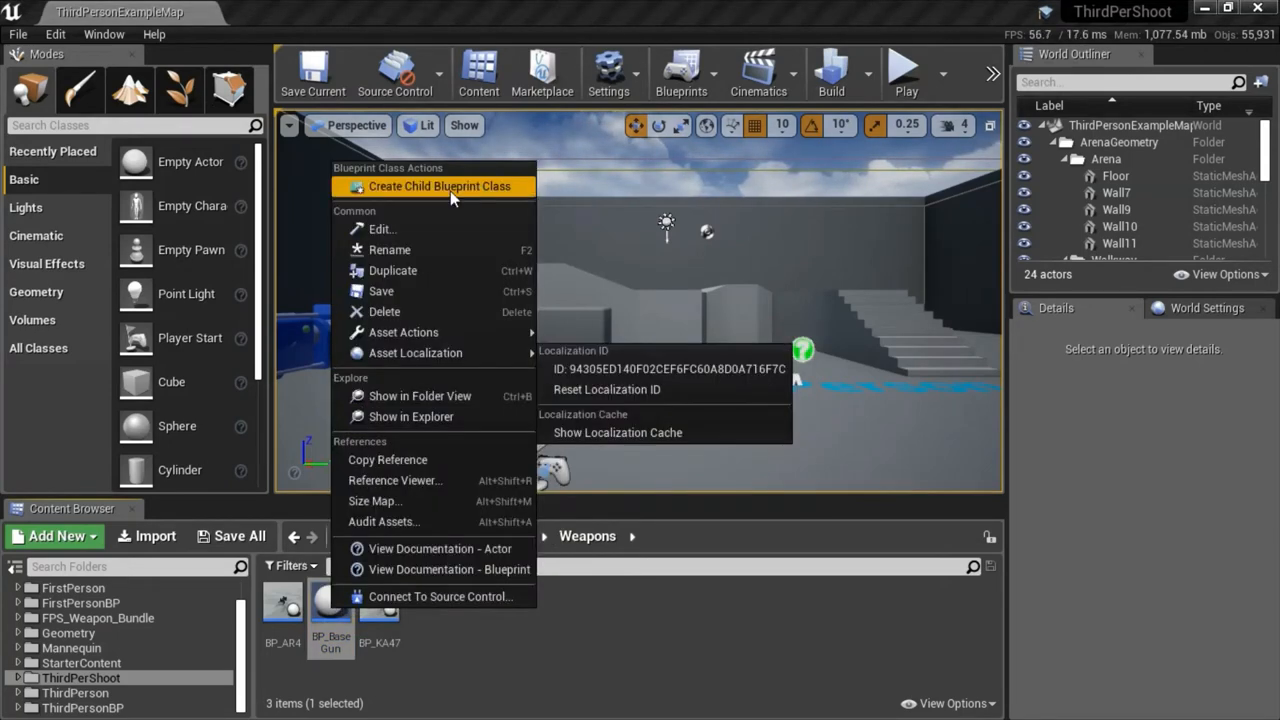
click(440, 186)
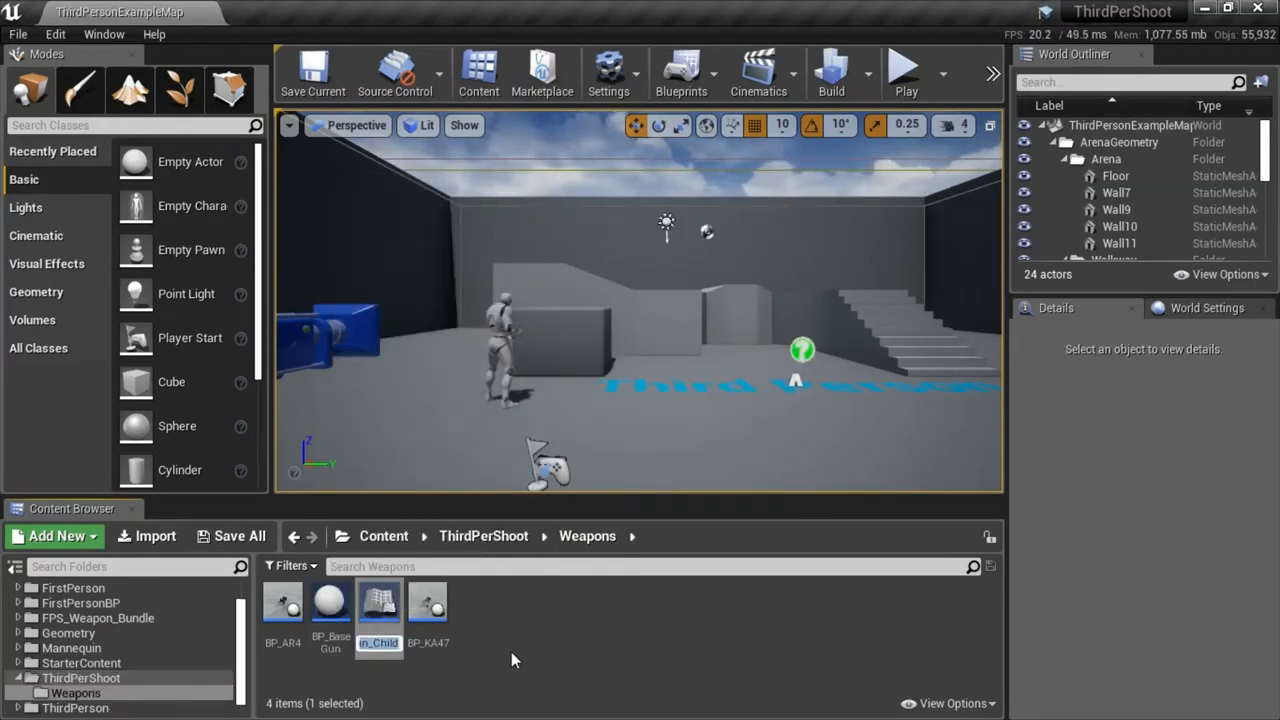
click(378, 602)
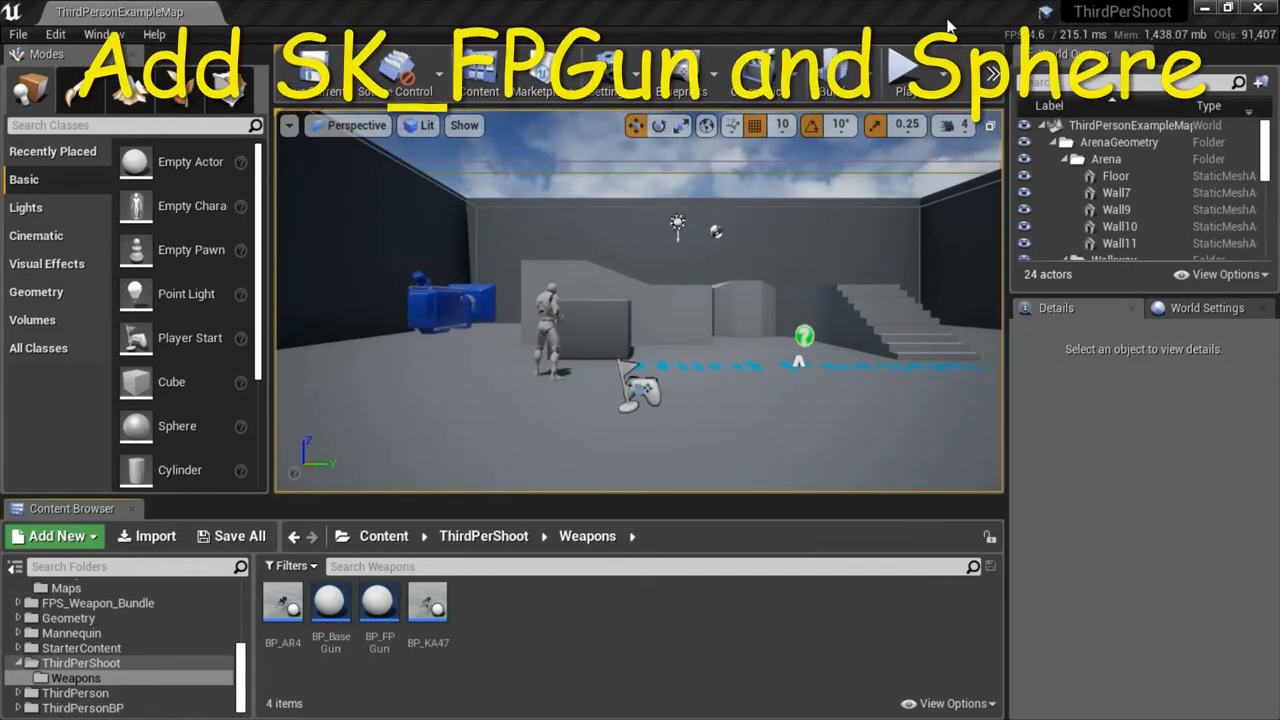
mouse_move(380, 604)
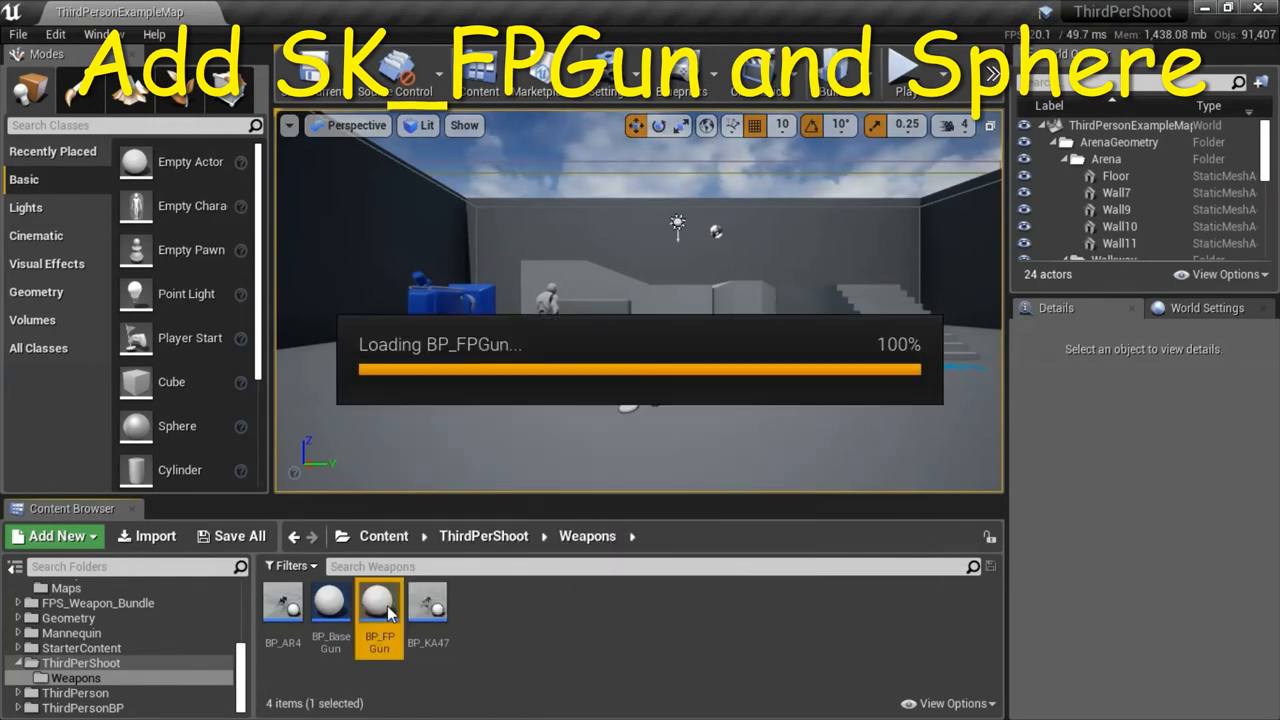
Step: Add the SK_FPGun skeletal mesh from FPWeapon as a component of BP_FPGun
double_click(380, 616)
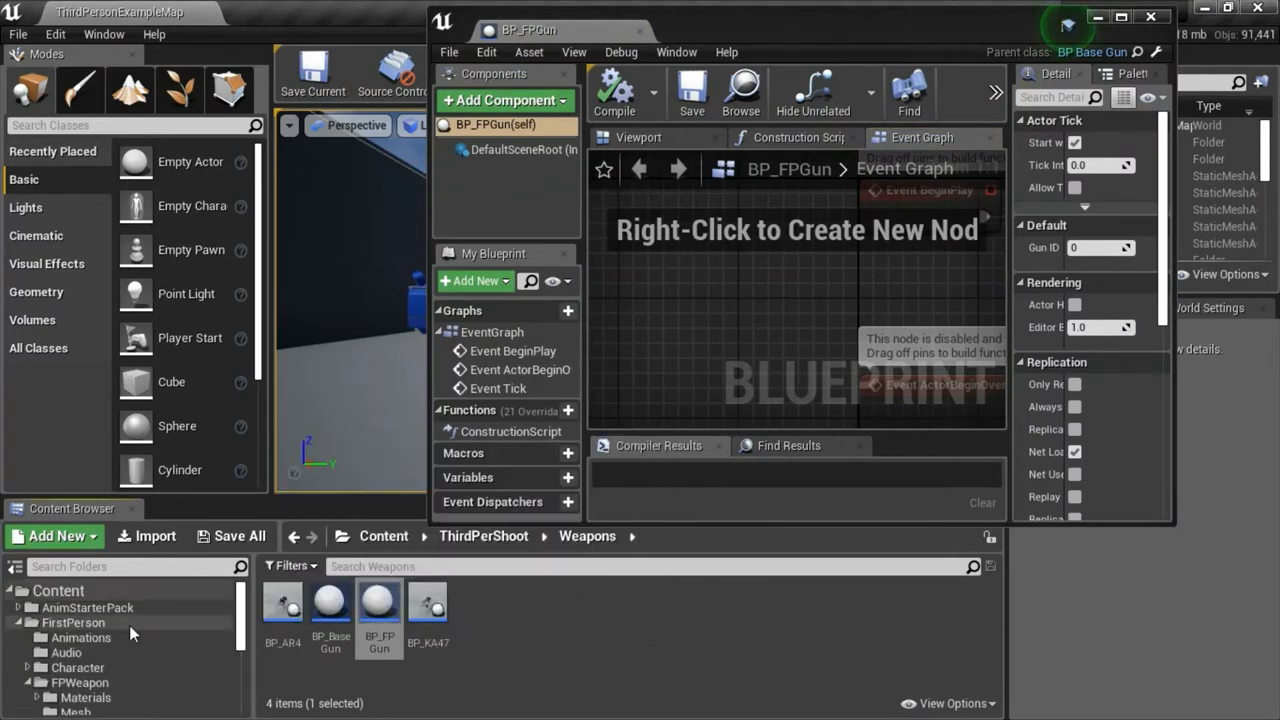
click(72, 622)
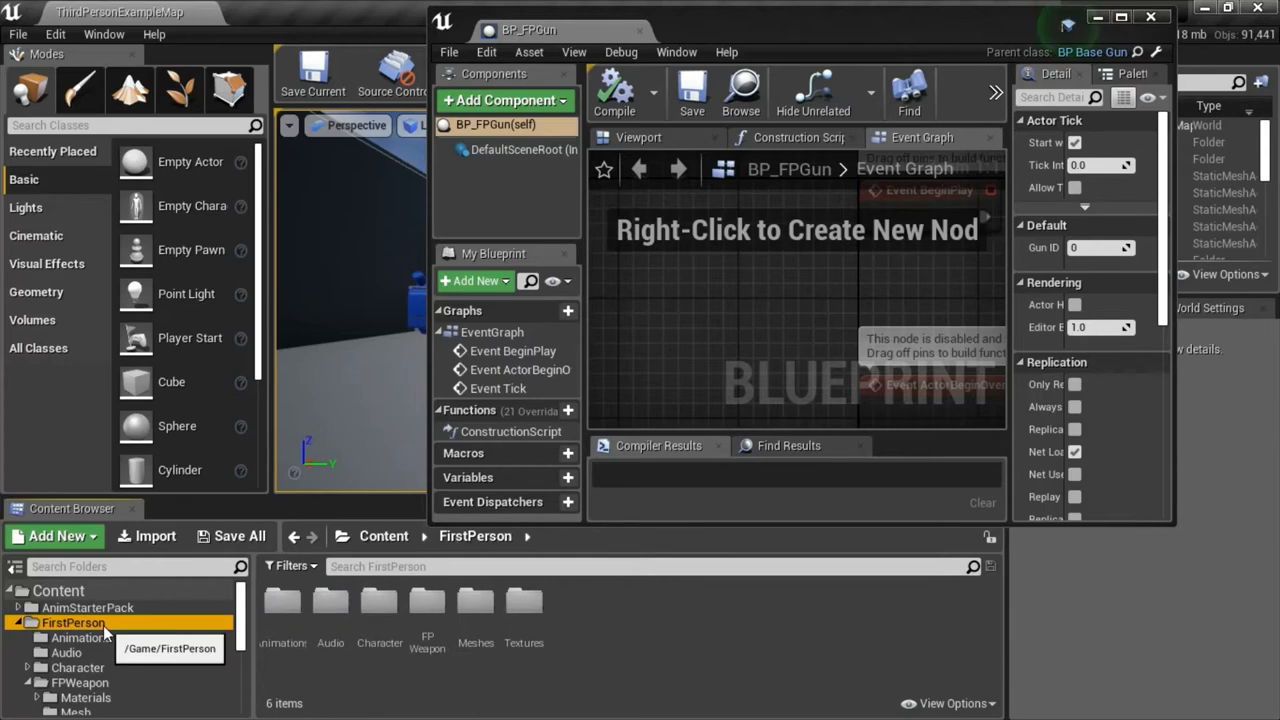
double_click(428, 604)
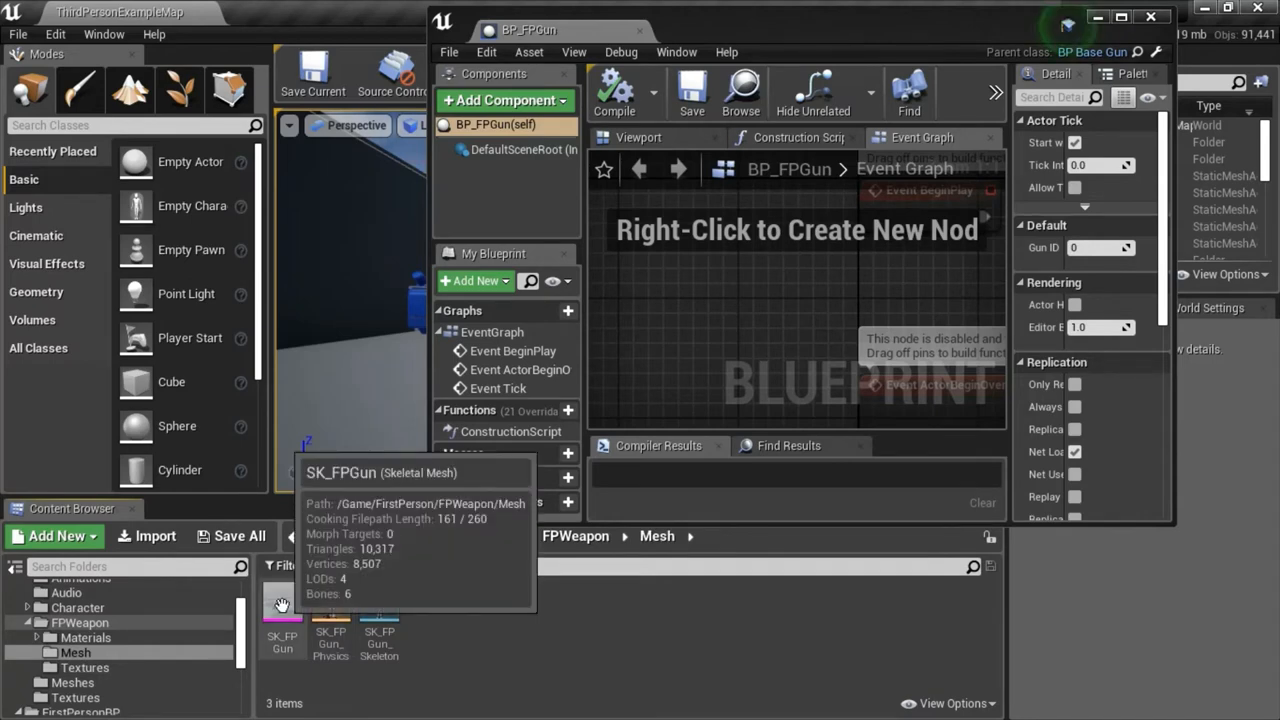
click(282, 620)
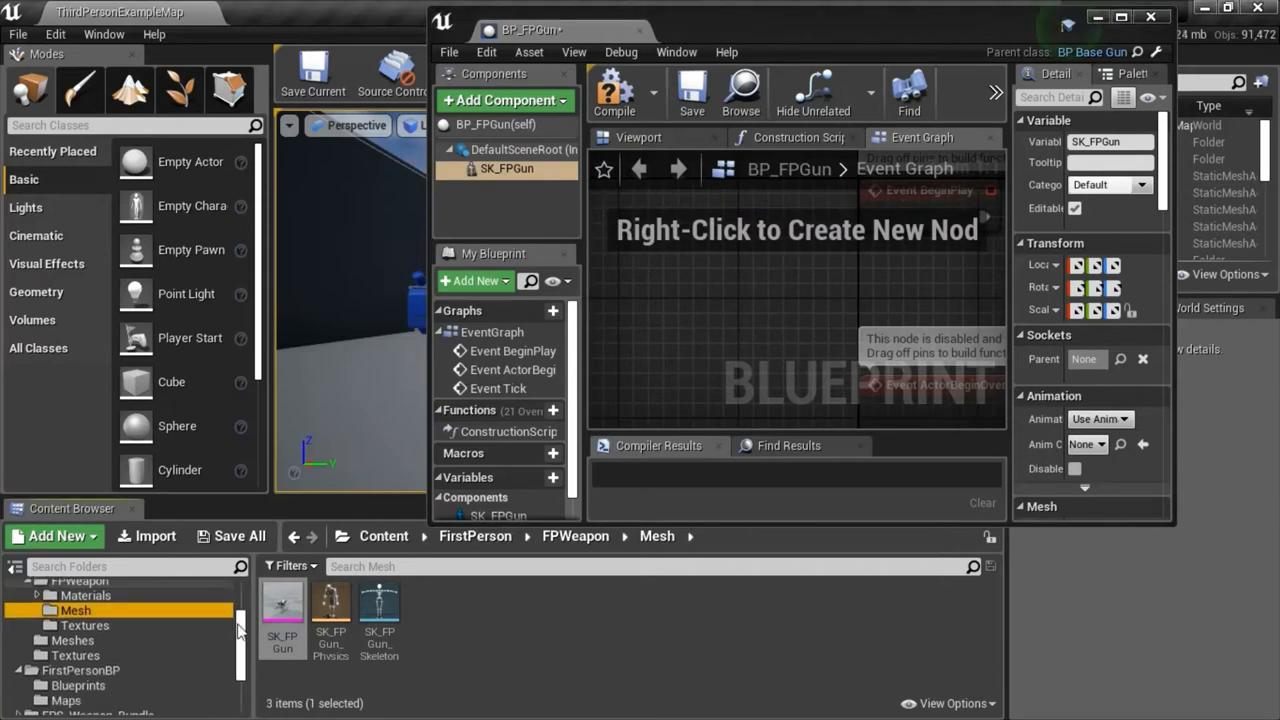
scroll(down, 3)
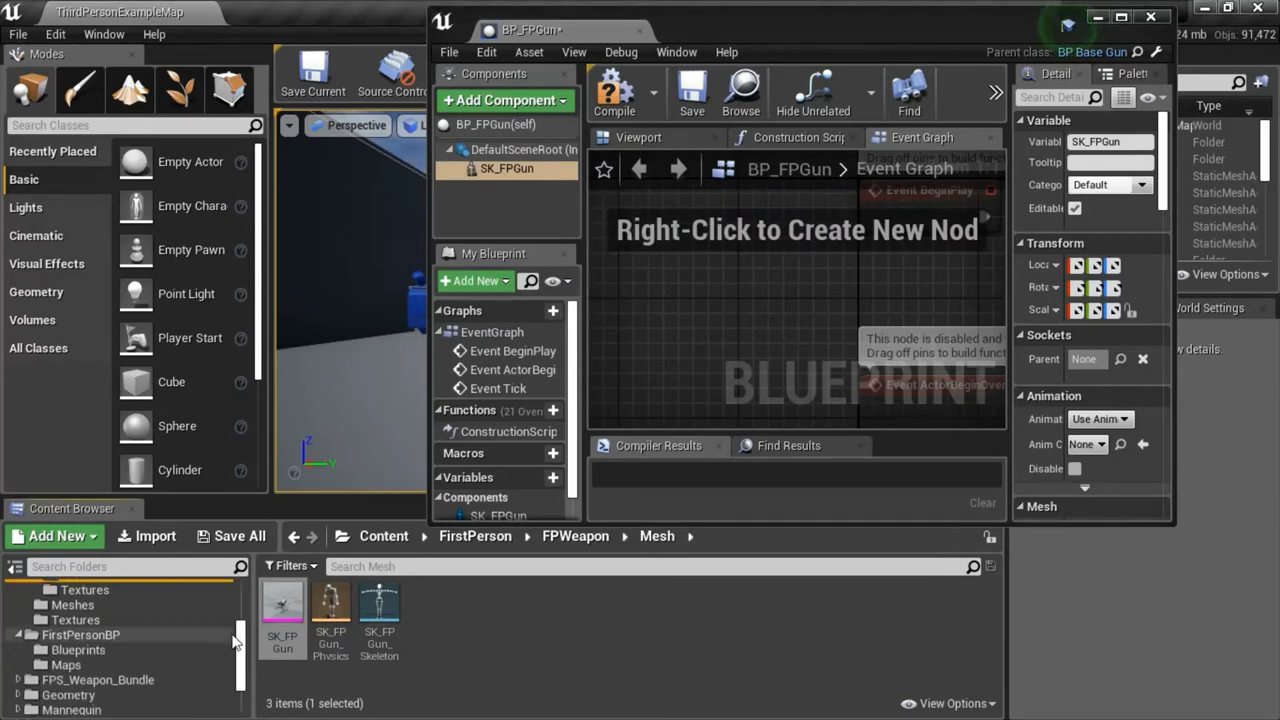
mouse_move(80, 634)
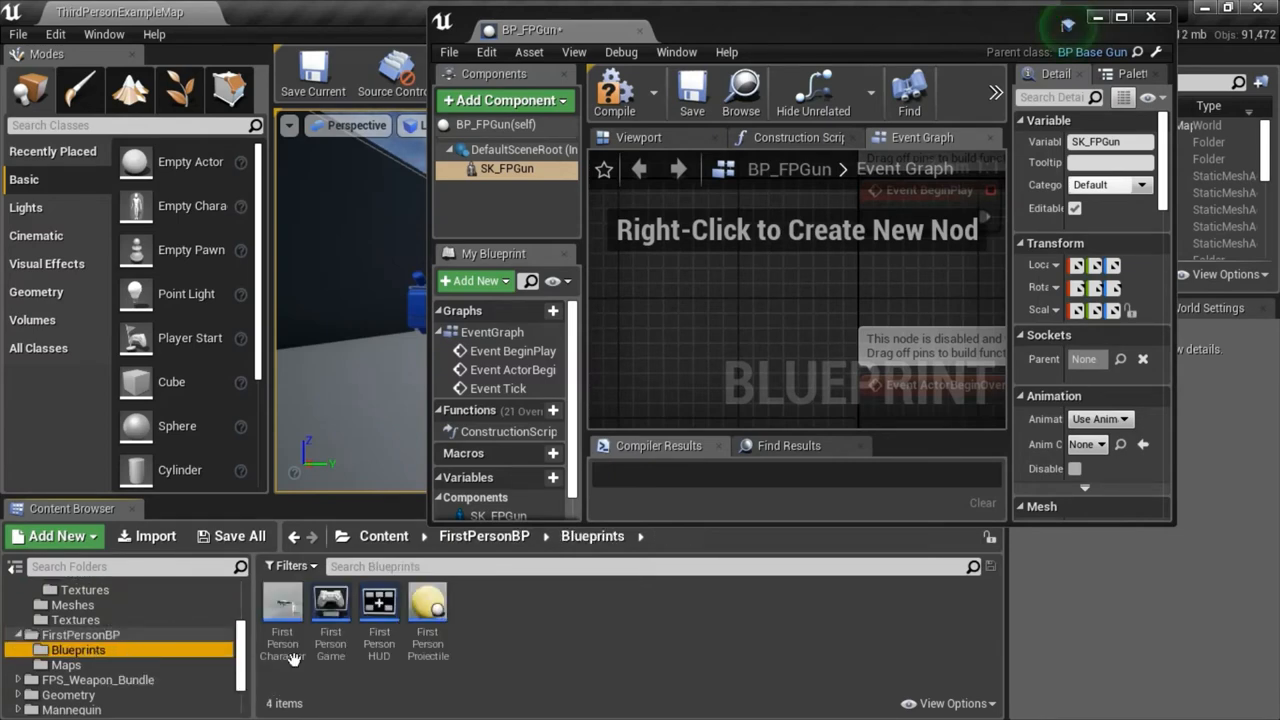
mouse_move(282, 604)
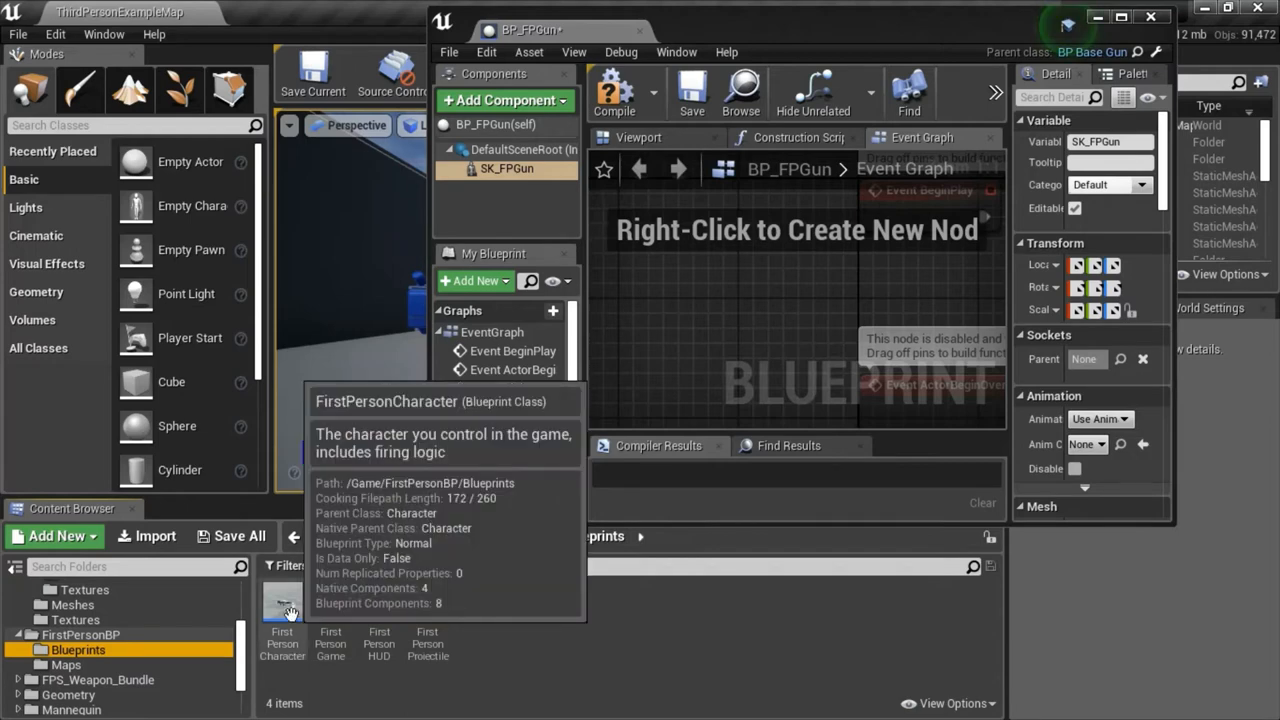
Step: Copy the Sphere collision under FP_Gun from the FirstPersonCharacter blueprint
double_click(282, 600)
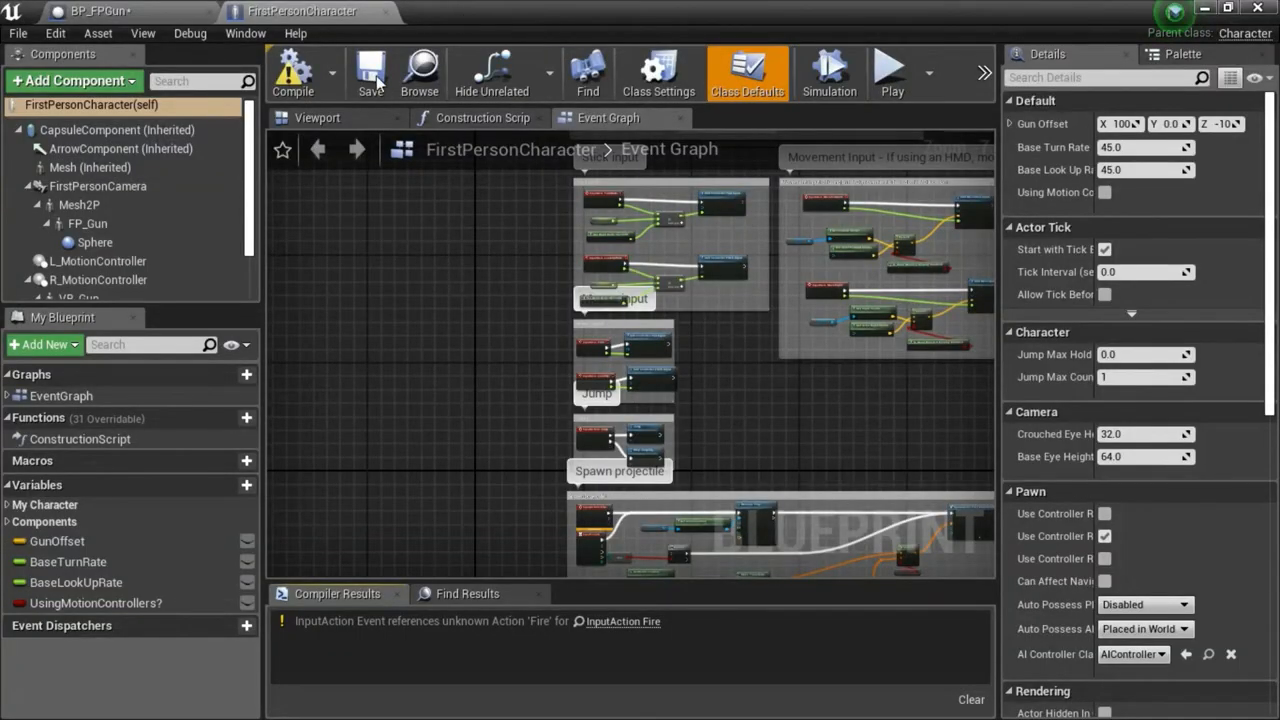
click(94, 242)
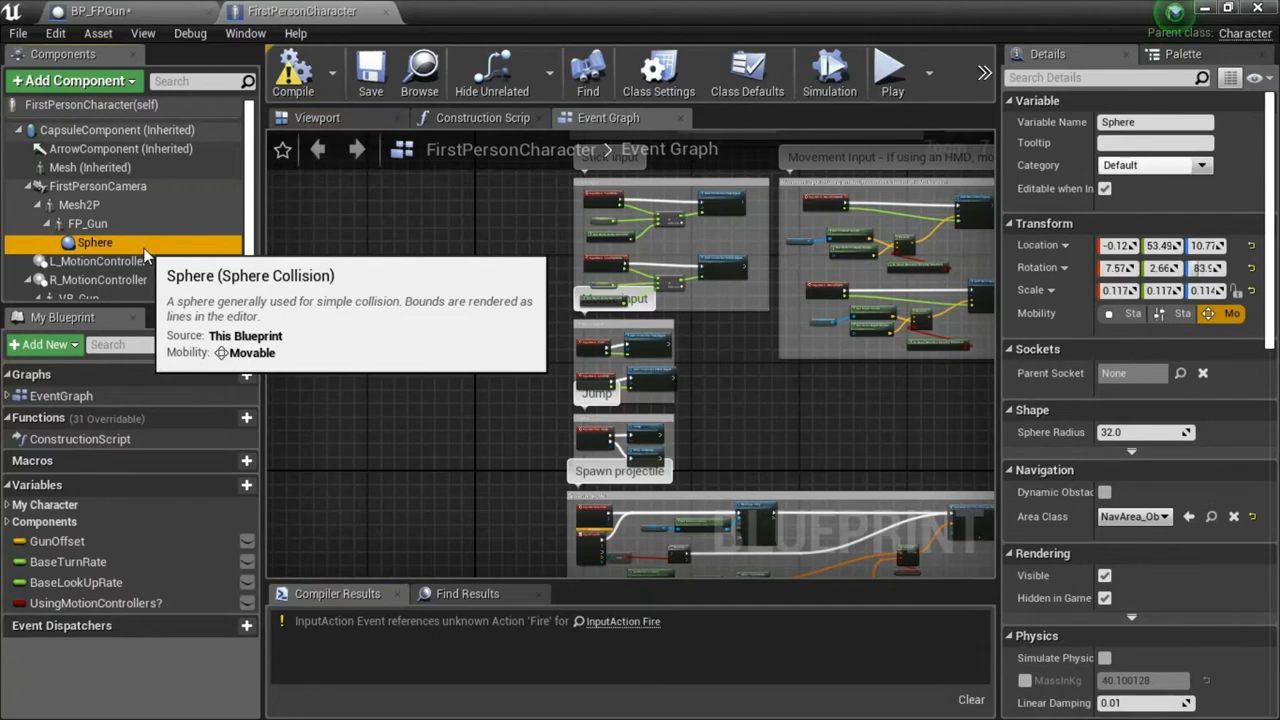
click(100, 12)
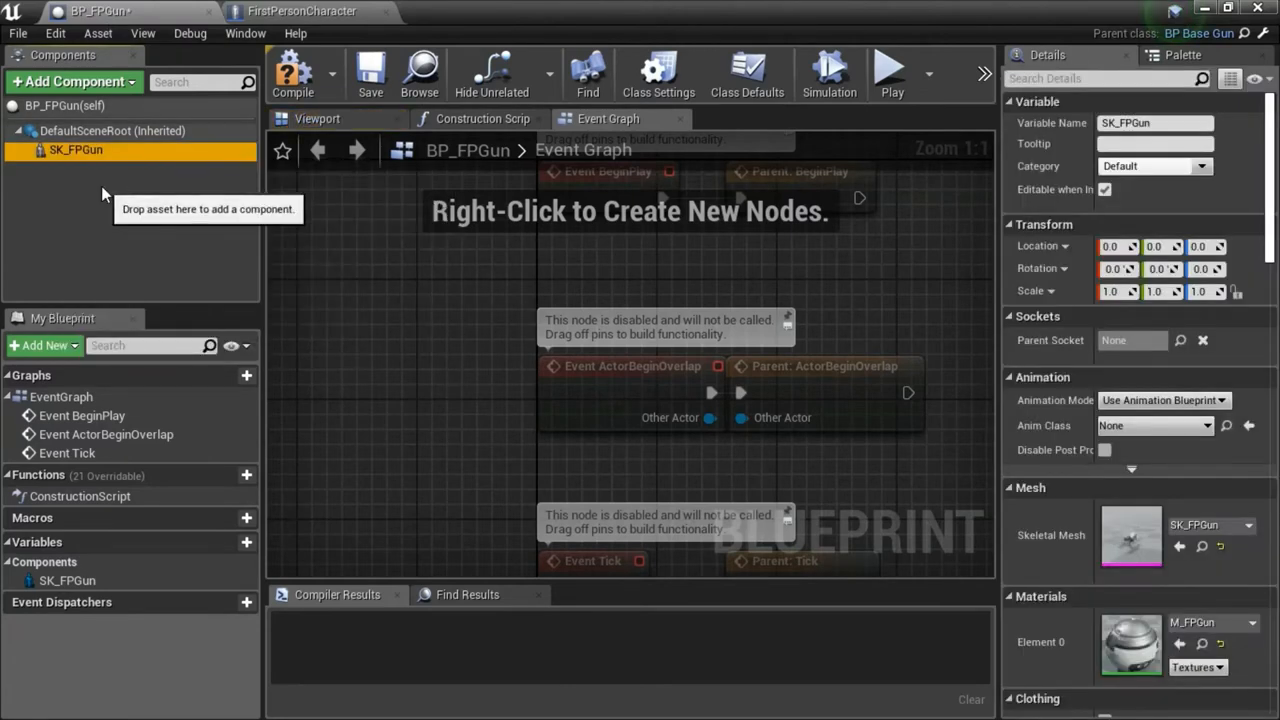
Step: Paste the Sphere collision under SK_FPGun in BP_FPGun and recompile
click(68, 80)
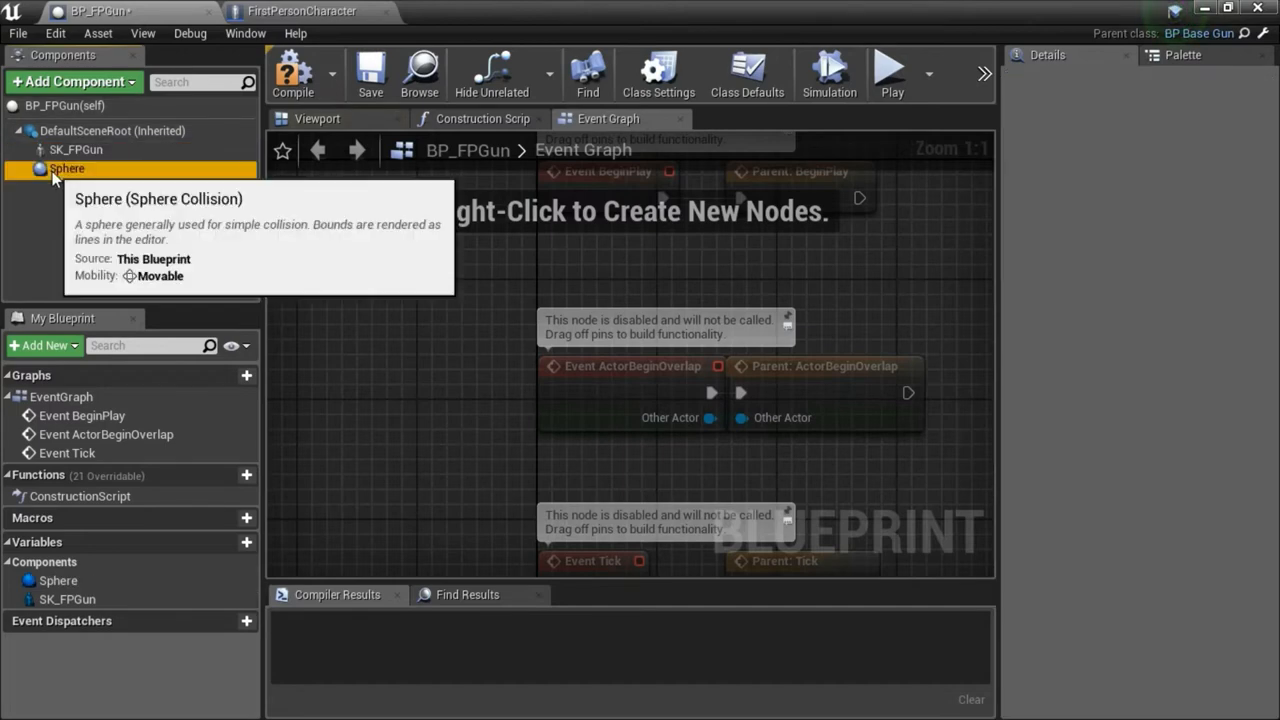
drag(68, 168, 76, 148)
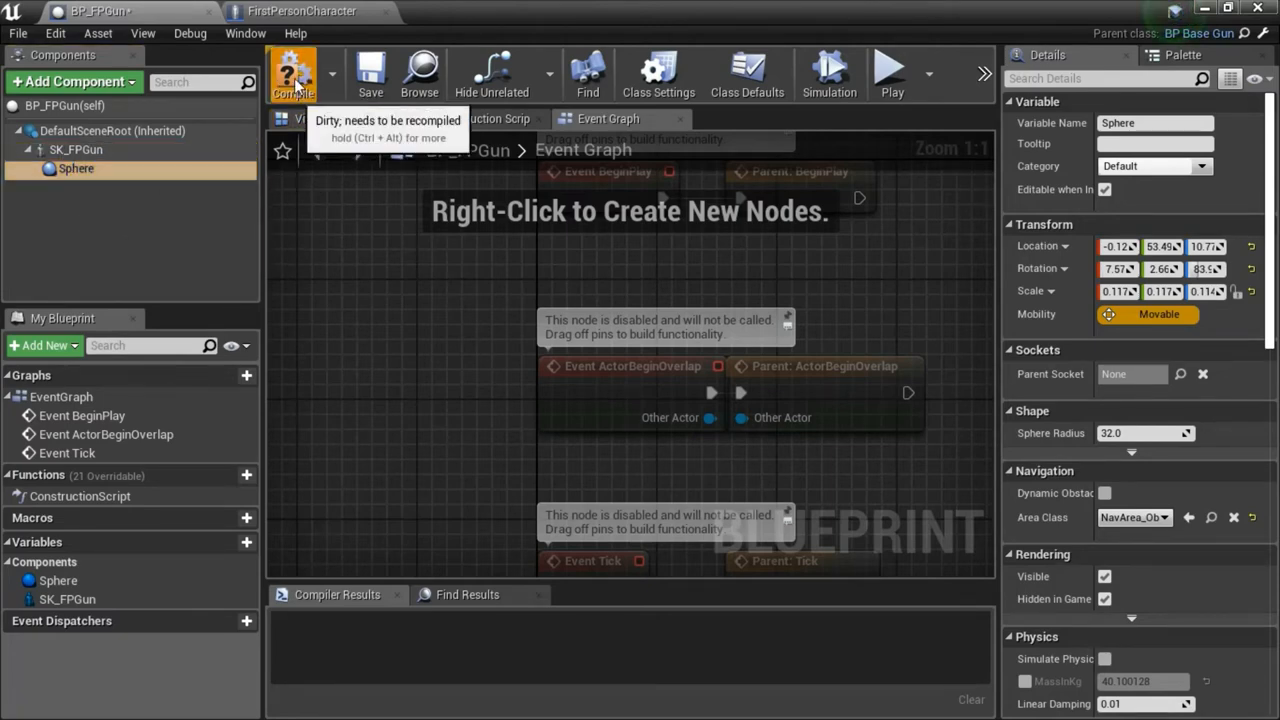
click(292, 72)
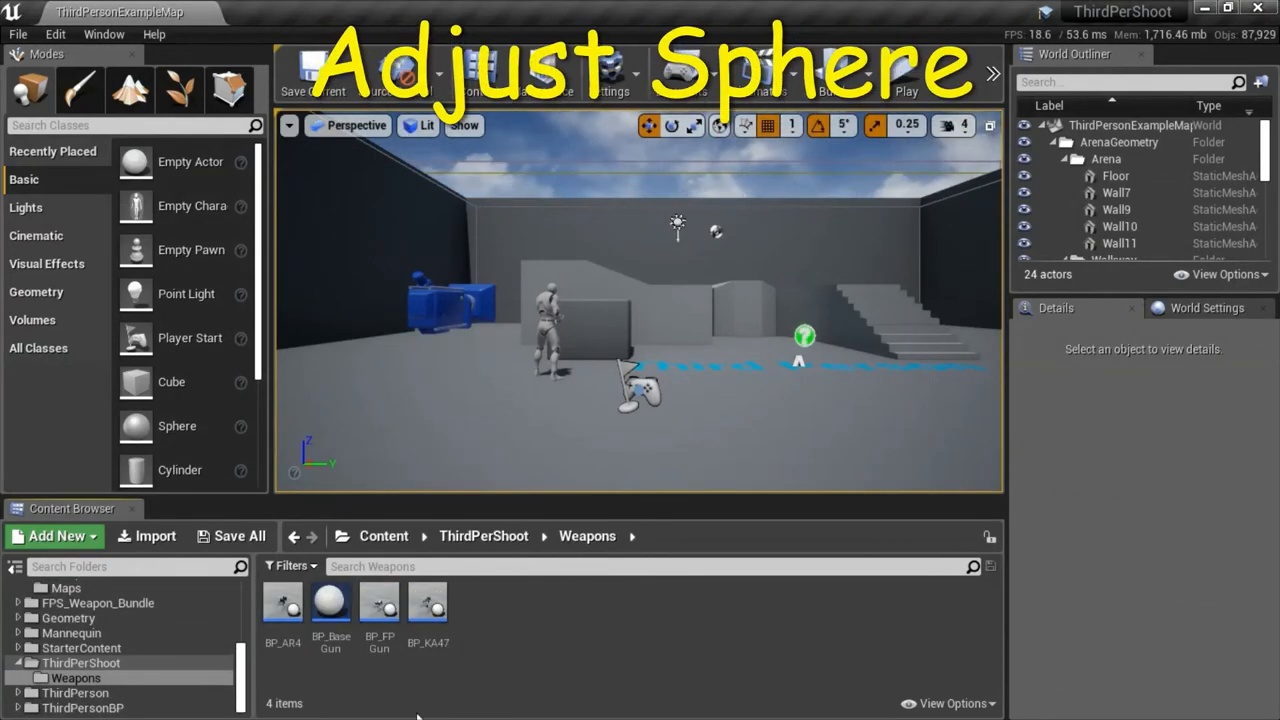
Step: Reopen BP_FPGun and view the Sphere nested under SK_FPGun in its 3D preview
click(380, 610)
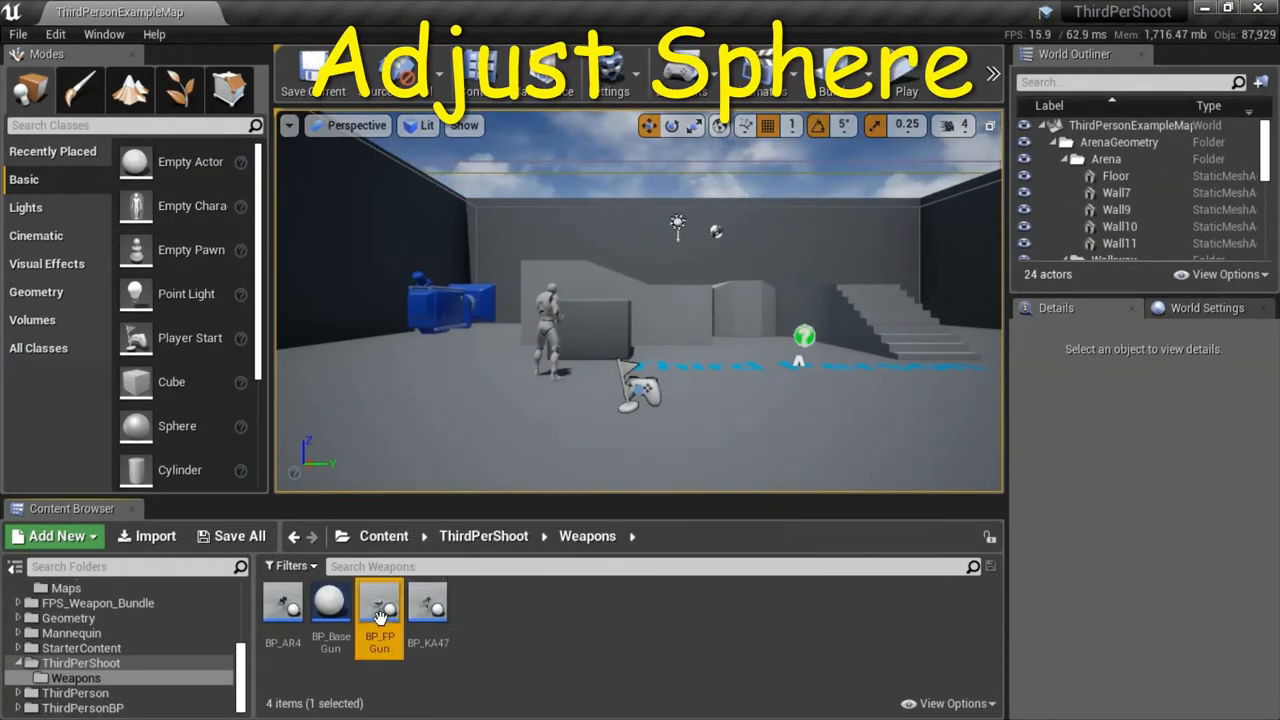
double_click(380, 608)
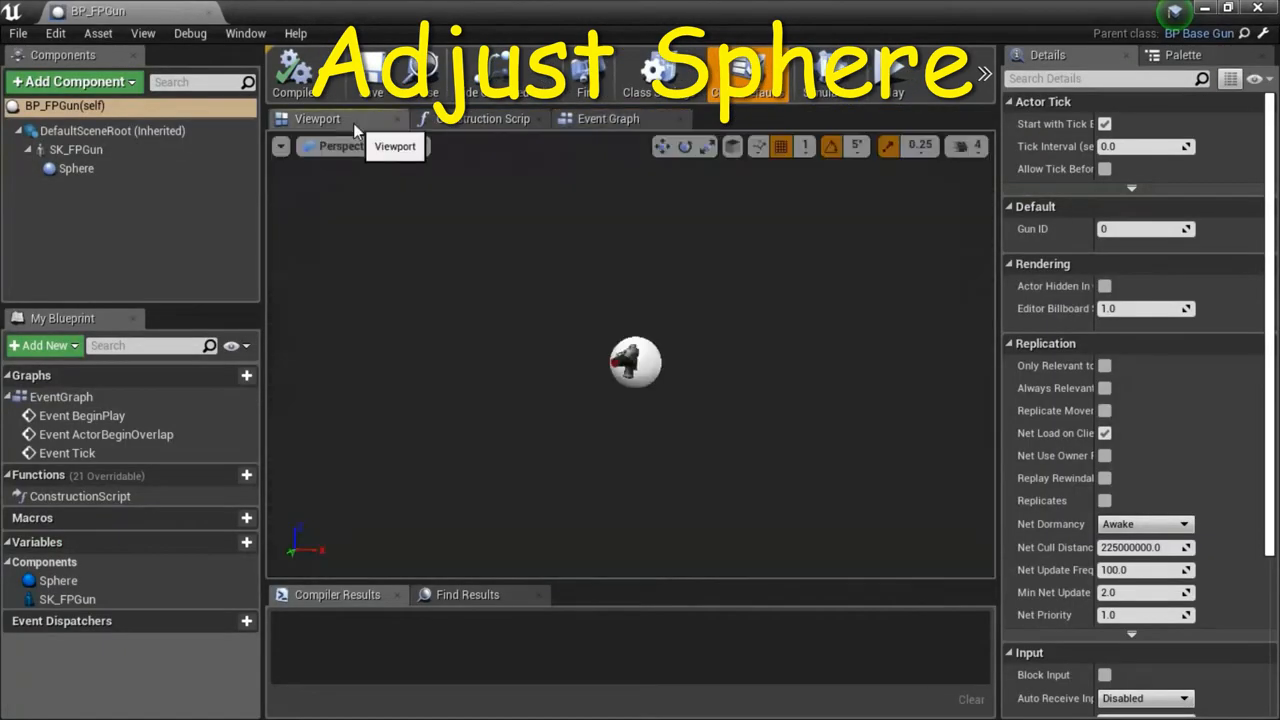
click(76, 168)
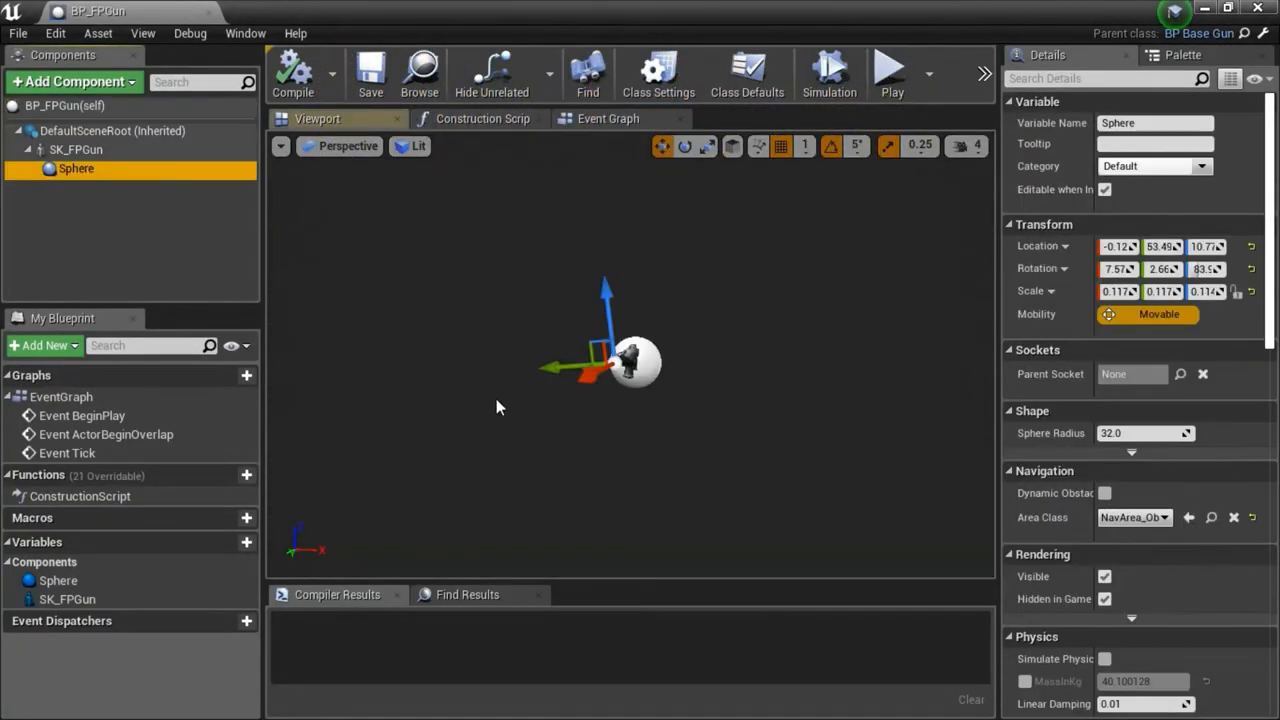
mouse_move(650, 408)
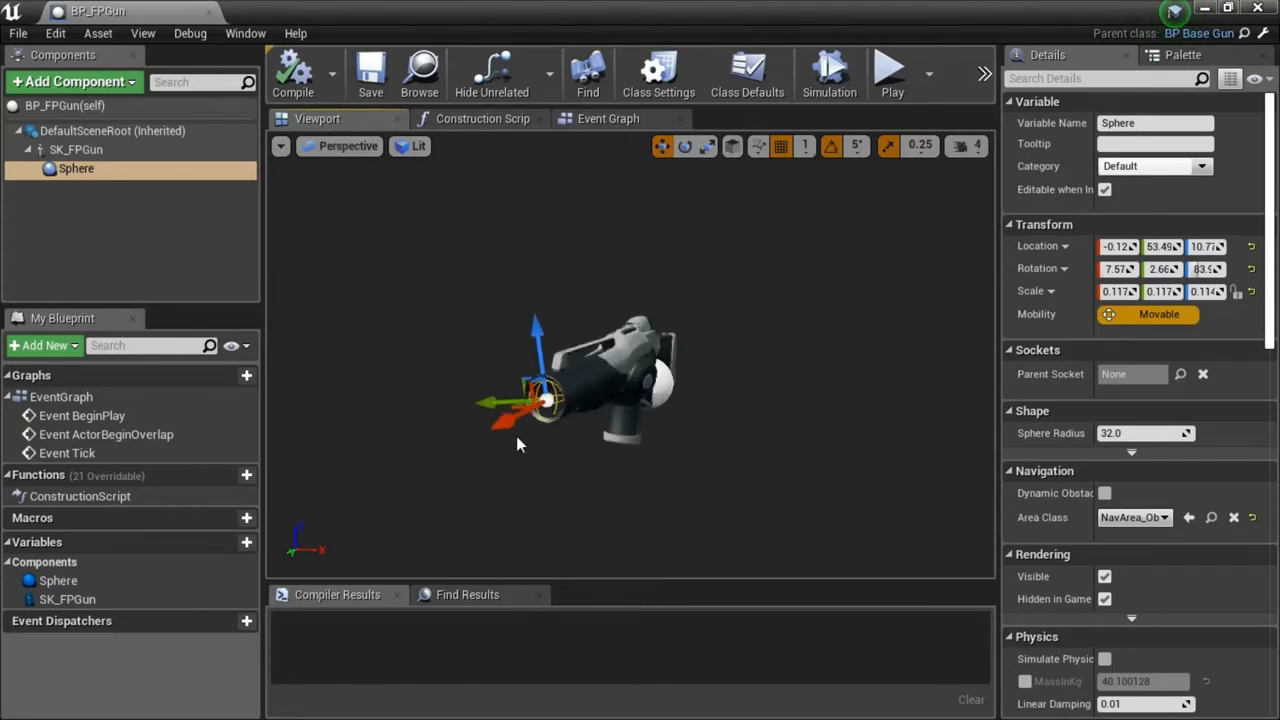
mouse_move(462, 452)
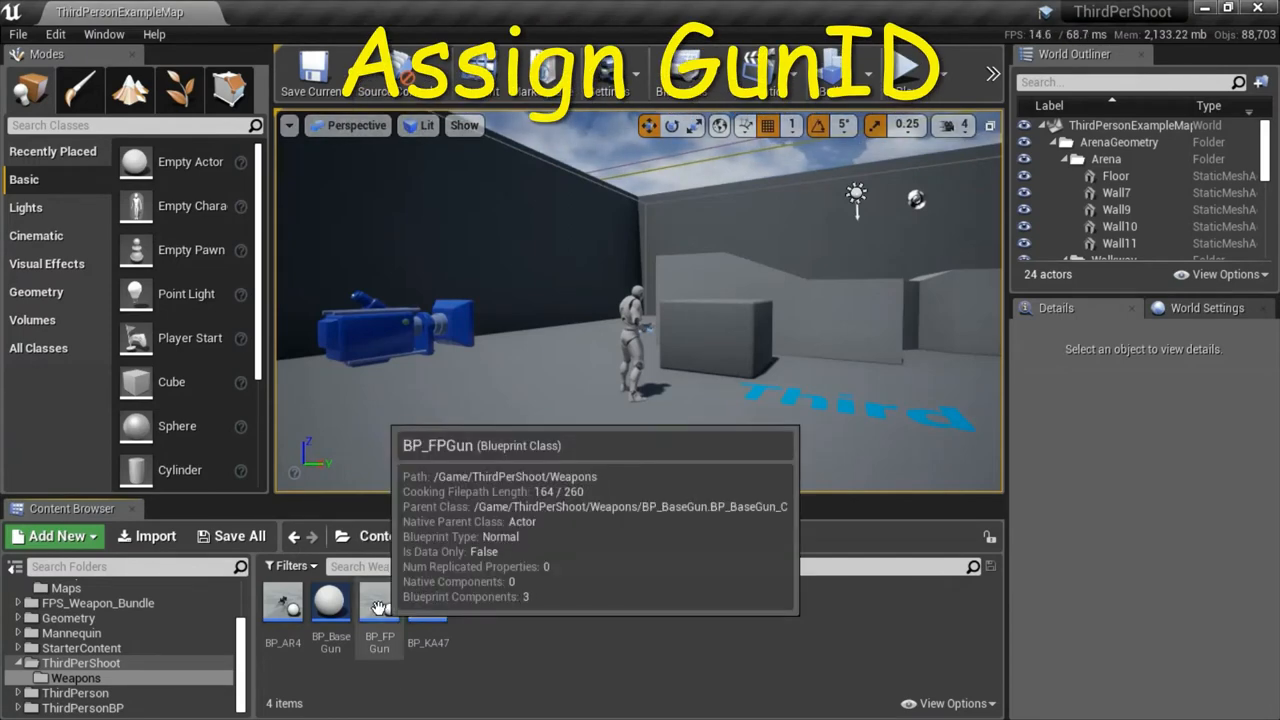
Step: Assign BP_FPGun a Gun ID of 3 in Class Defaults and compile
click(380, 610)
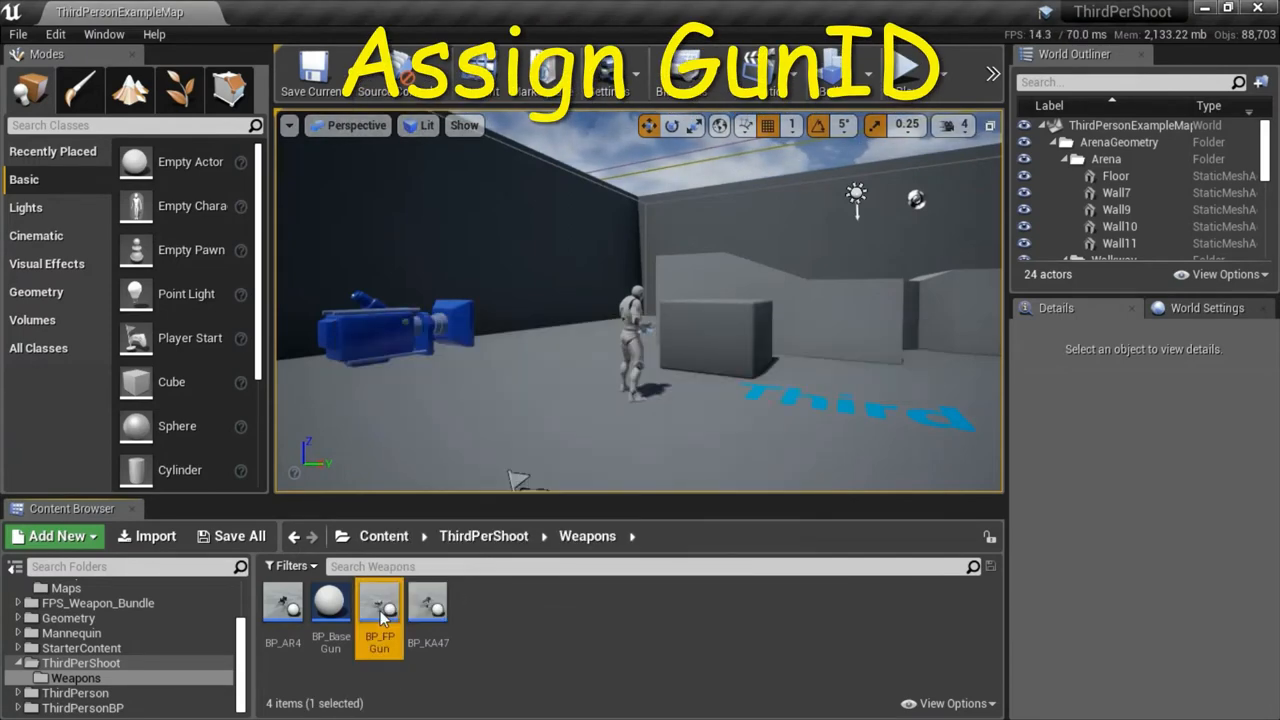
double_click(380, 610)
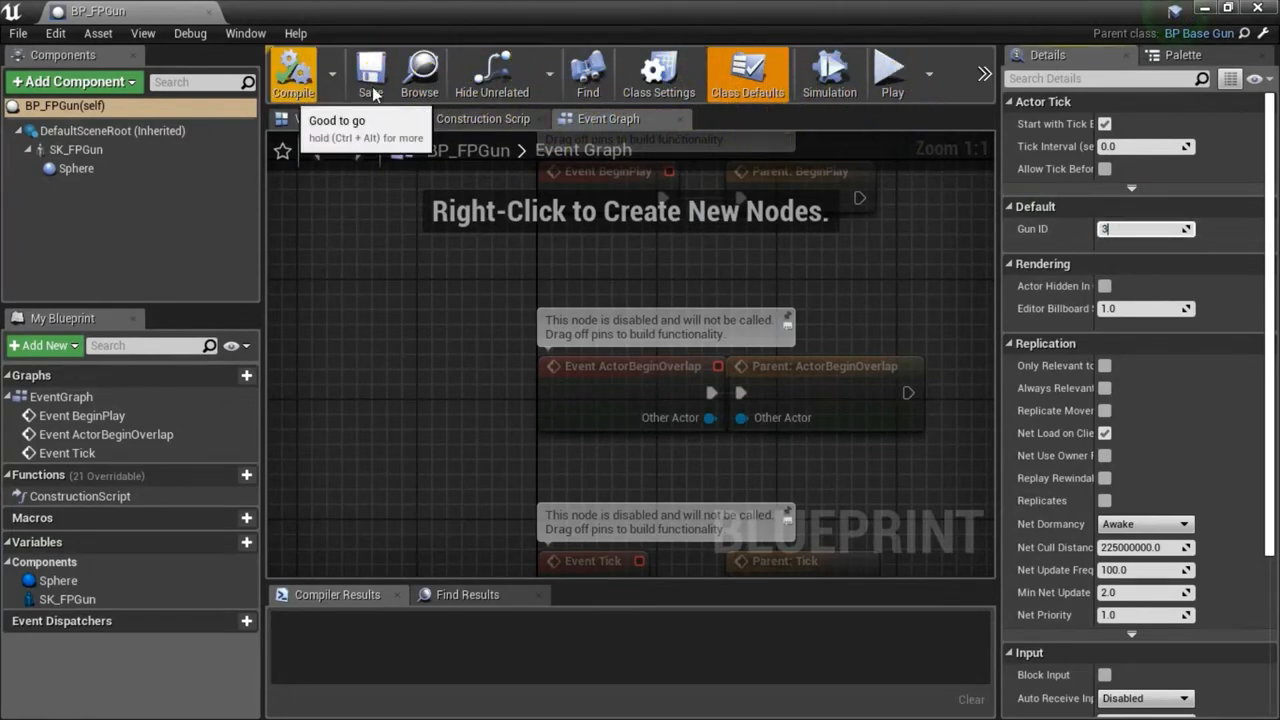
click(292, 72)
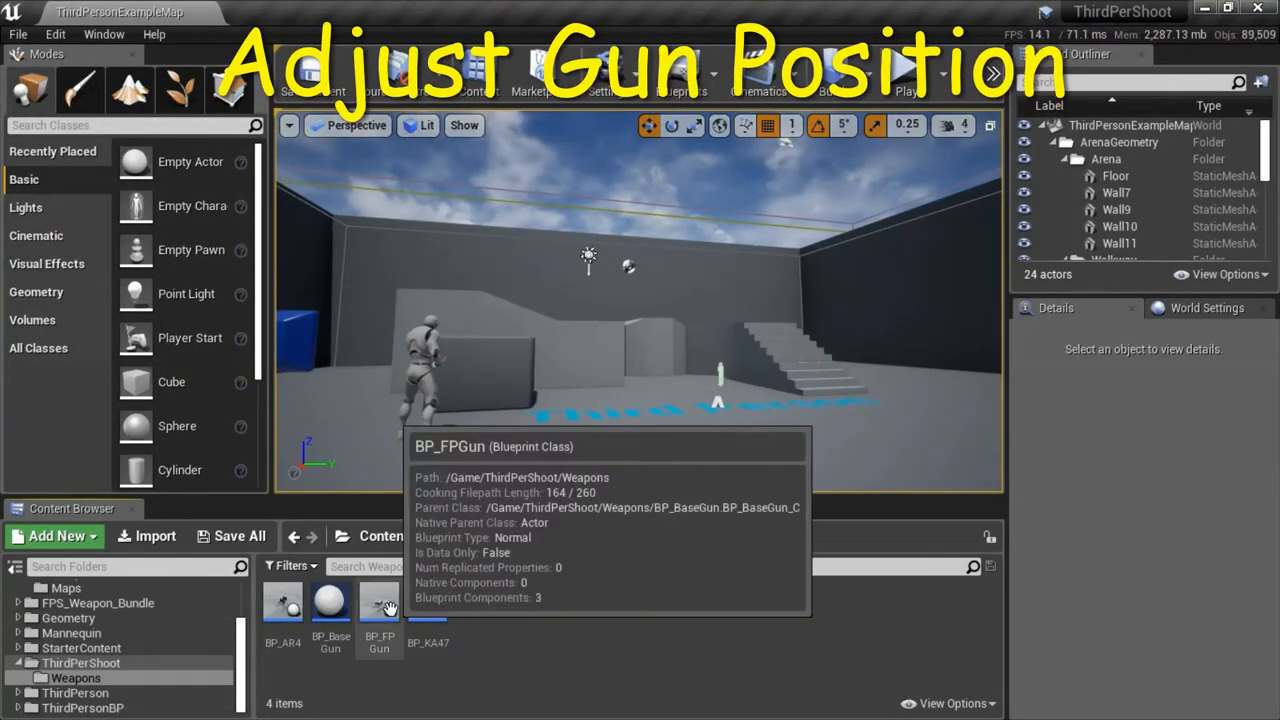
Step: Rotate BP_FPGun's SK_FPGun mesh to yaw -10 and recompile
click(380, 610)
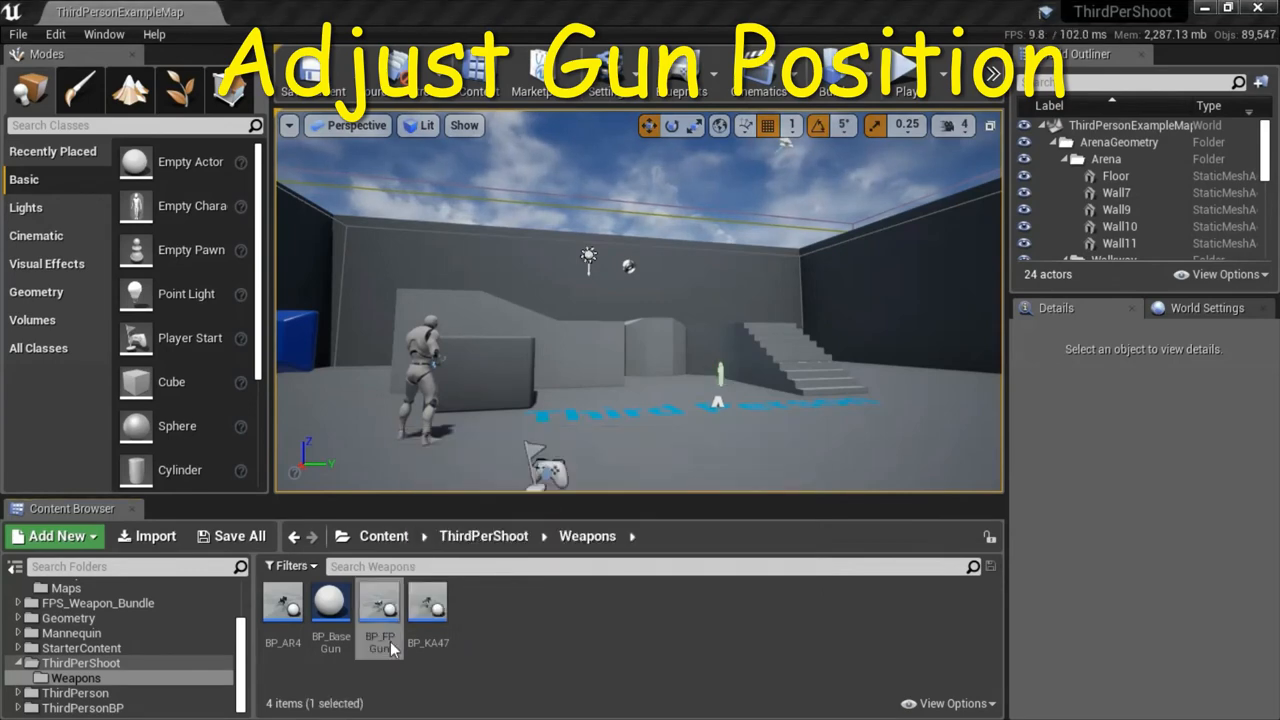
double_click(380, 610)
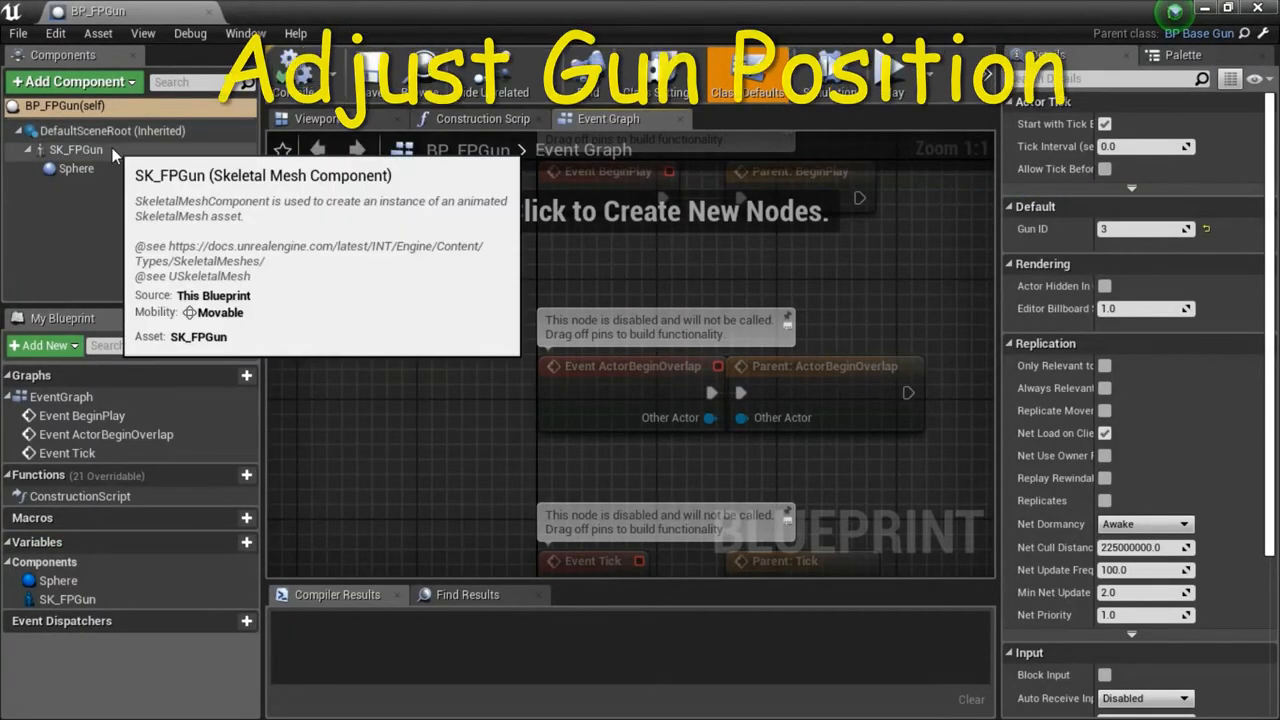
click(76, 148)
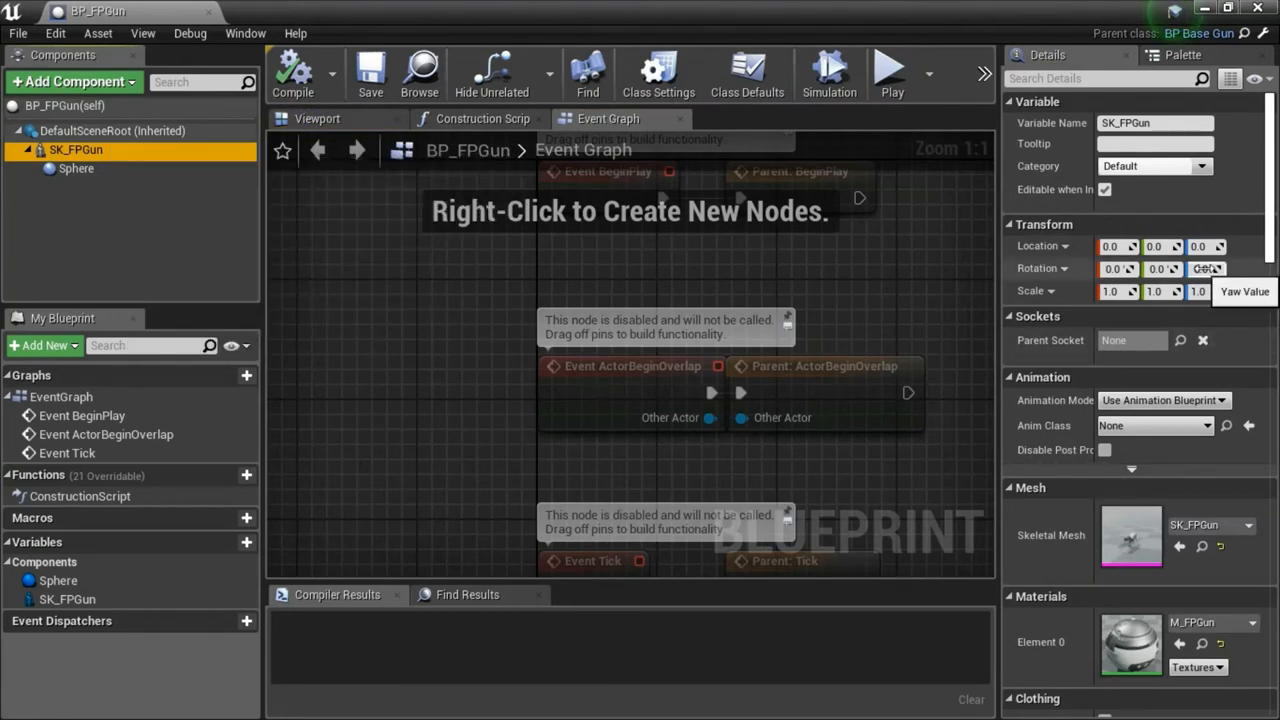
click(1196, 268)
text(-10)
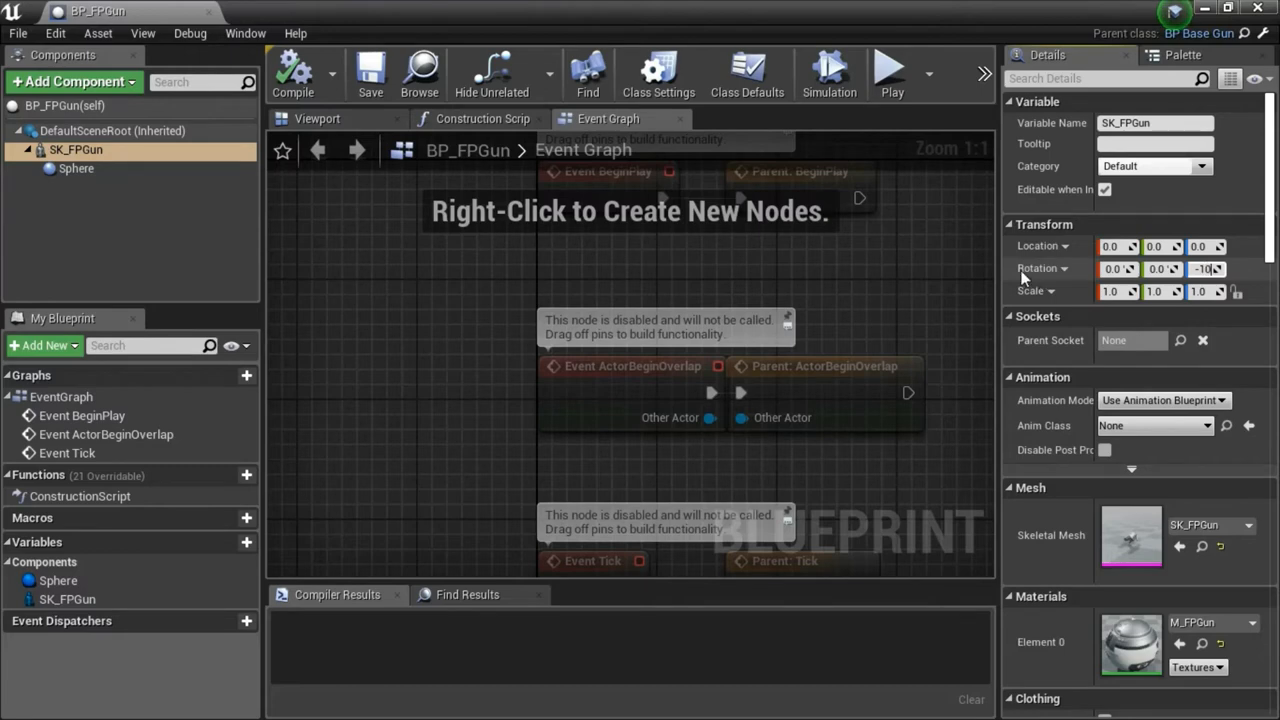
click(1064, 268)
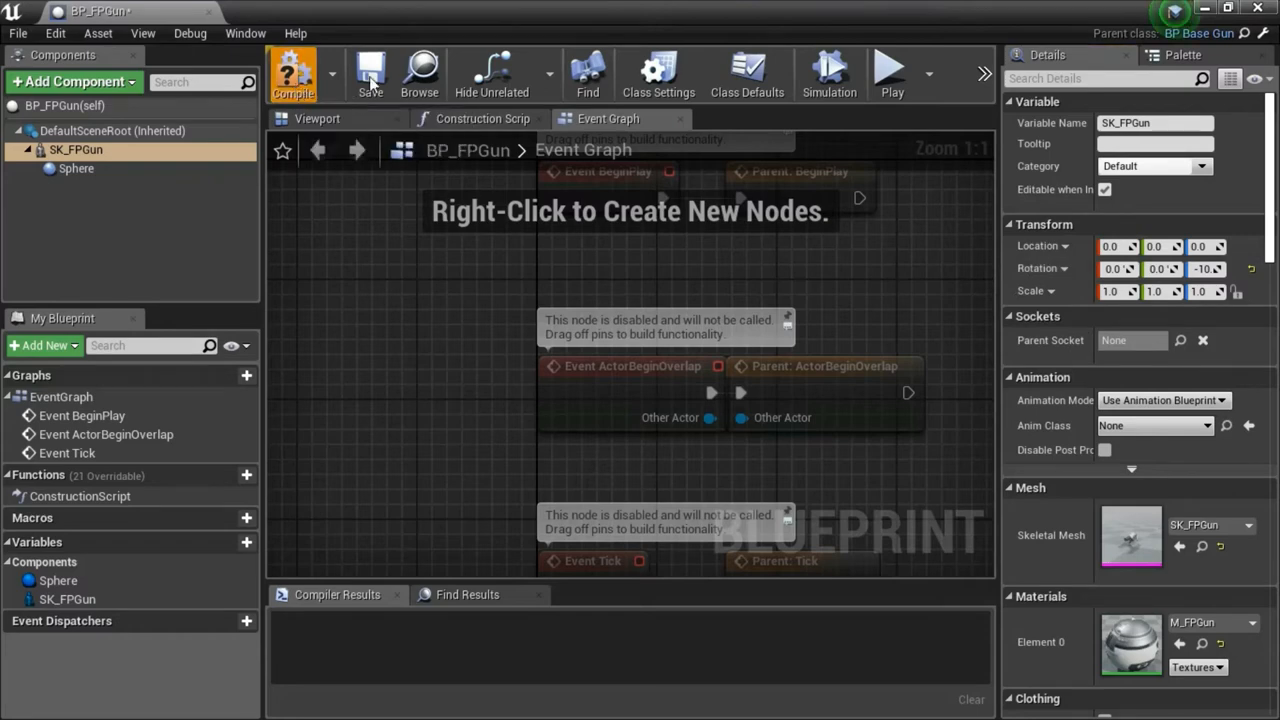
click(292, 72)
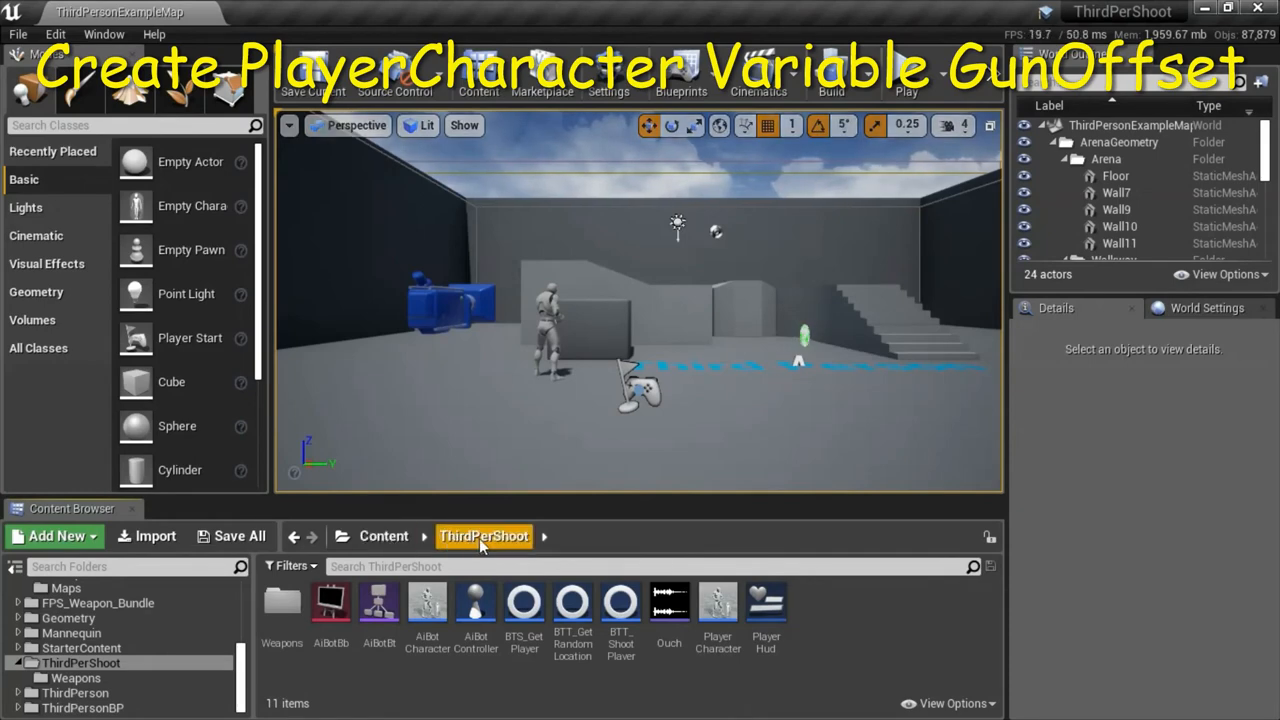
mouse_move(718, 600)
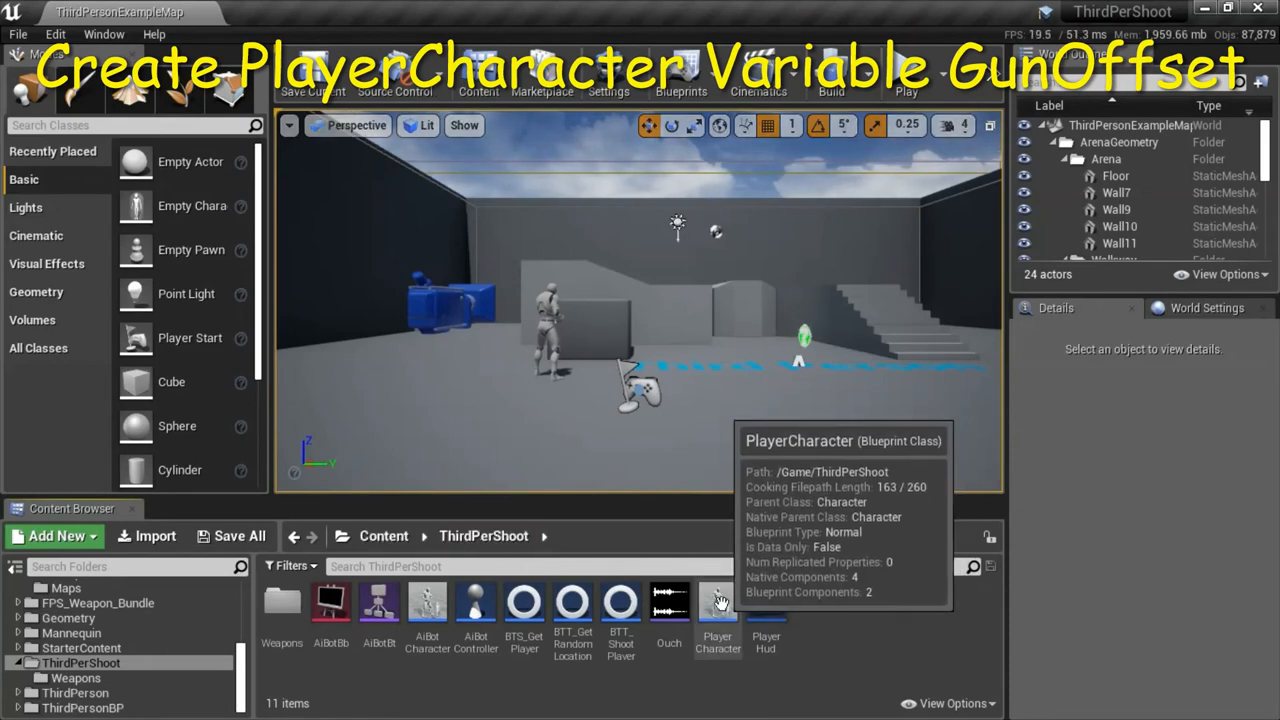
Step: Open the PlayerCharacter blueprint from the ThirdPersonShoot folder
double_click(718, 600)
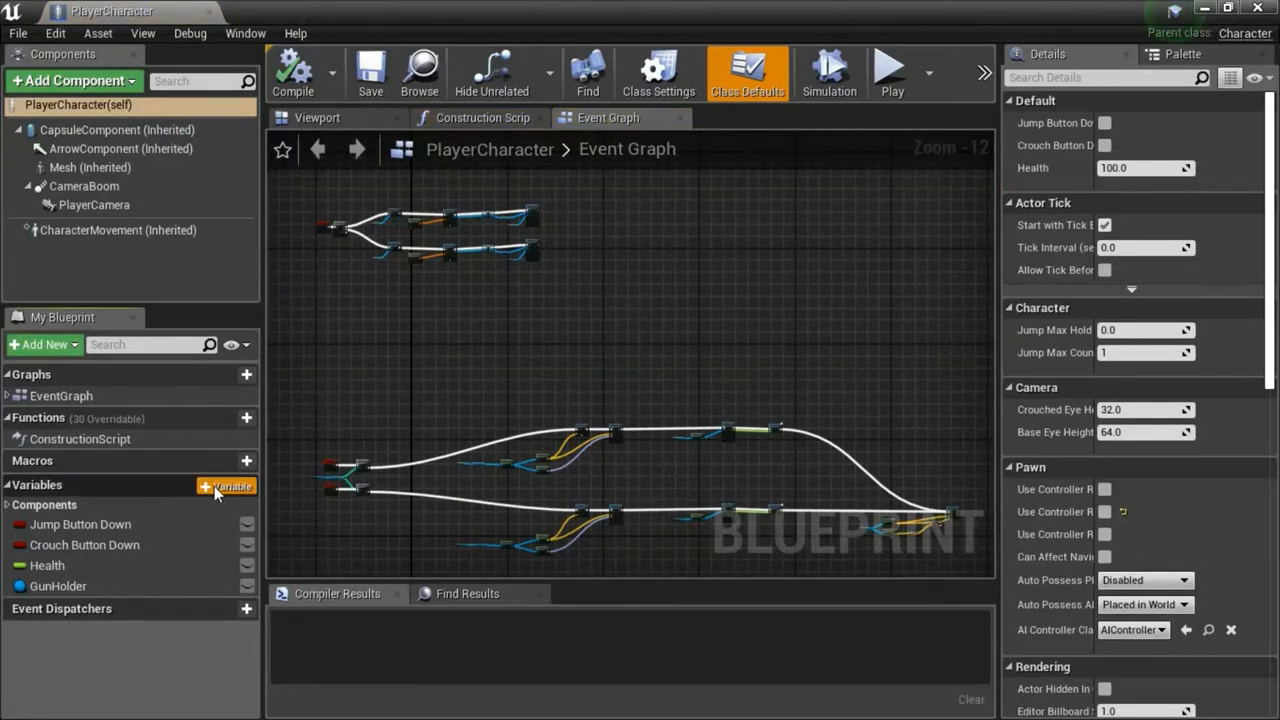
Step: Create a new PlayerCharacter variable named GunOffset with Variable Type set to Vector
click(246, 486)
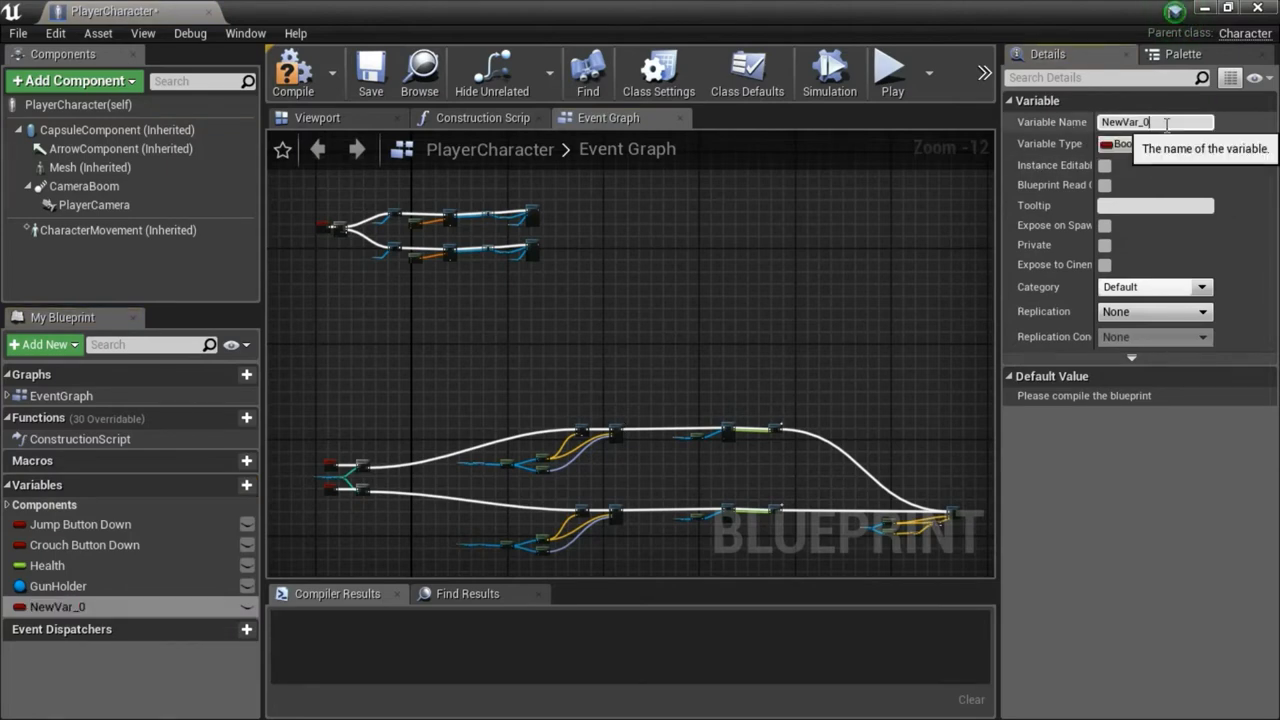
text(GunOffset)
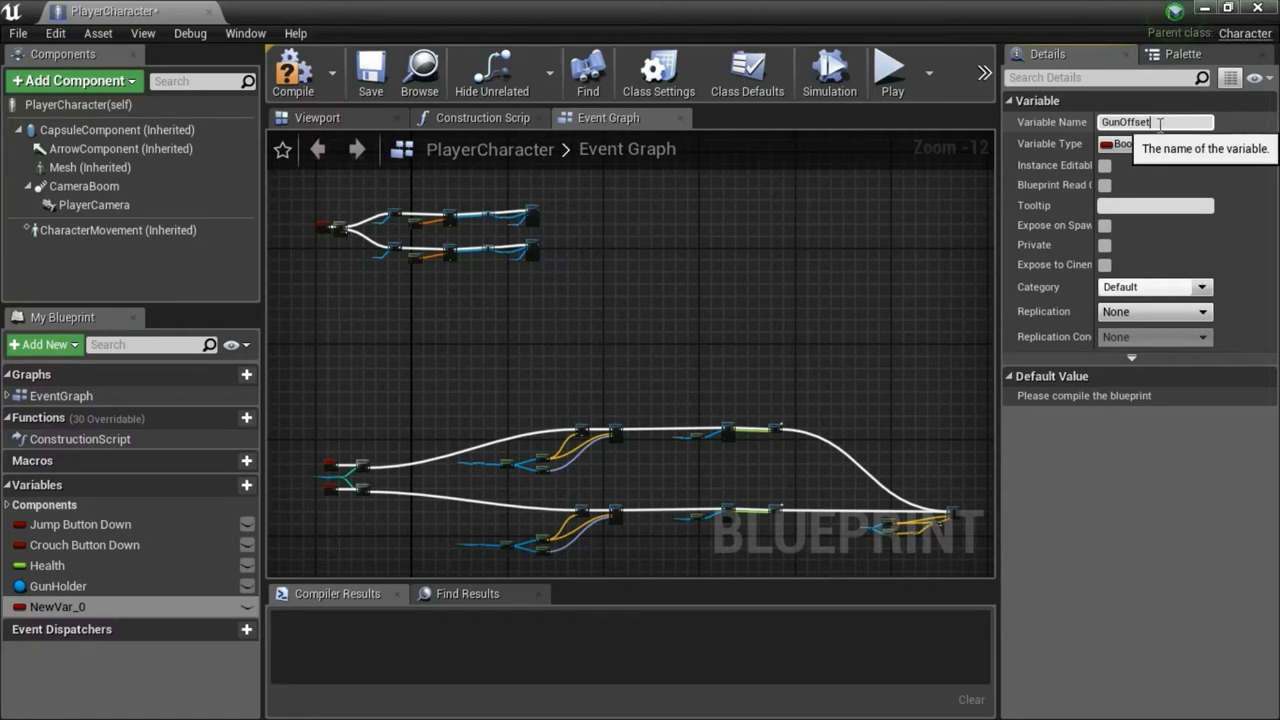
click(1192, 144)
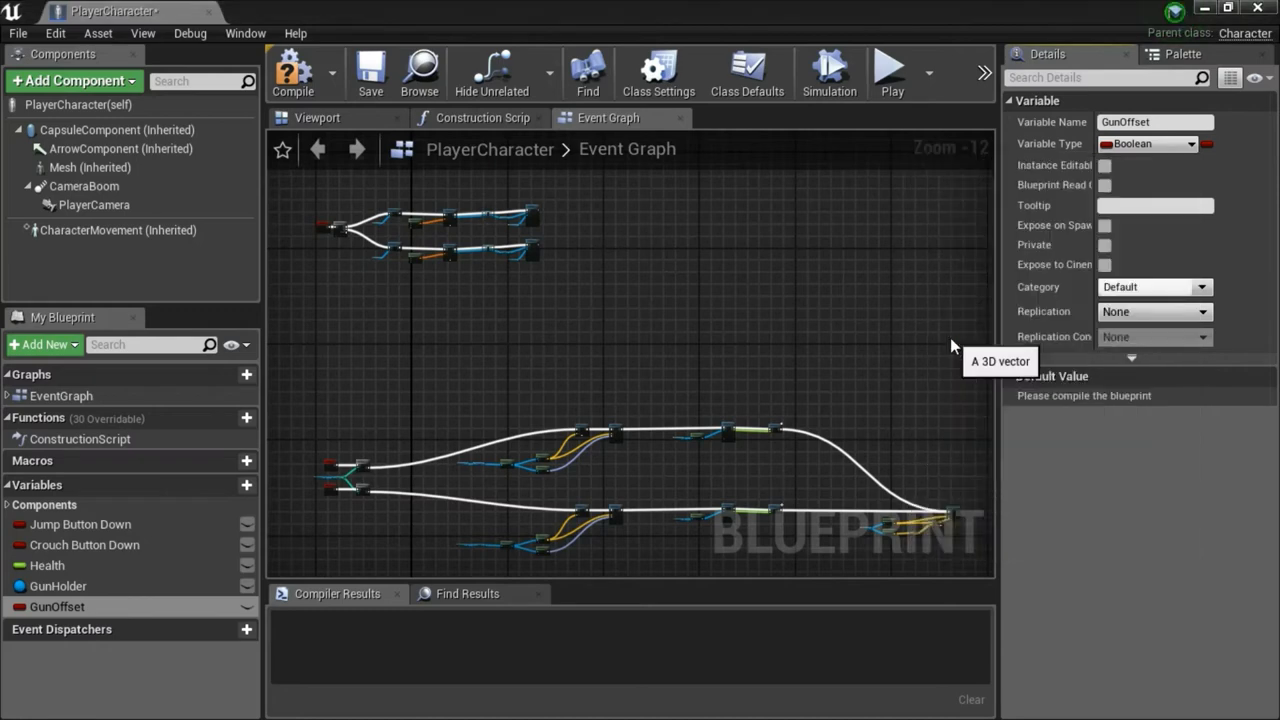
click(1150, 144)
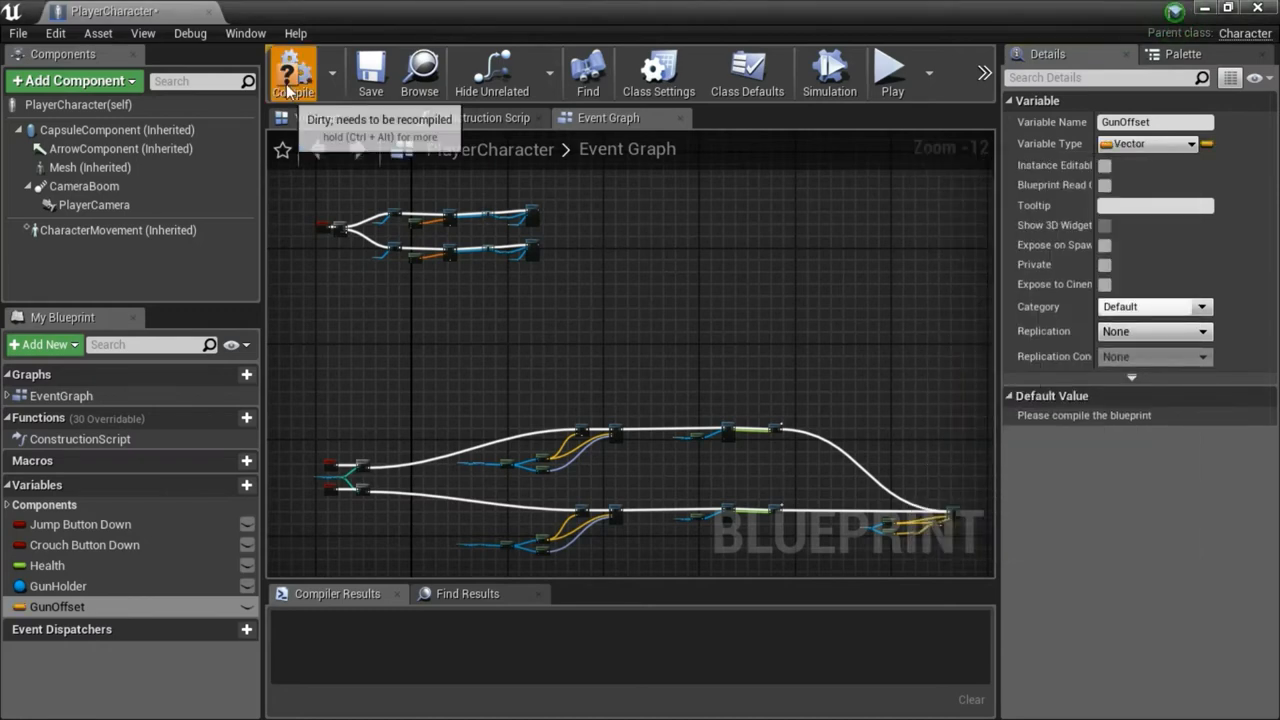
Step: Compile, set Gun Offset's default to X 100, Y 0, Z -10, and recompile PlayerCharacter
click(292, 72)
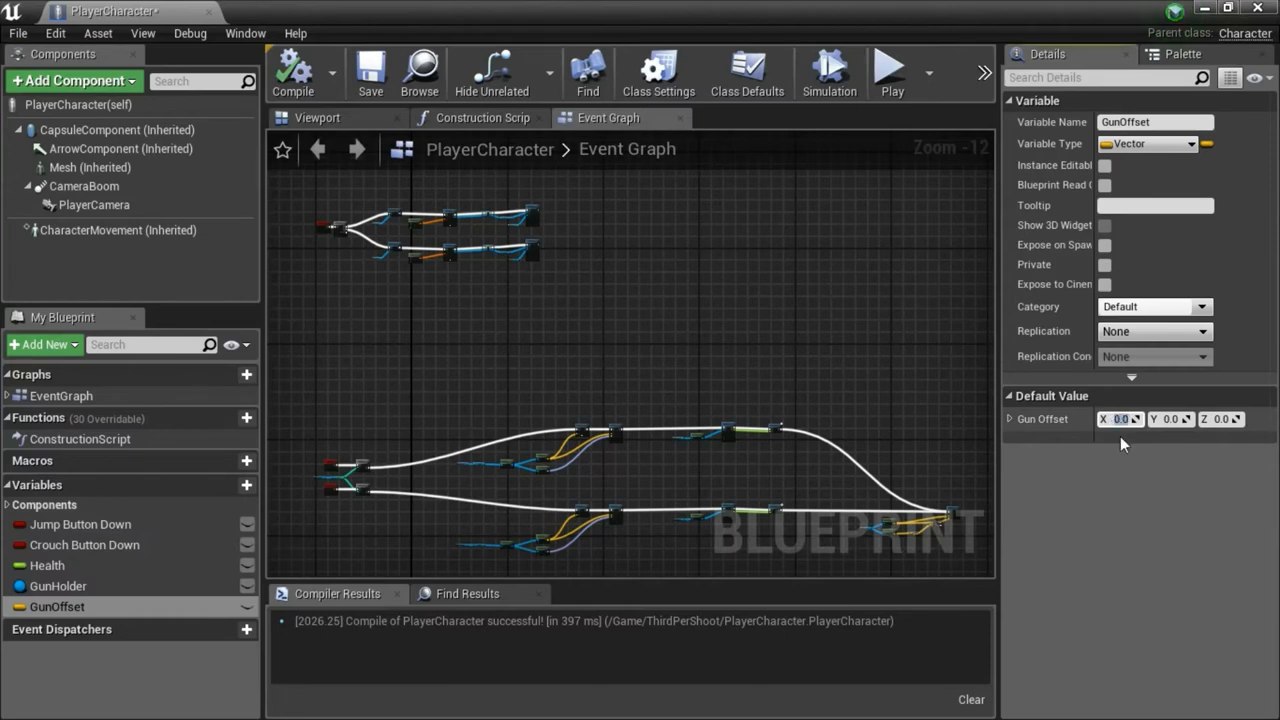
mouse_move(1122, 468)
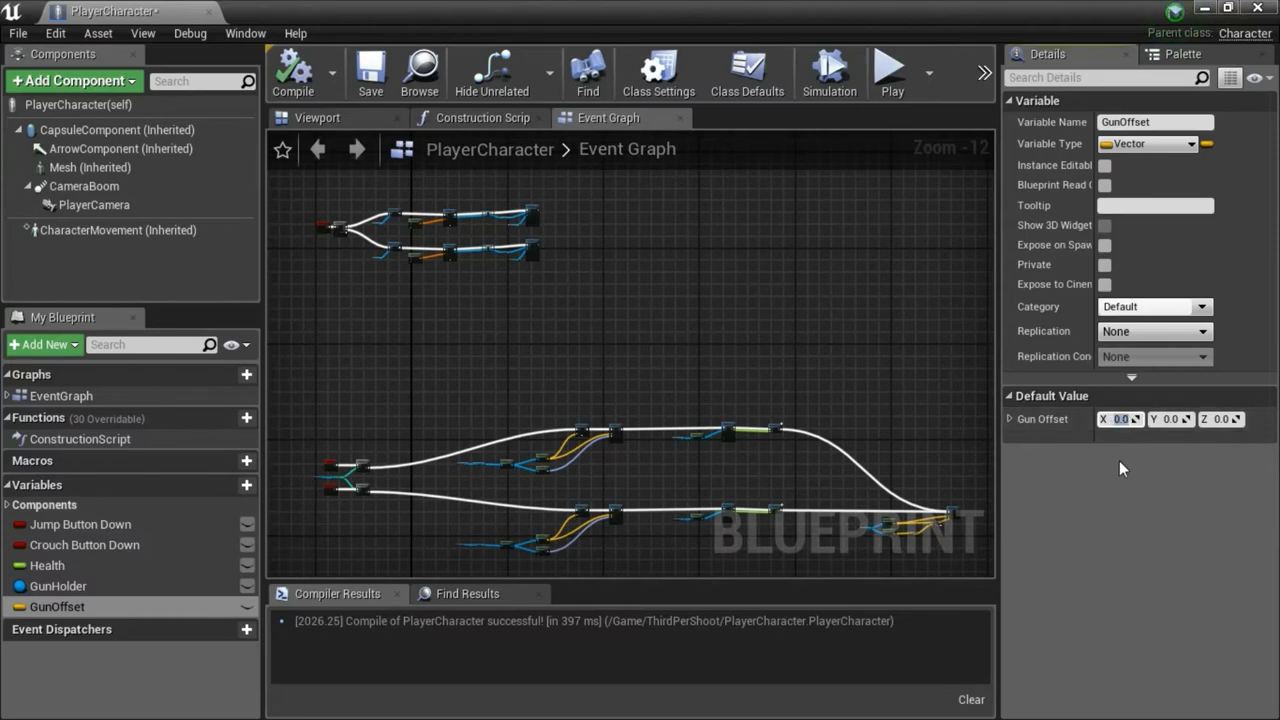
text(100)
click(1220, 420)
text(-10)
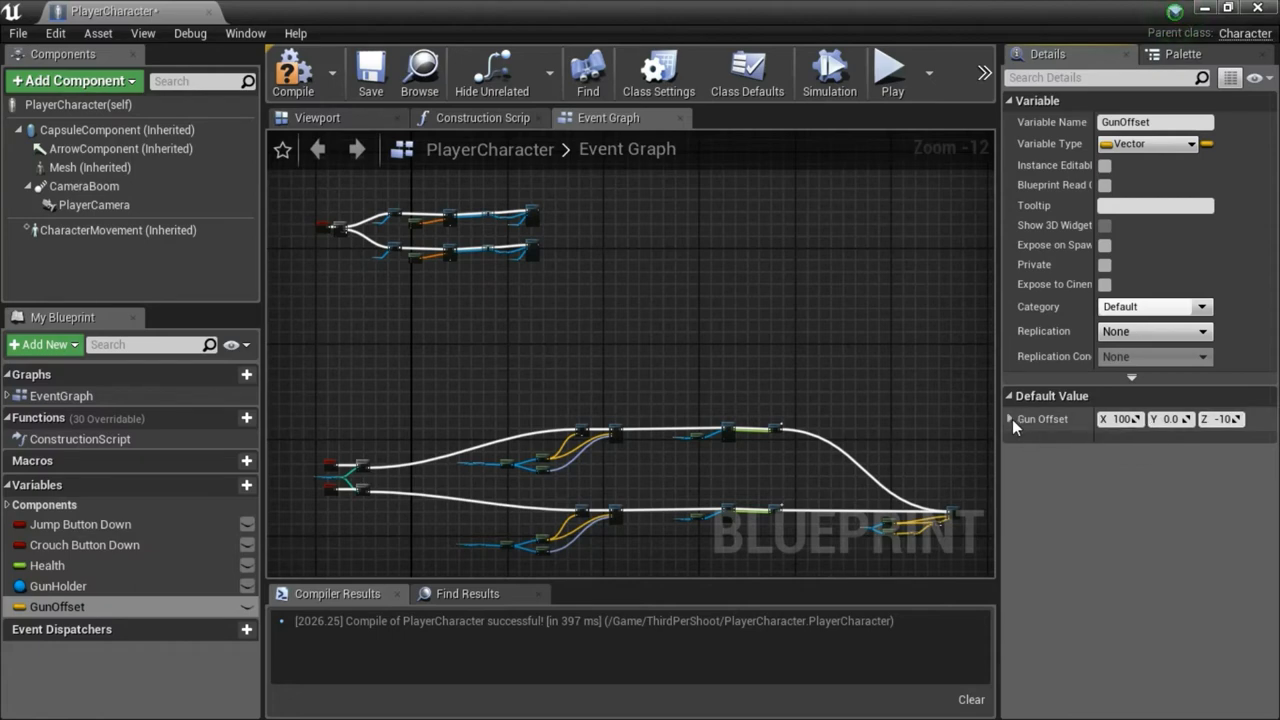
click(1008, 420)
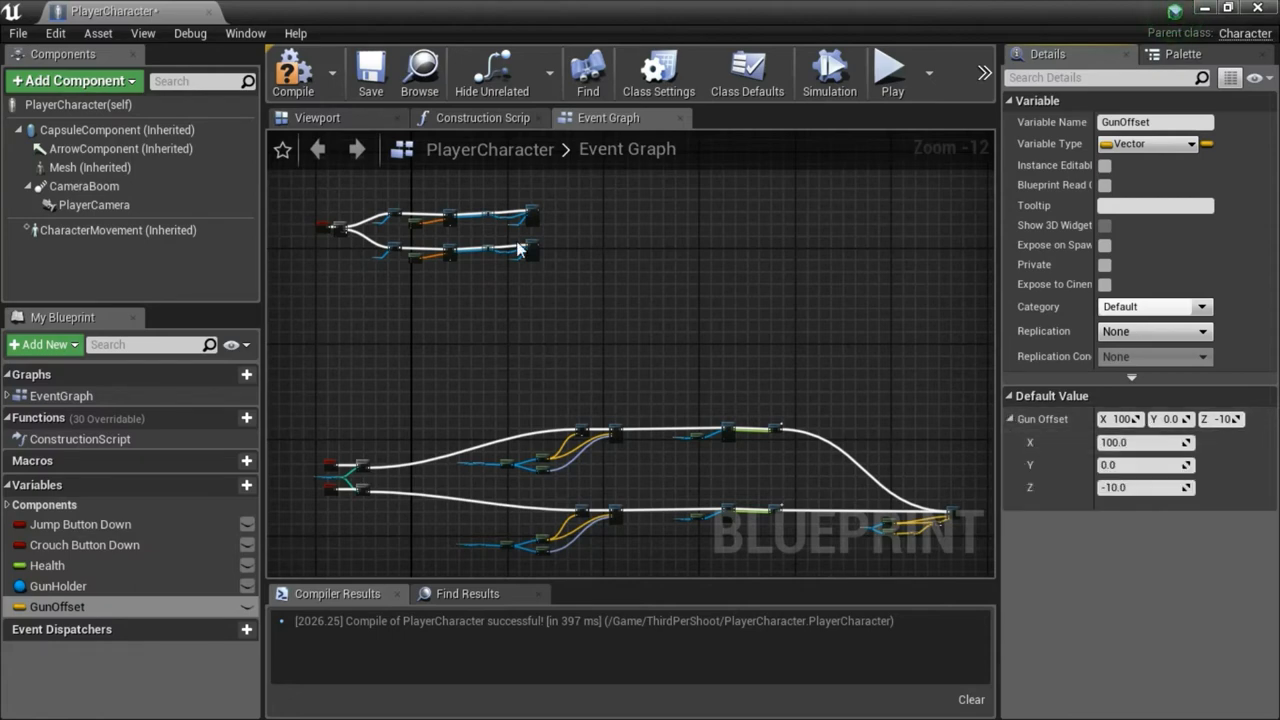
mouse_move(292, 72)
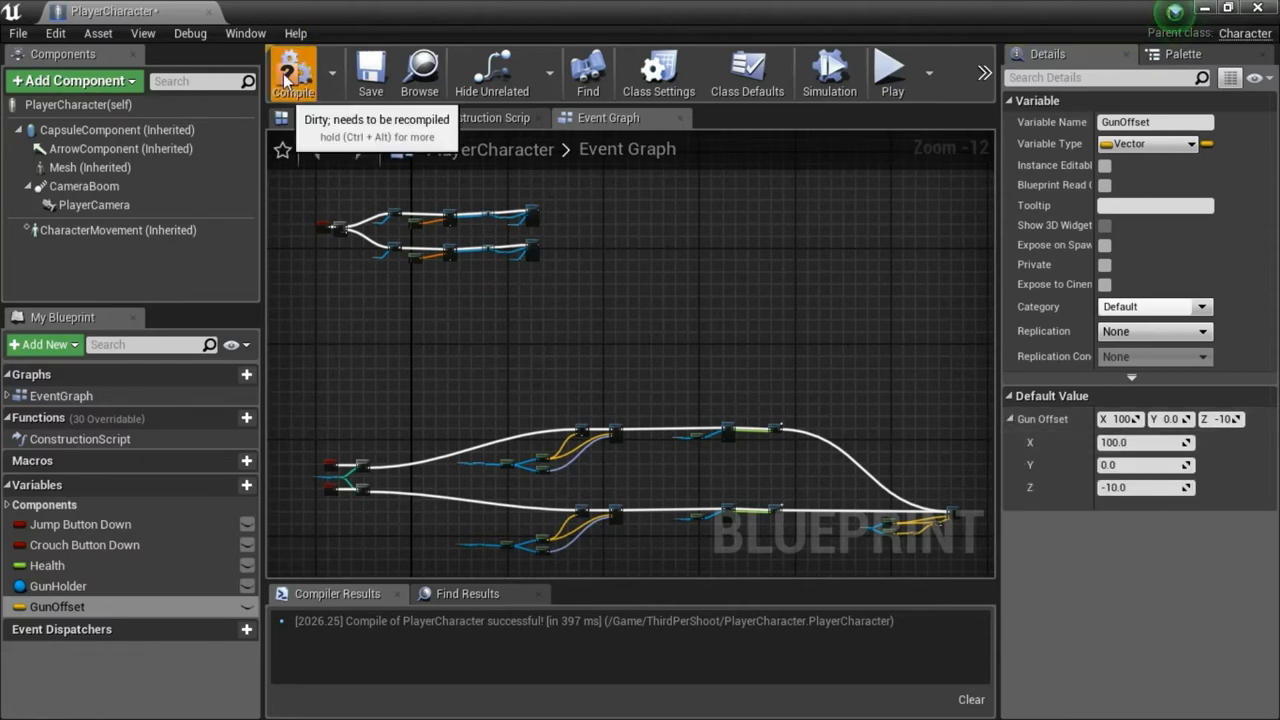
click(292, 72)
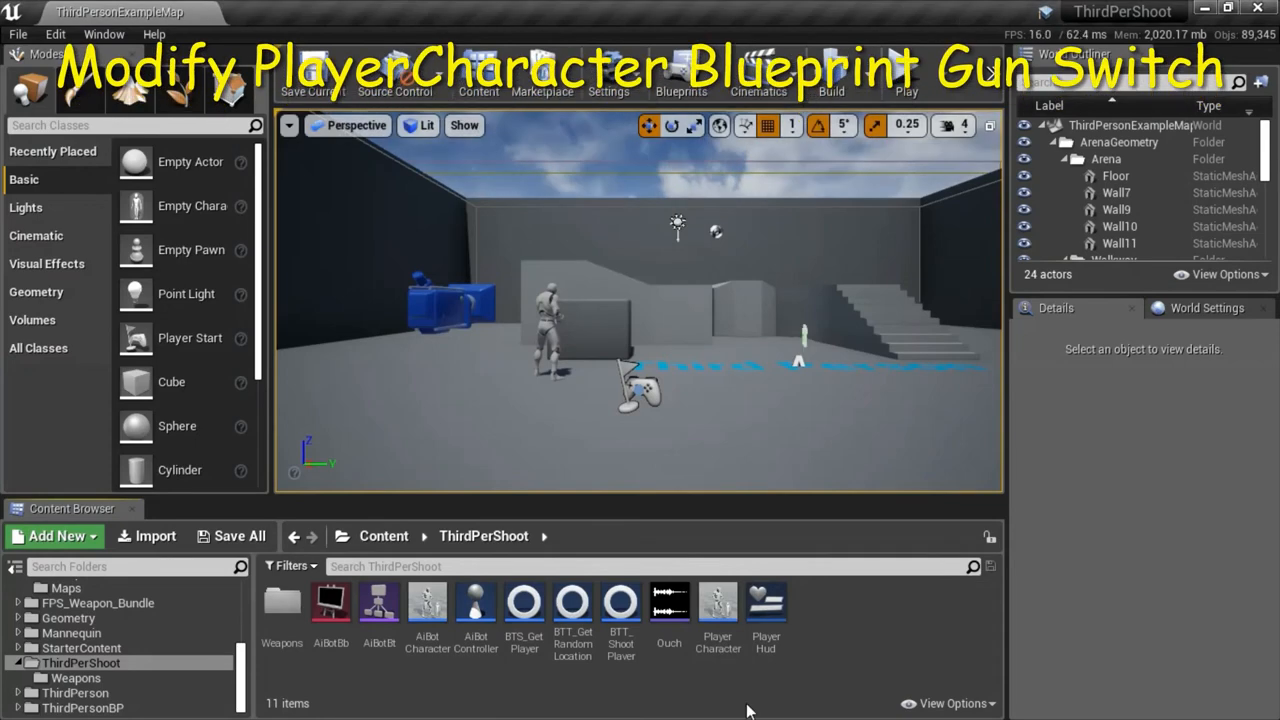
Step: Reopen PlayerCharacter and box-select the bottom gun branch nodes off the MultiGate
click(718, 600)
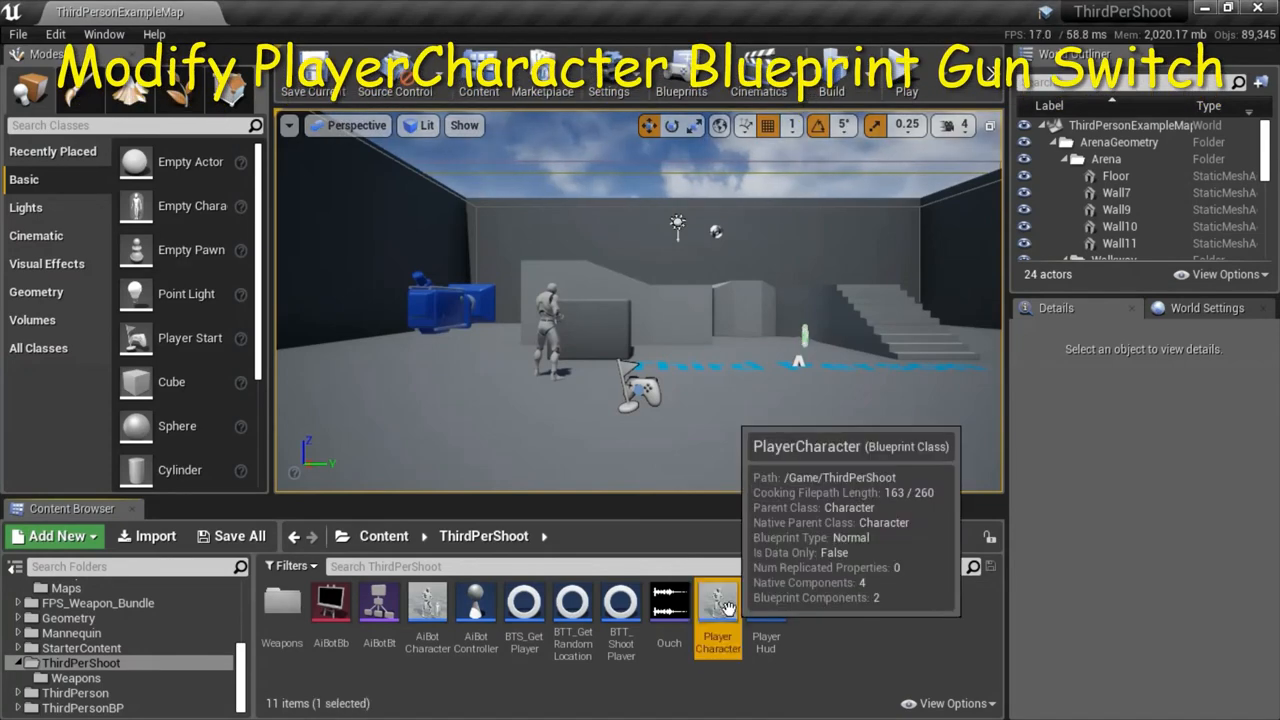
double_click(716, 602)
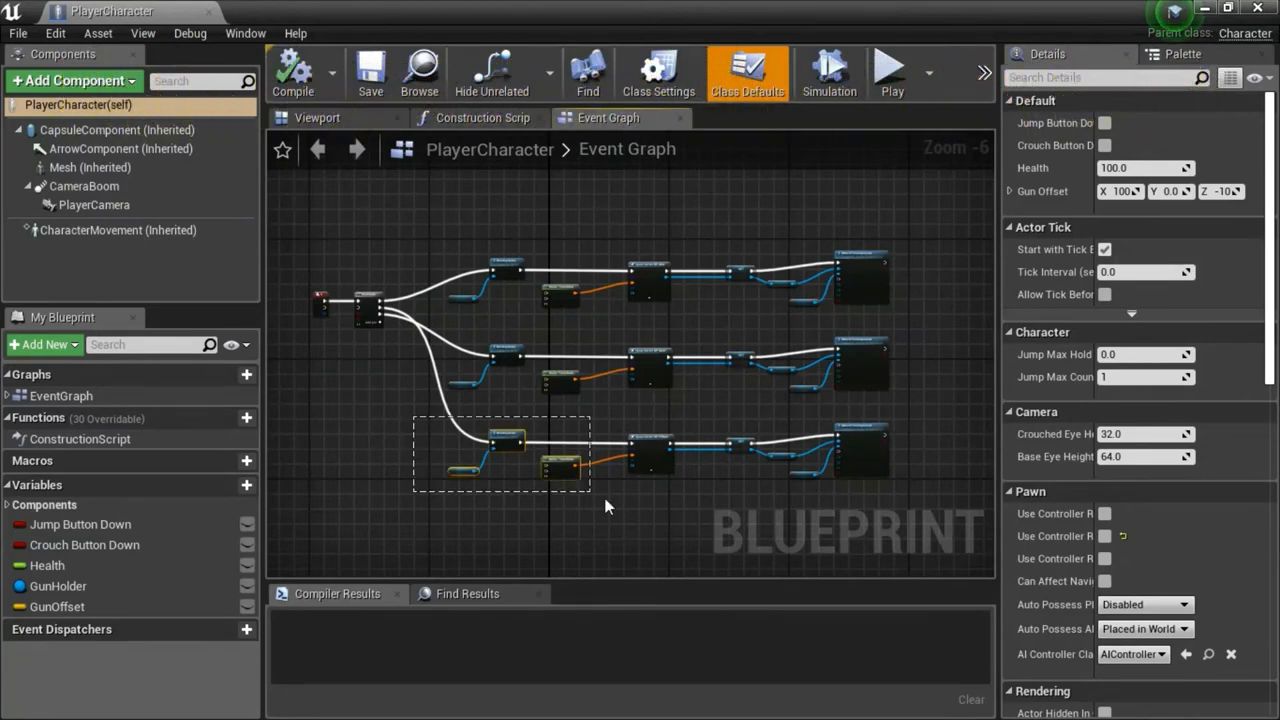
drag(604, 508, 920, 510)
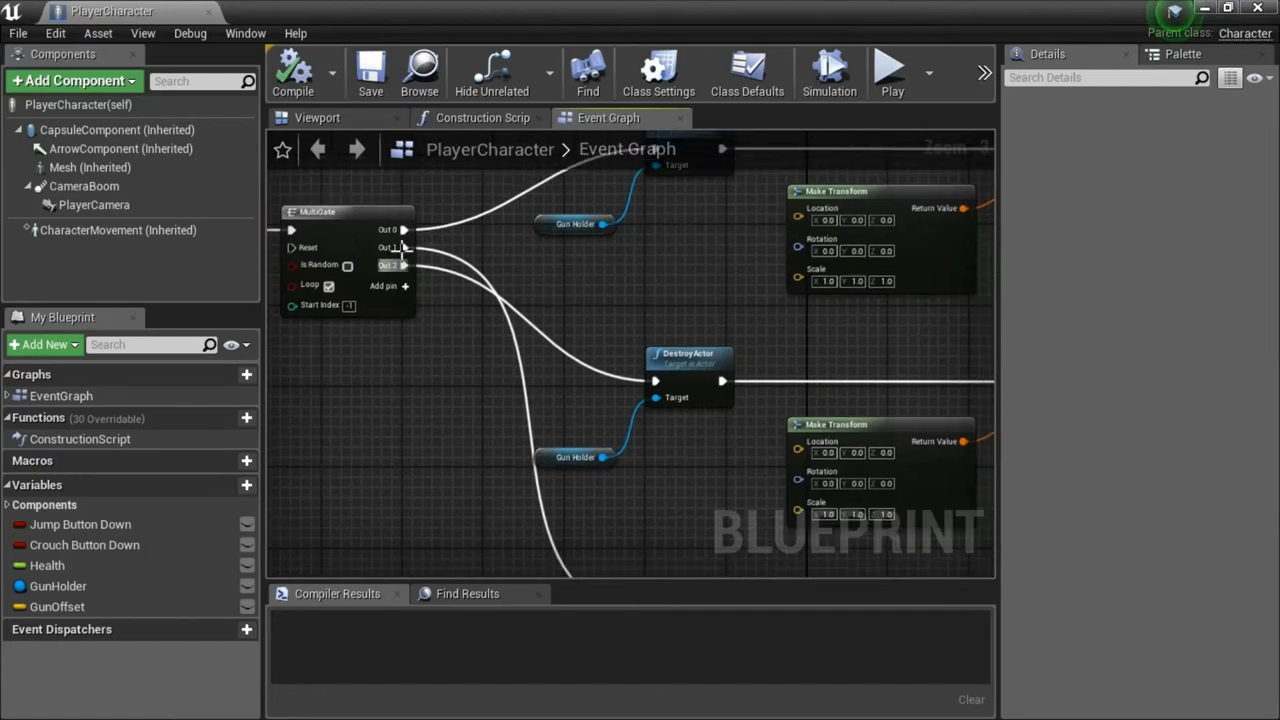
mouse_move(490, 252)
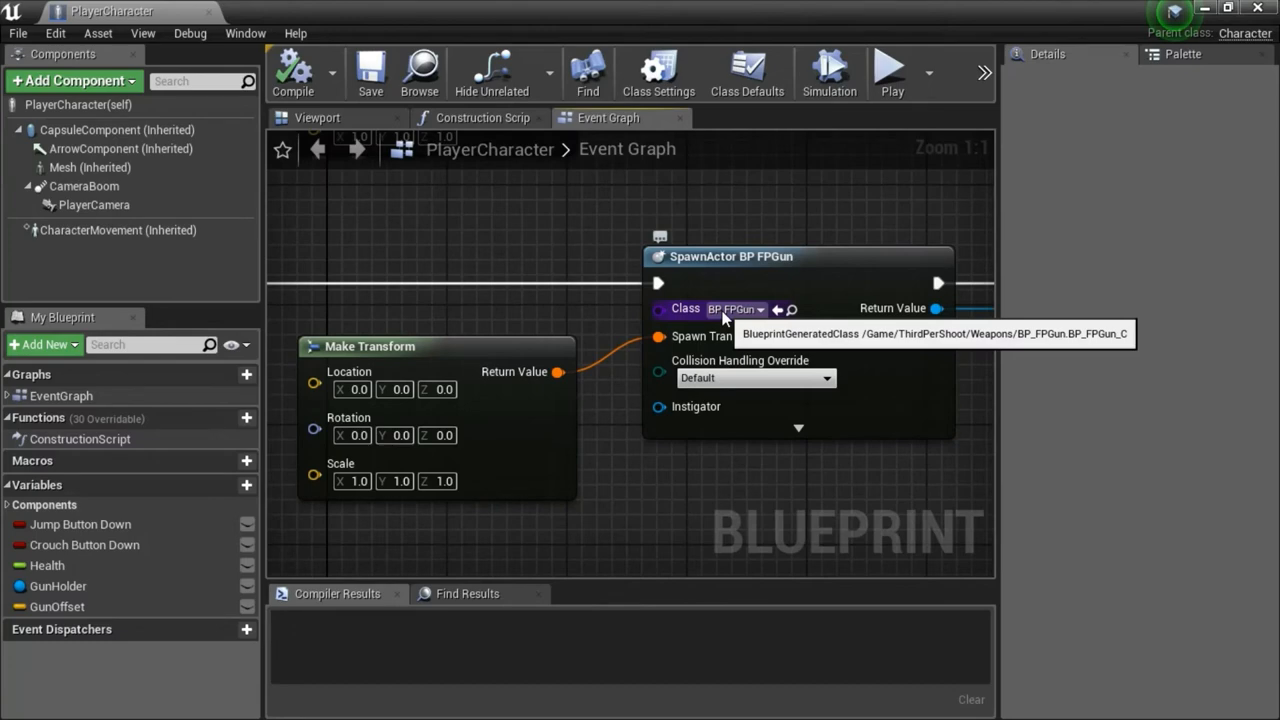
mouse_move(788, 484)
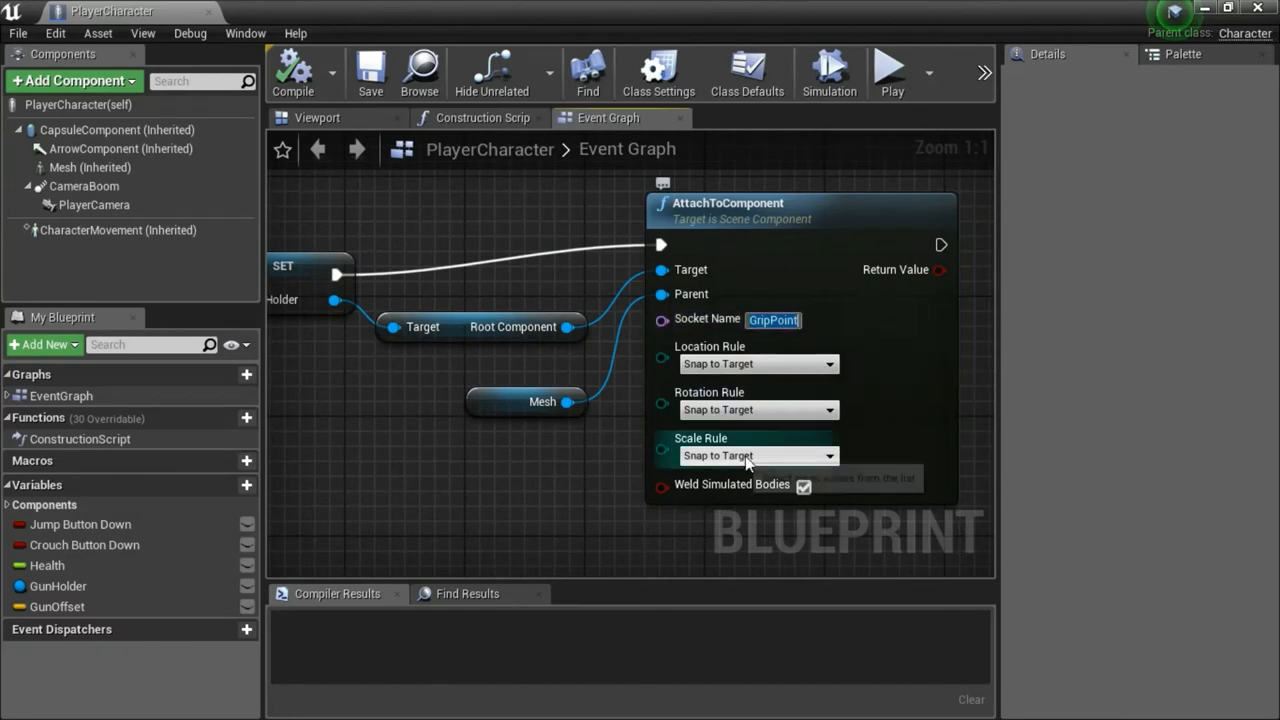
mouse_move(420, 524)
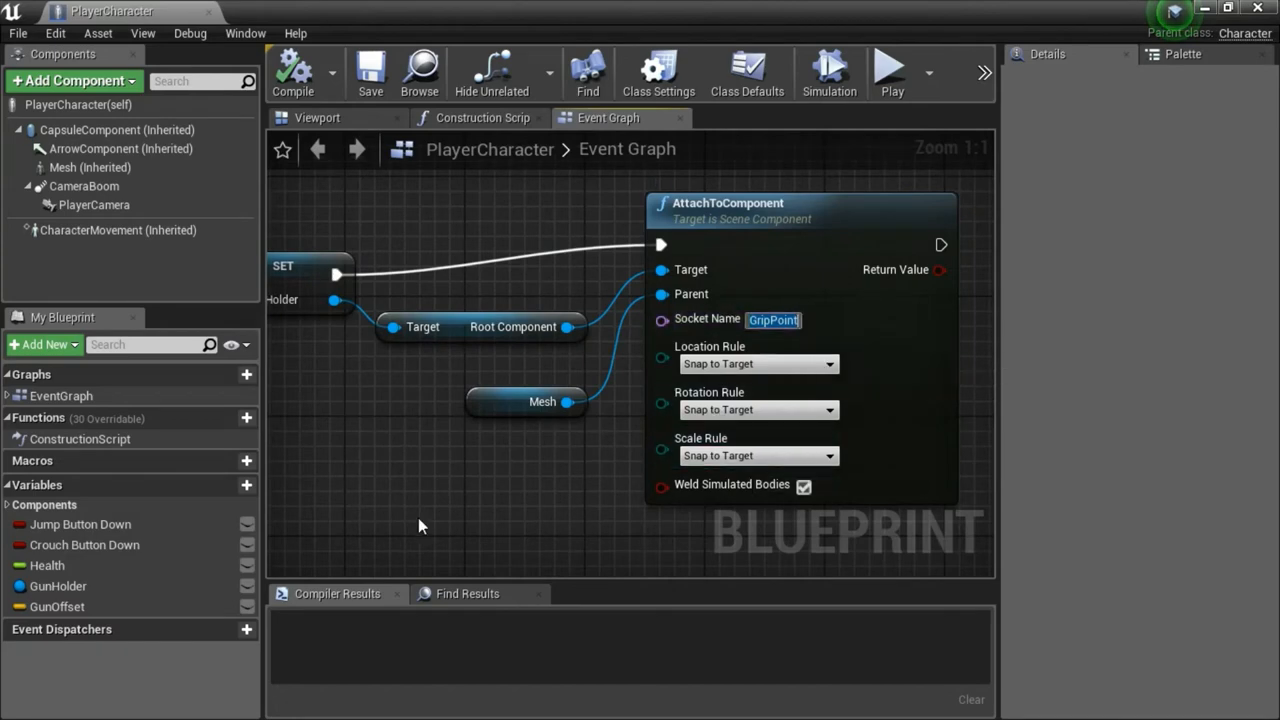
Step: Zoom out of the PlayerCharacter Event Graph before returning to the level editor
scroll(down, 3)
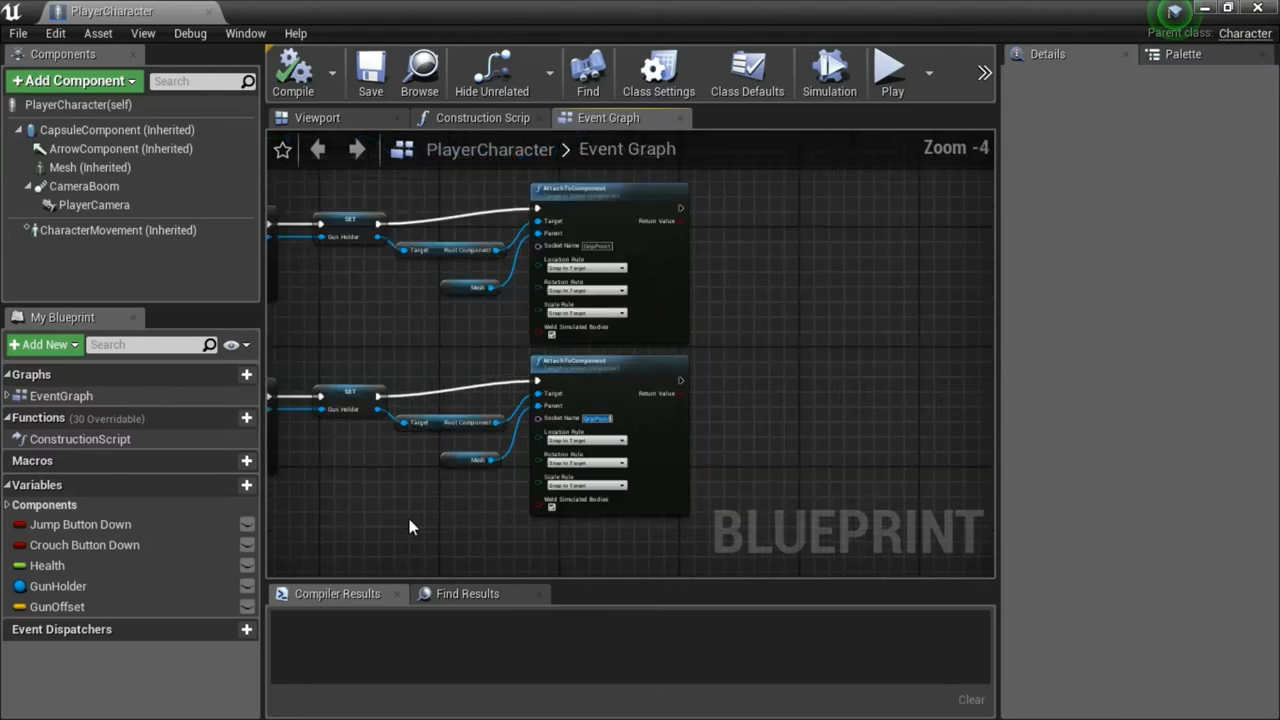
scroll(down, 3)
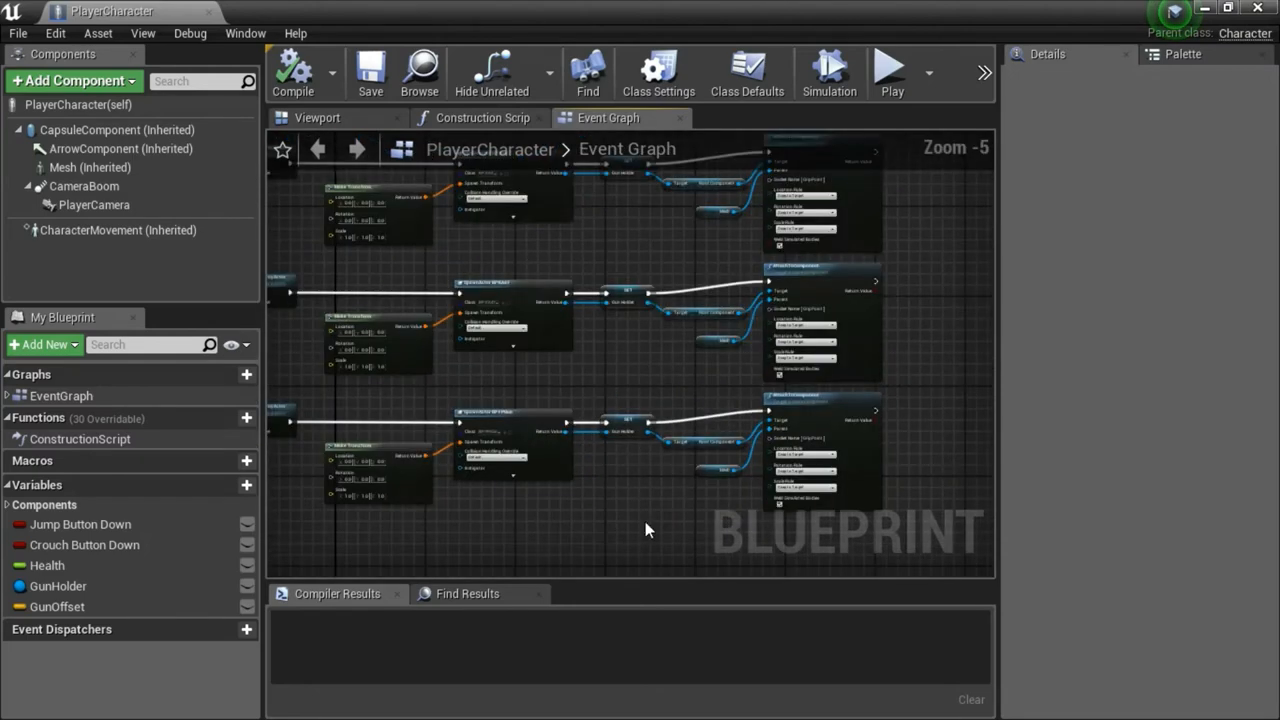
scroll(down, 3)
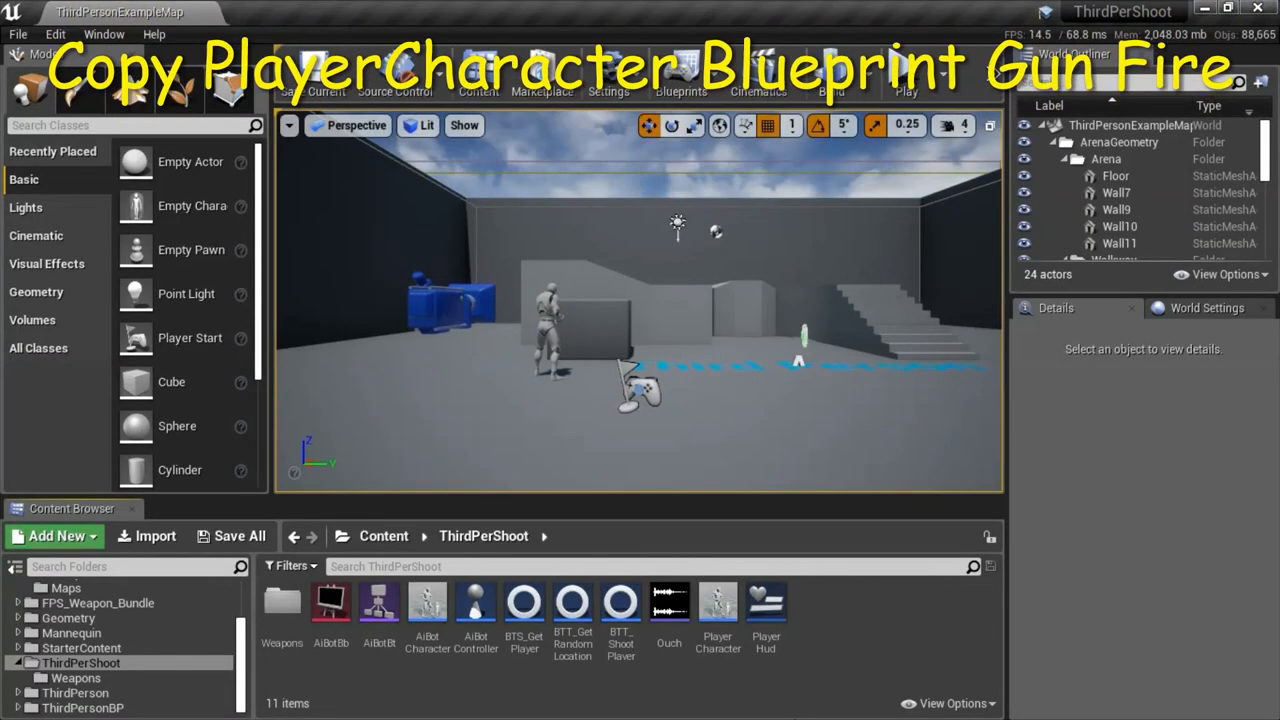
Step: Reopen PlayerCharacter, then open FirstPersonCharacter from FirstPersonBP > Blueprints to its Event Graph
click(716, 600)
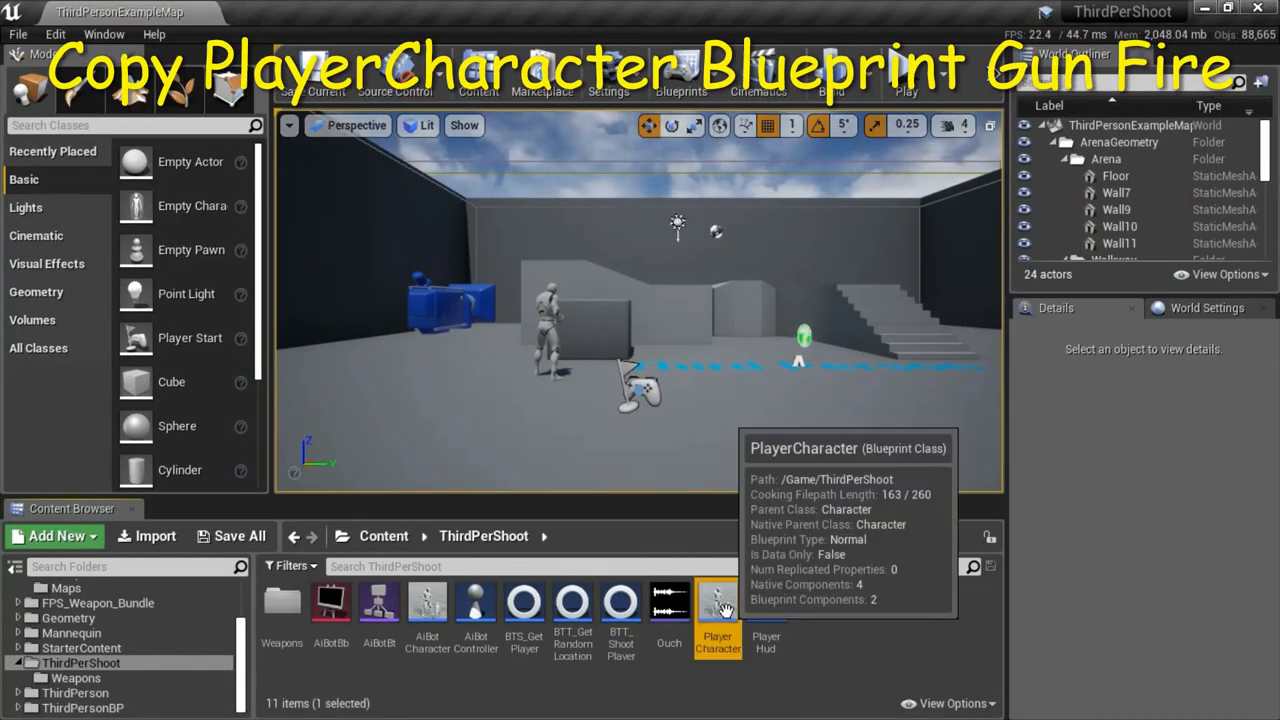
double_click(716, 604)
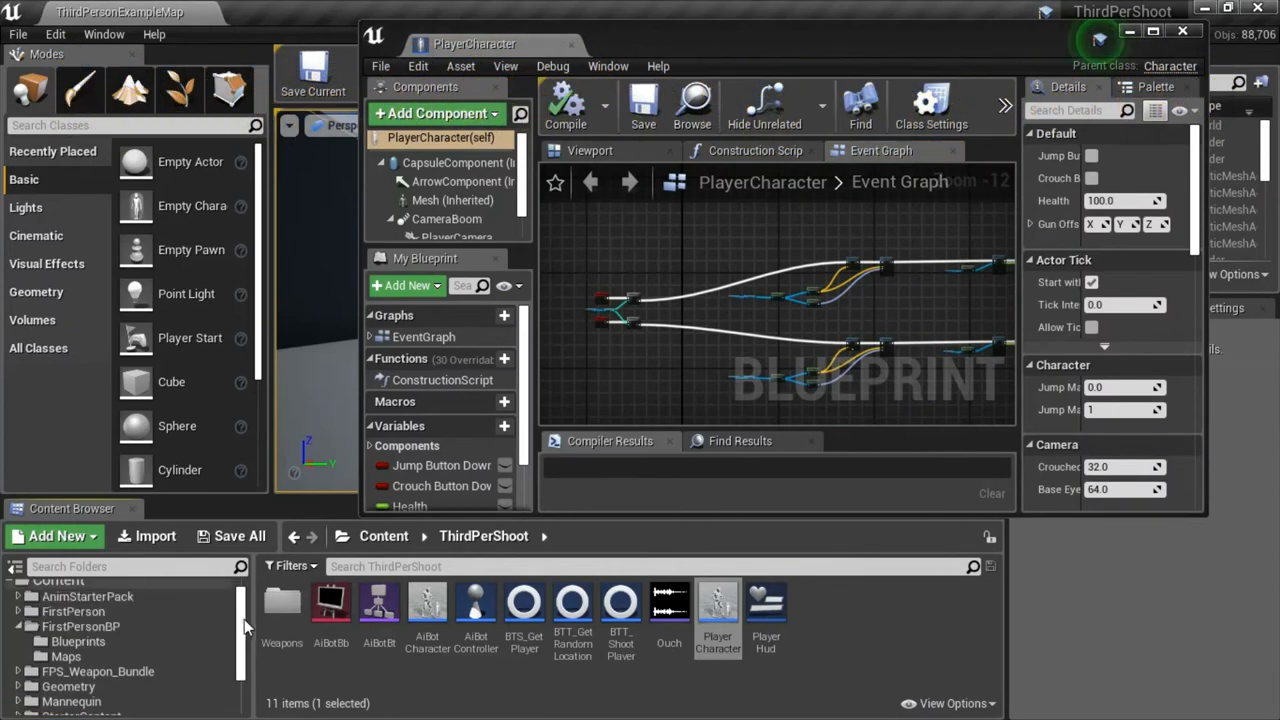
click(80, 624)
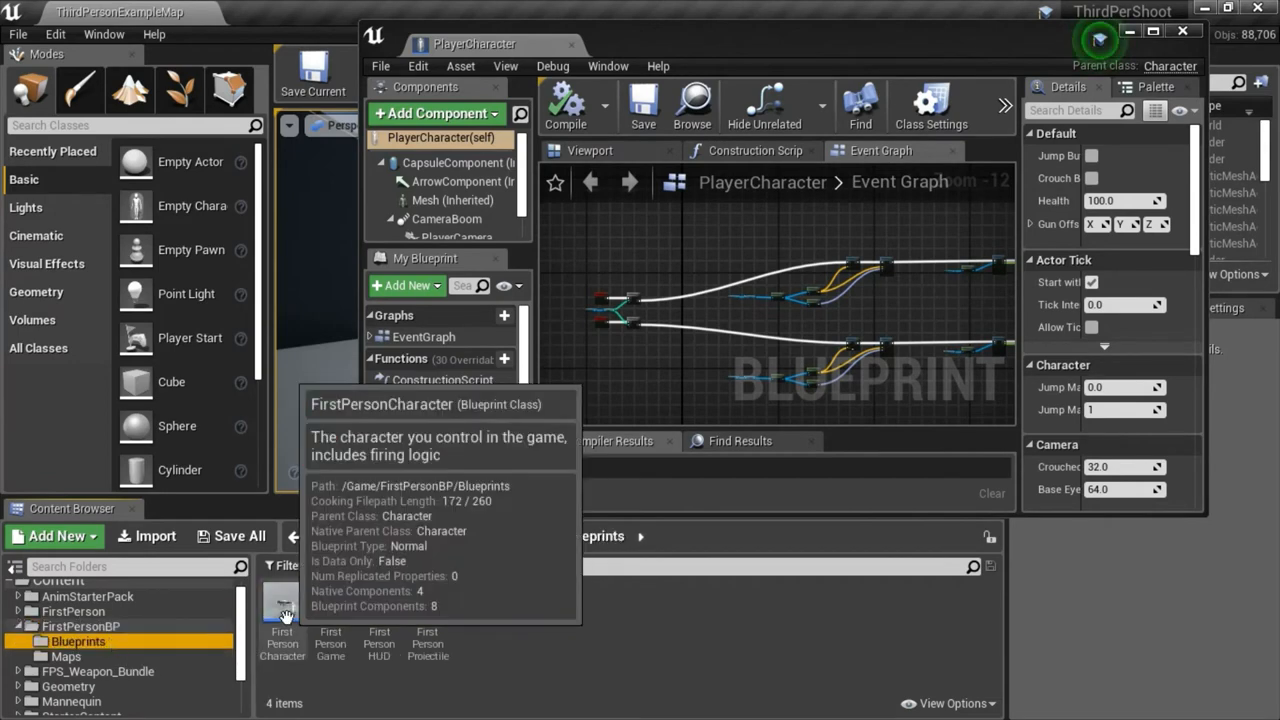
double_click(282, 604)
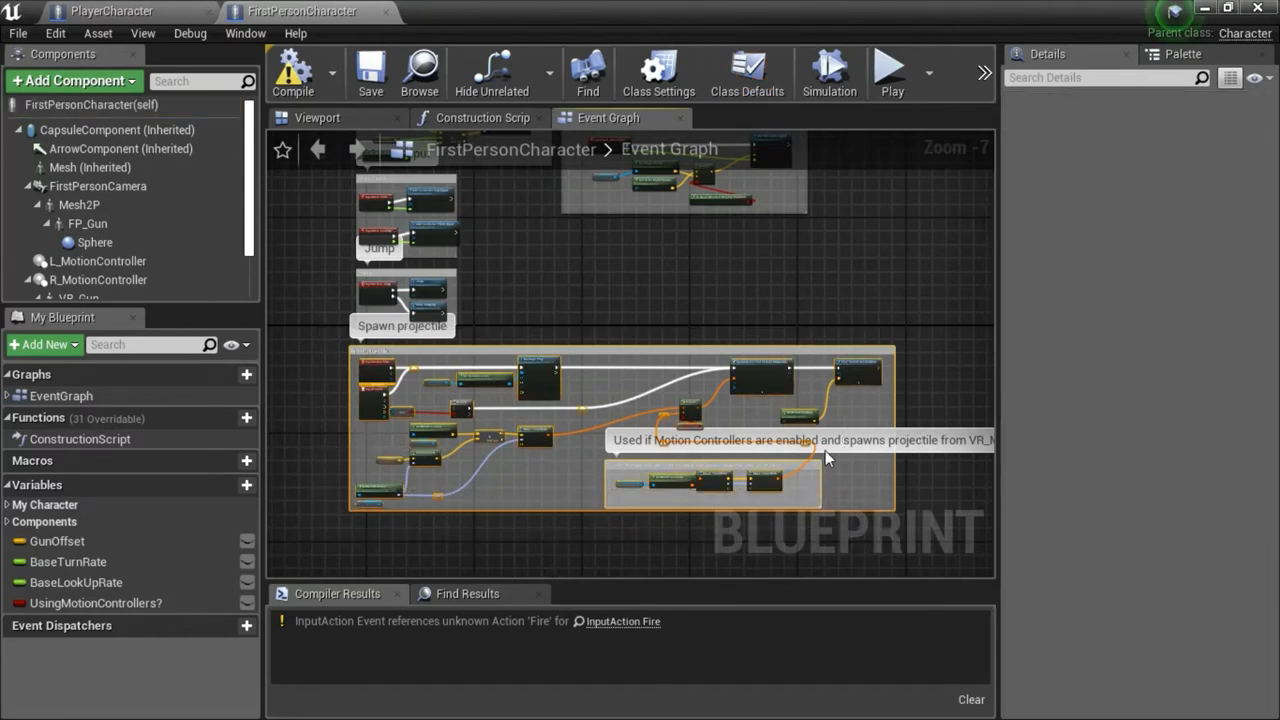
Step: Switch back to the PlayerCharacter graph to receive the copied Spawn projectile nodes
click(112, 12)
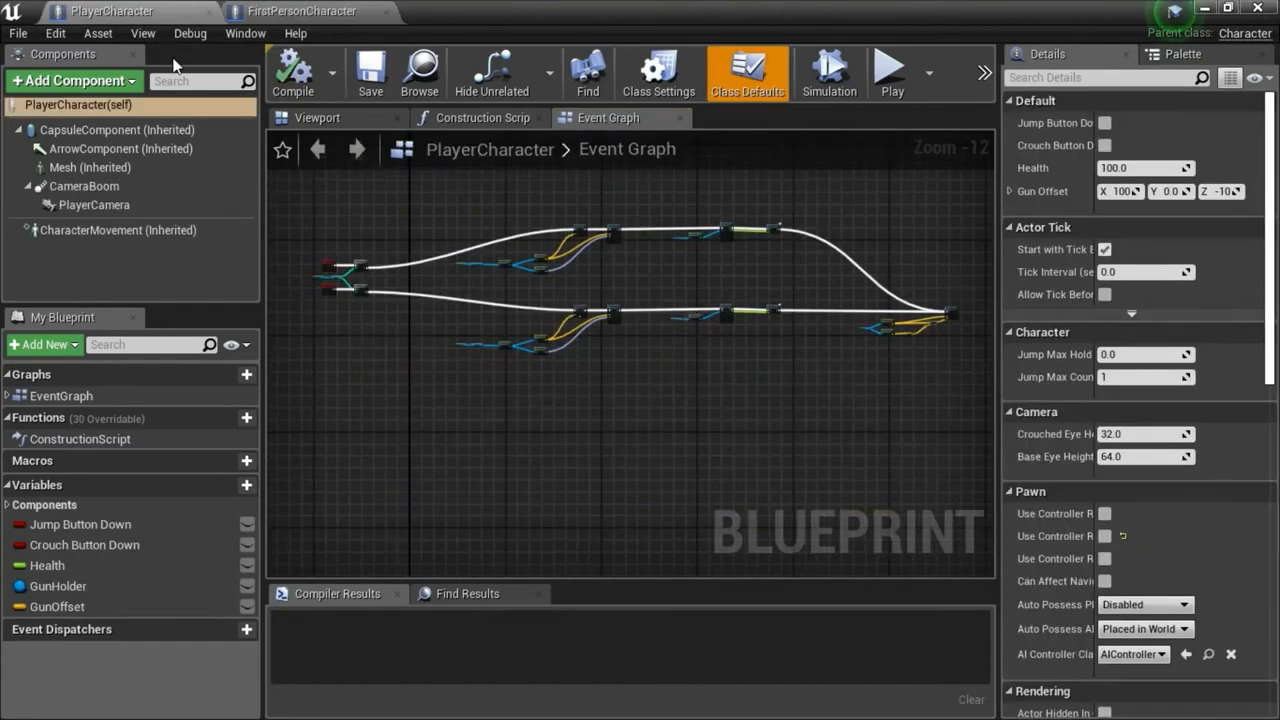
mouse_move(396, 412)
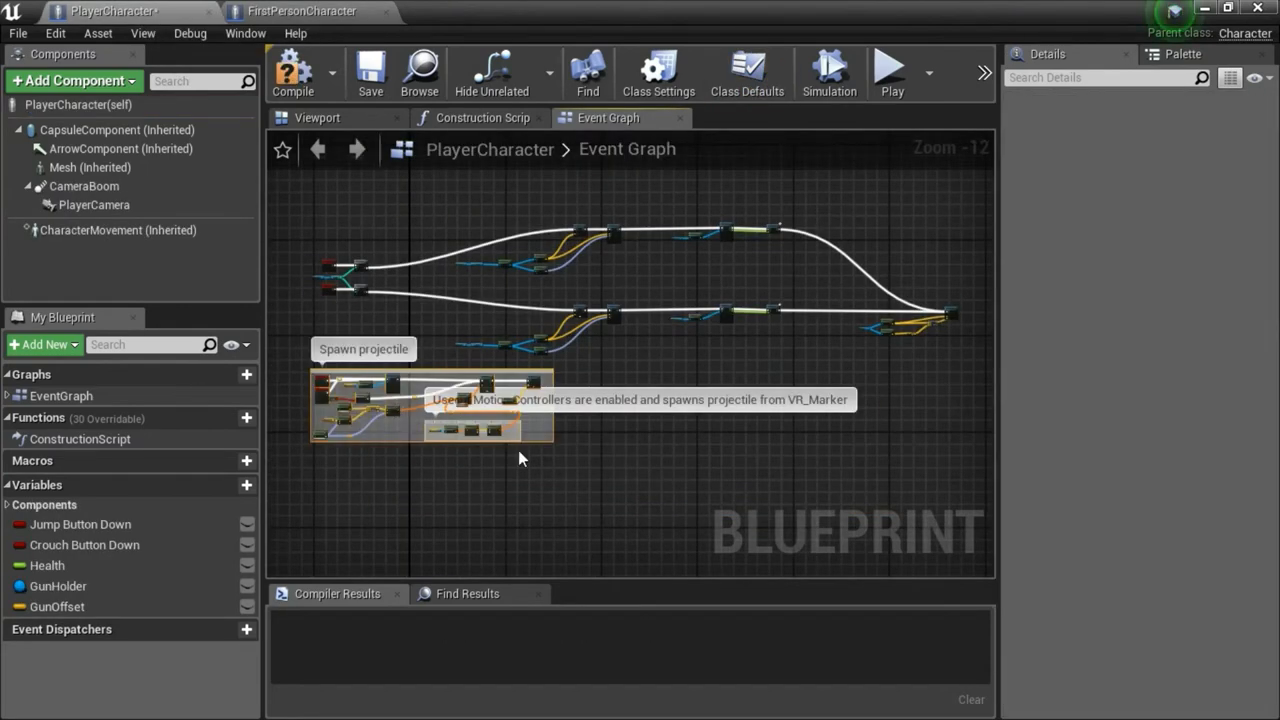
mouse_move(536, 388)
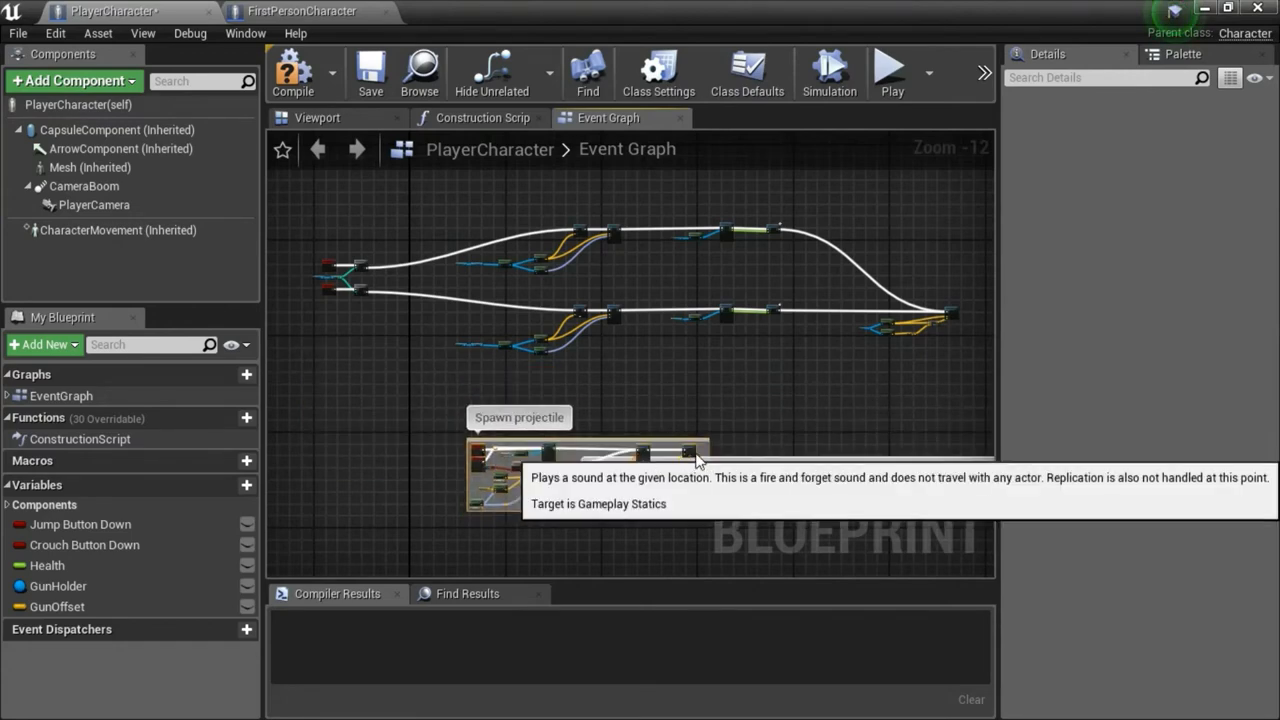
mouse_move(770, 388)
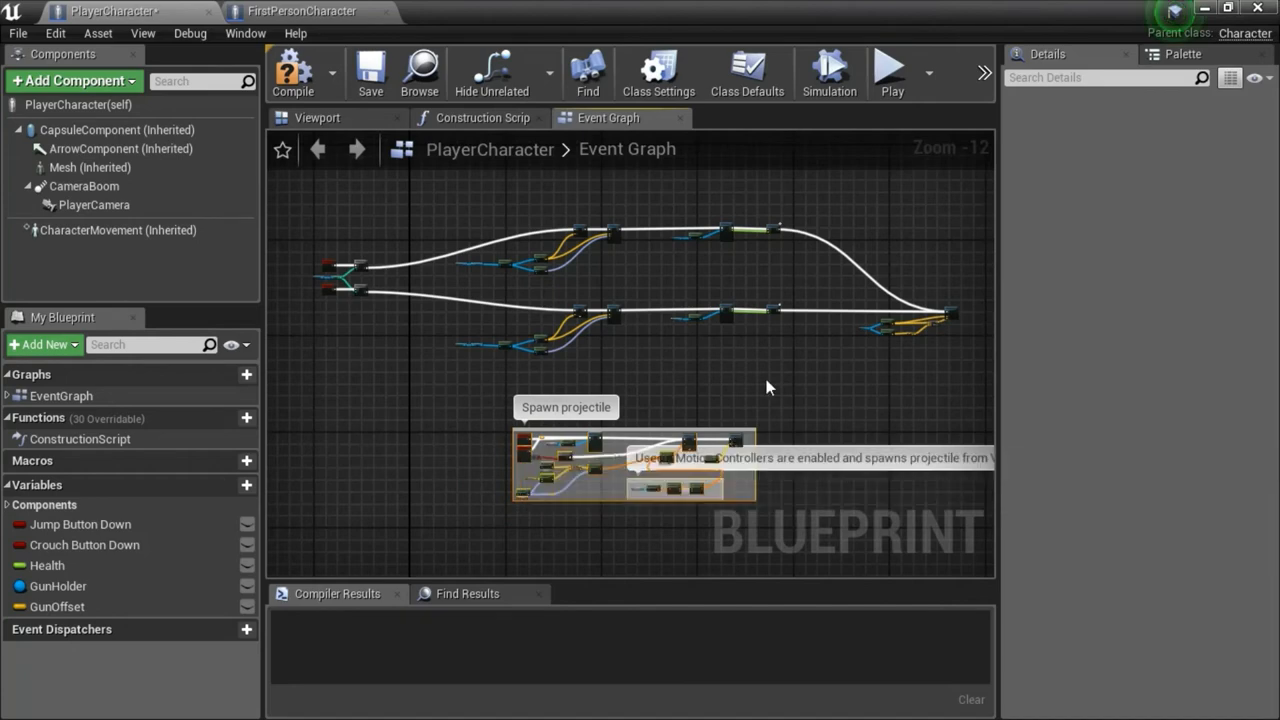
mouse_move(556, 390)
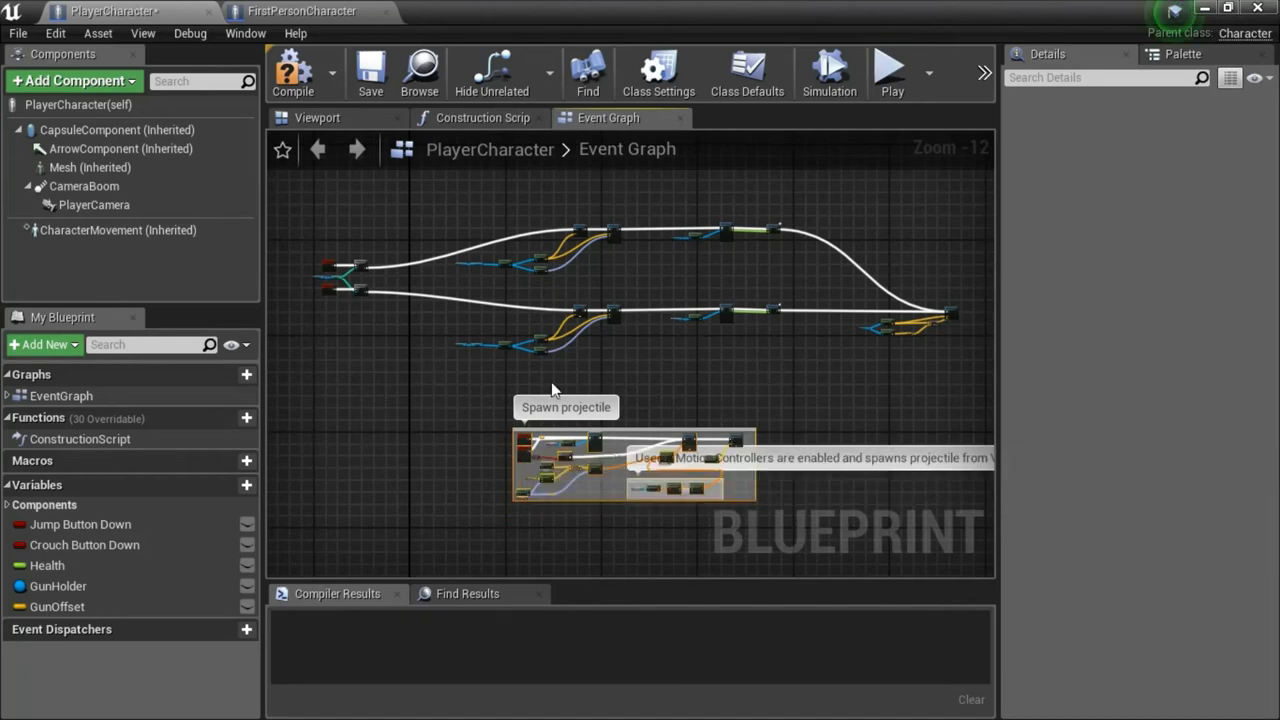
mouse_move(358, 330)
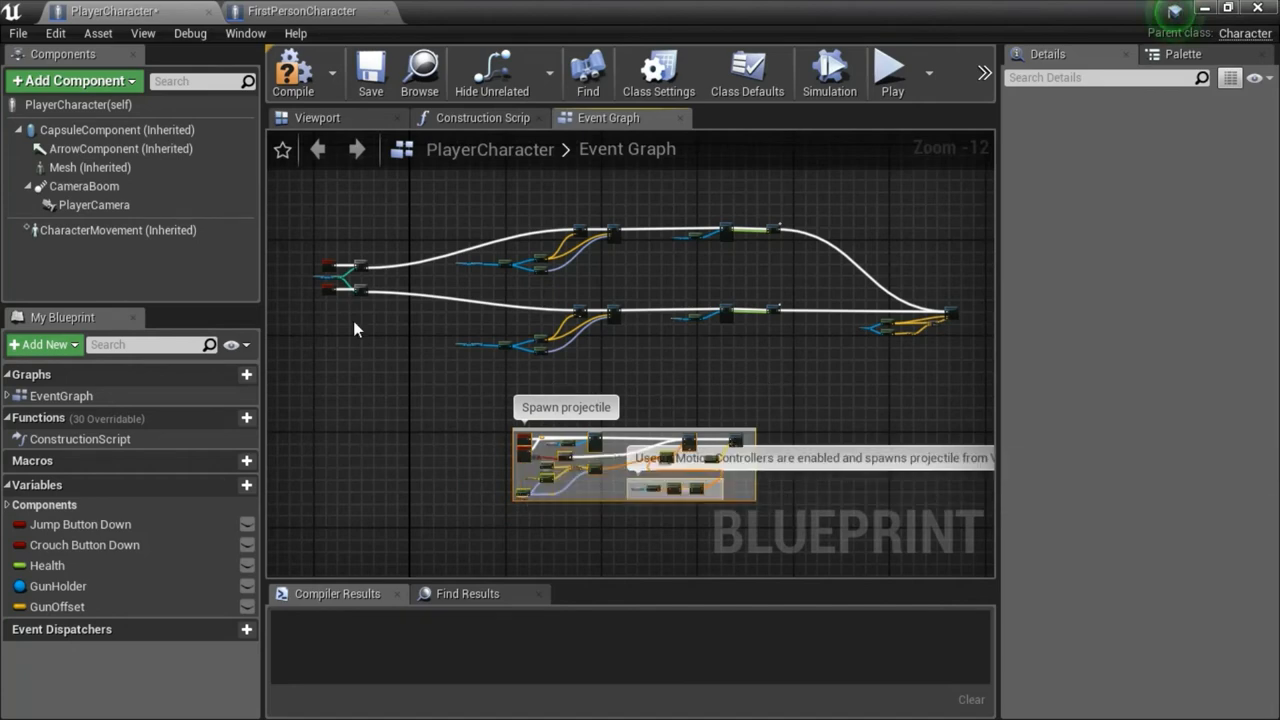
mouse_move(444, 328)
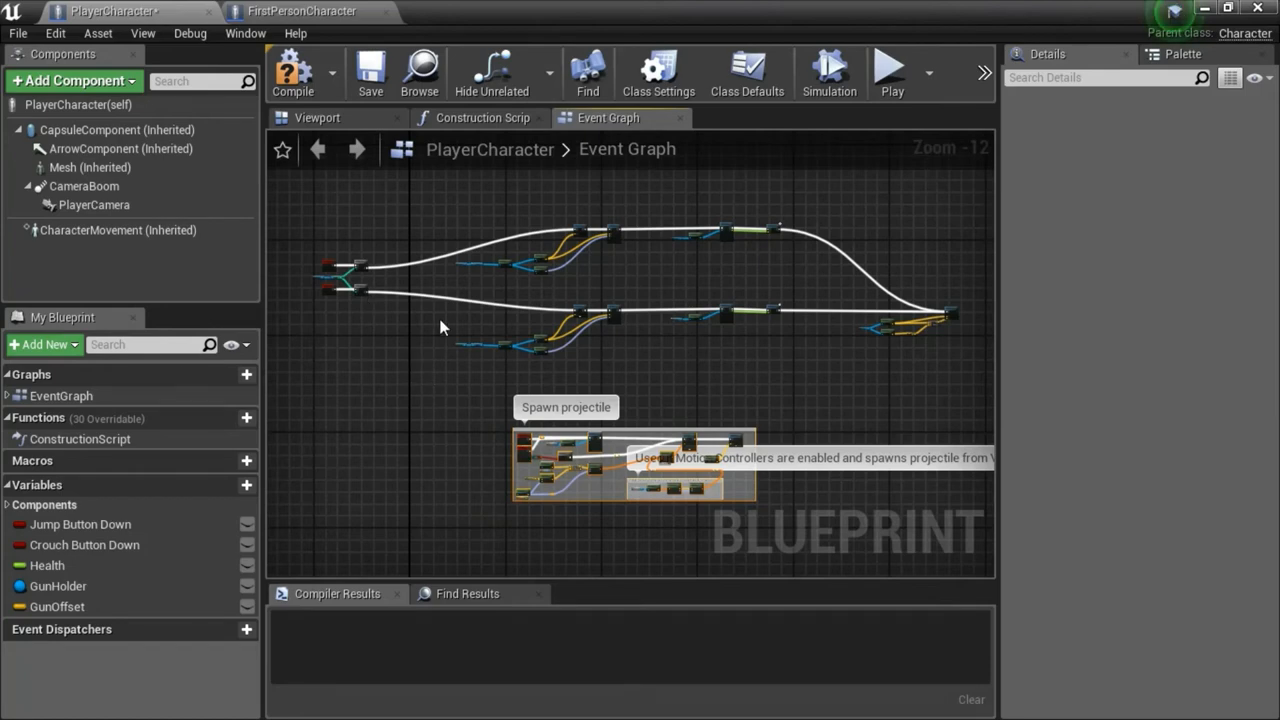
mouse_move(706, 24)
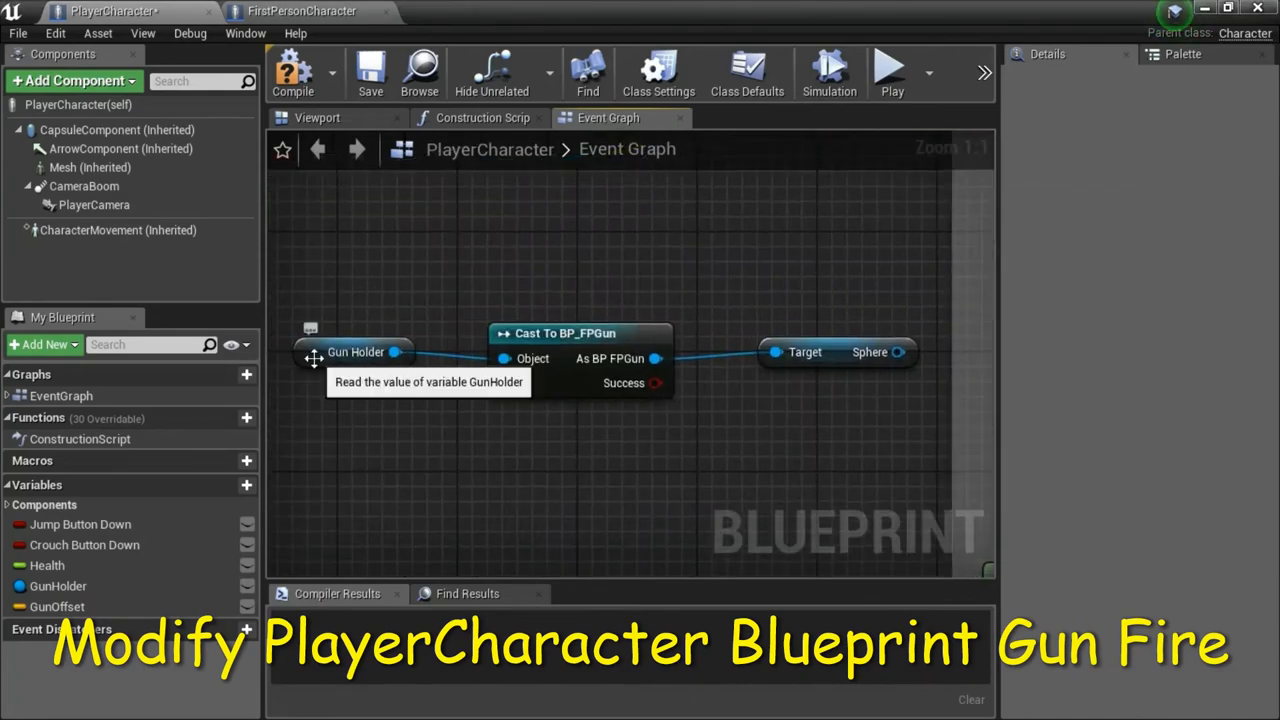
Step: Convert the Cast To BP_FPGun node via its context menu and drag a Player Camera reference into the graph
click(356, 352)
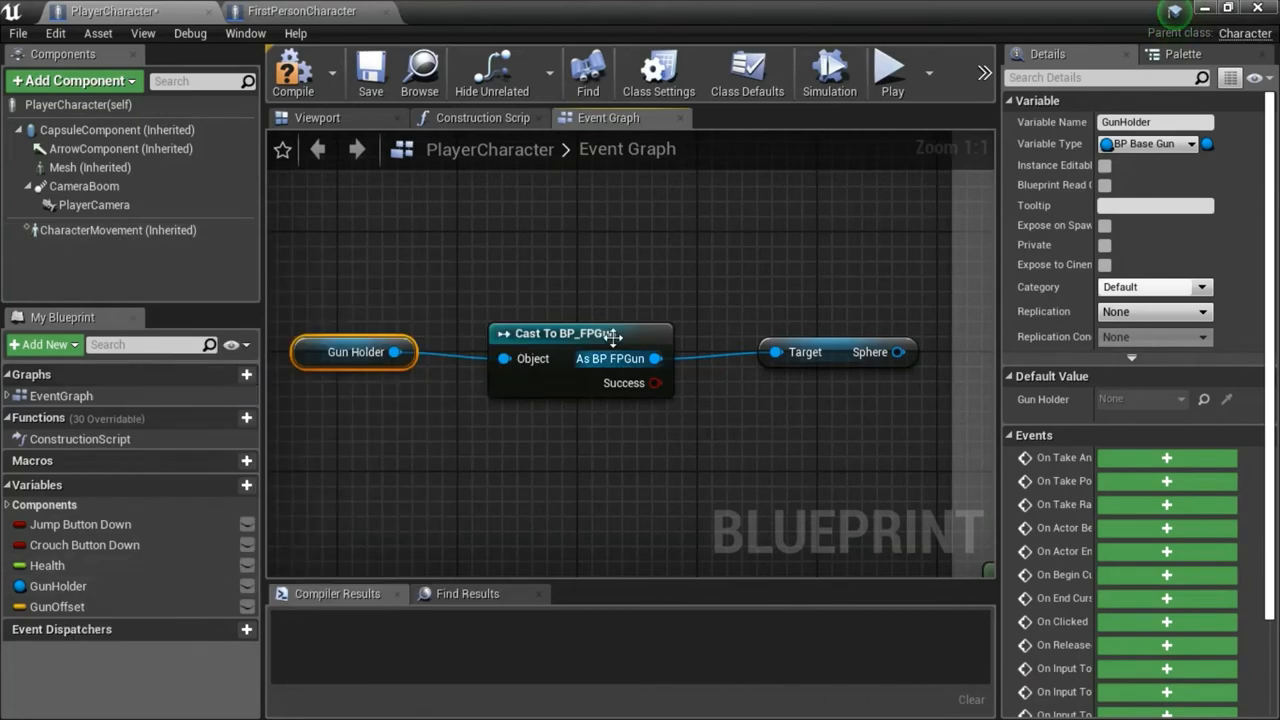
click(580, 332)
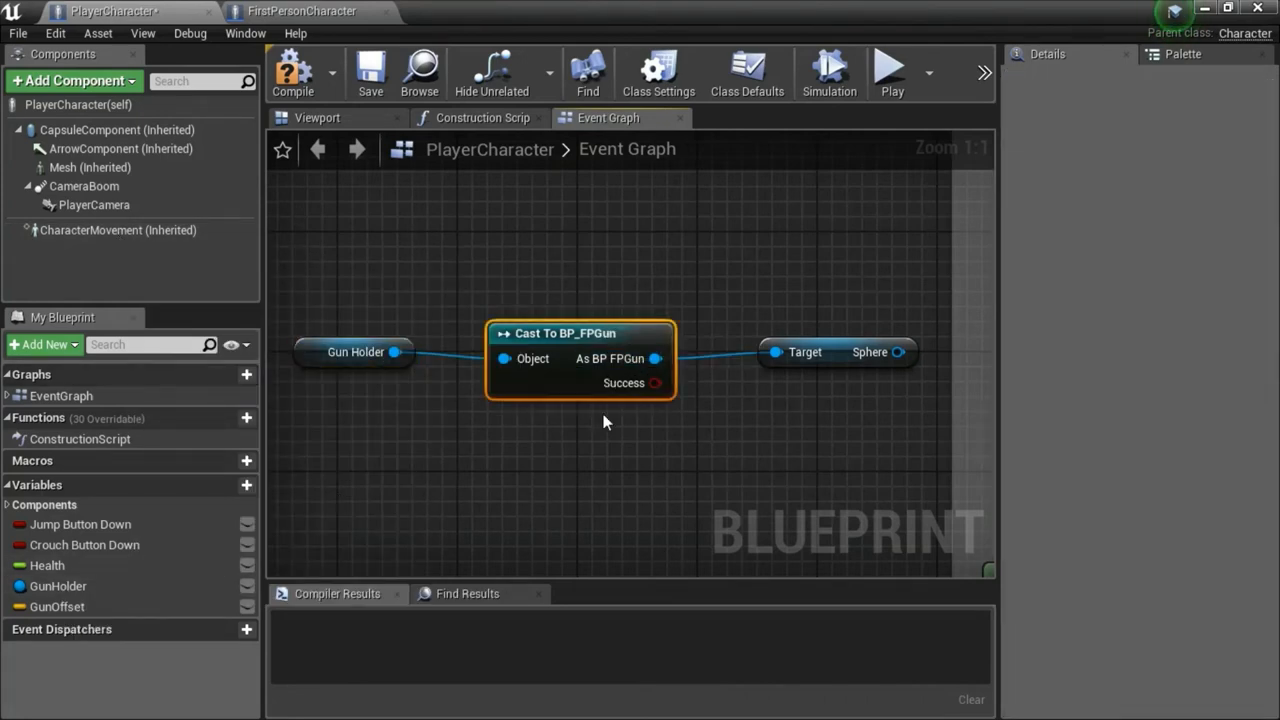
mouse_move(630, 396)
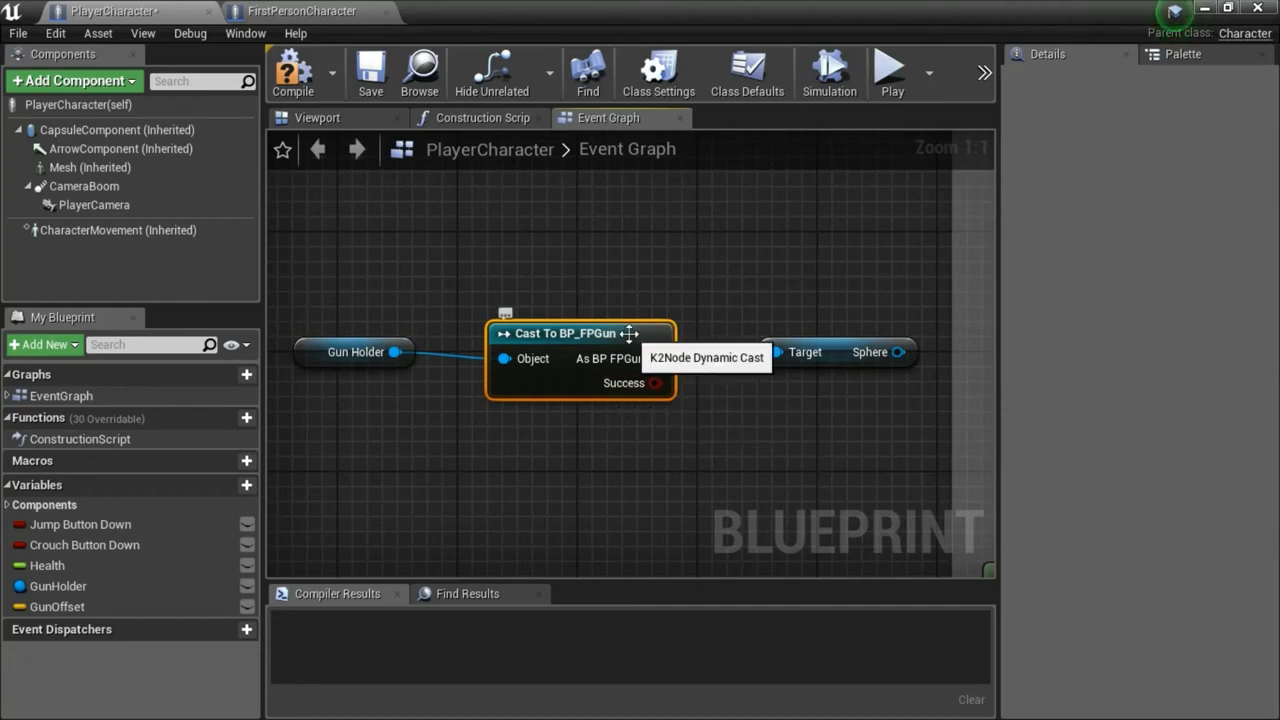
right_click(580, 332)
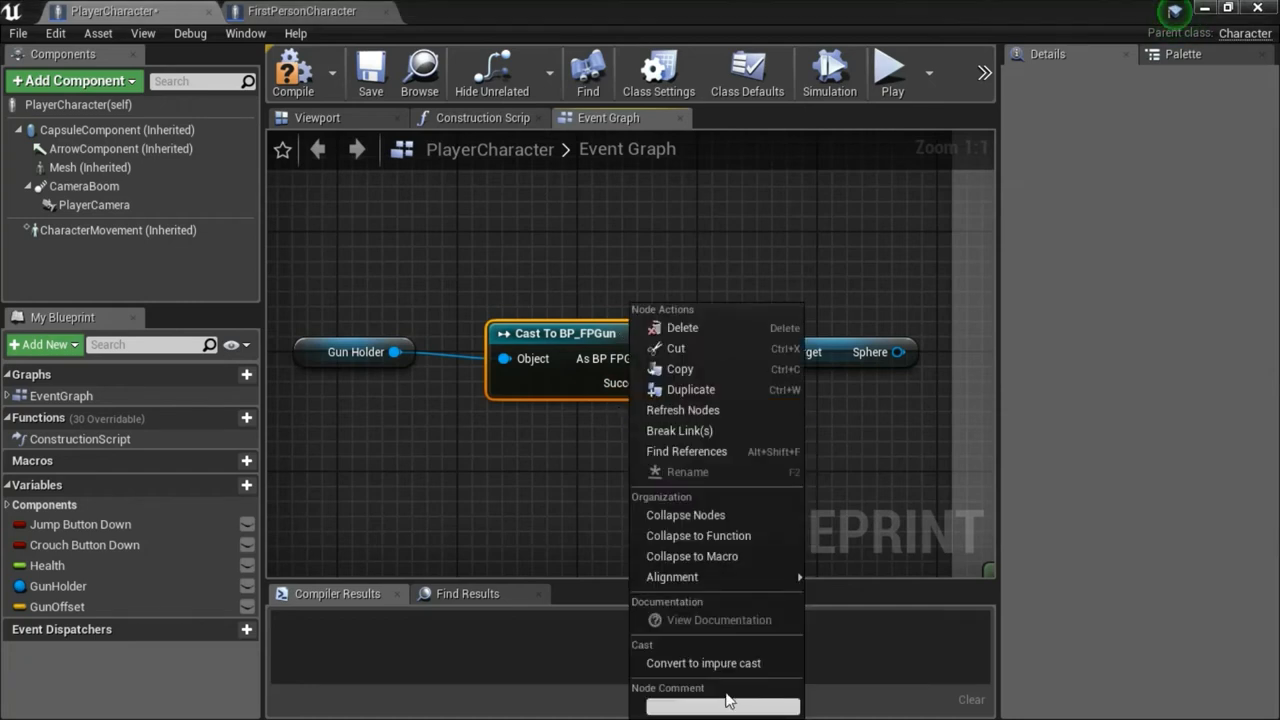
mouse_move(704, 664)
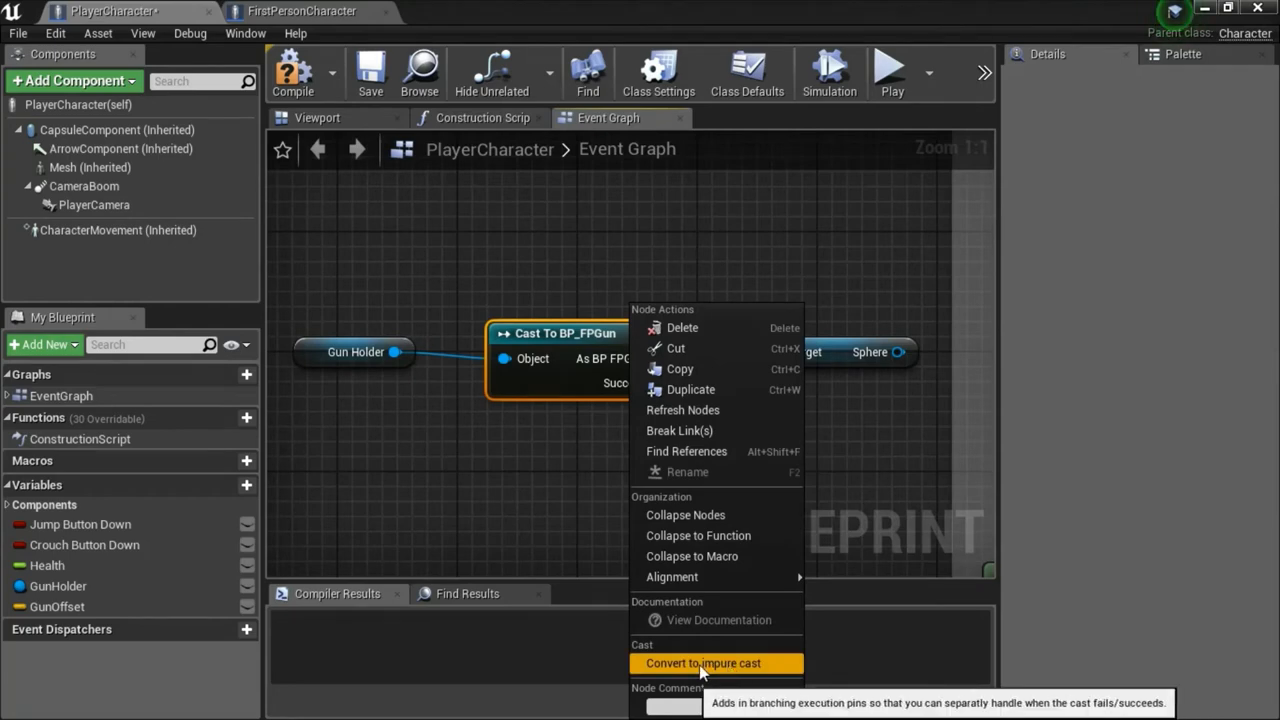
mouse_move(866, 490)
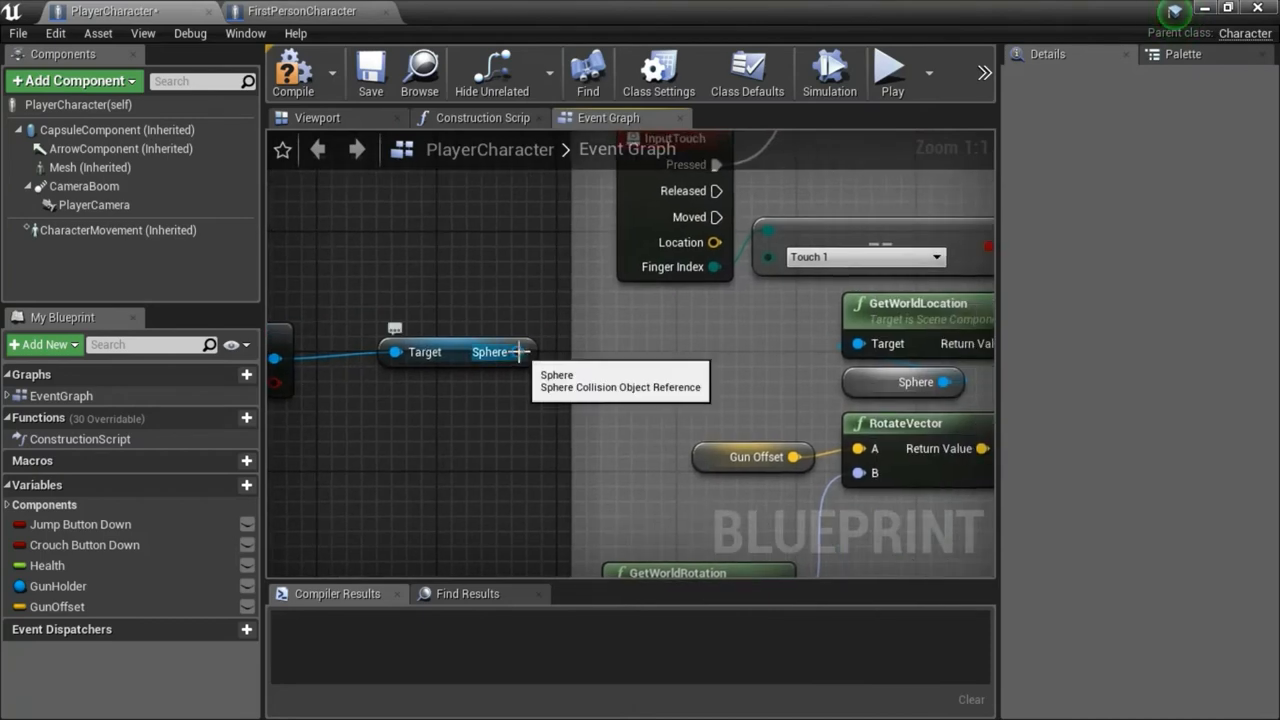
drag(520, 352, 860, 344)
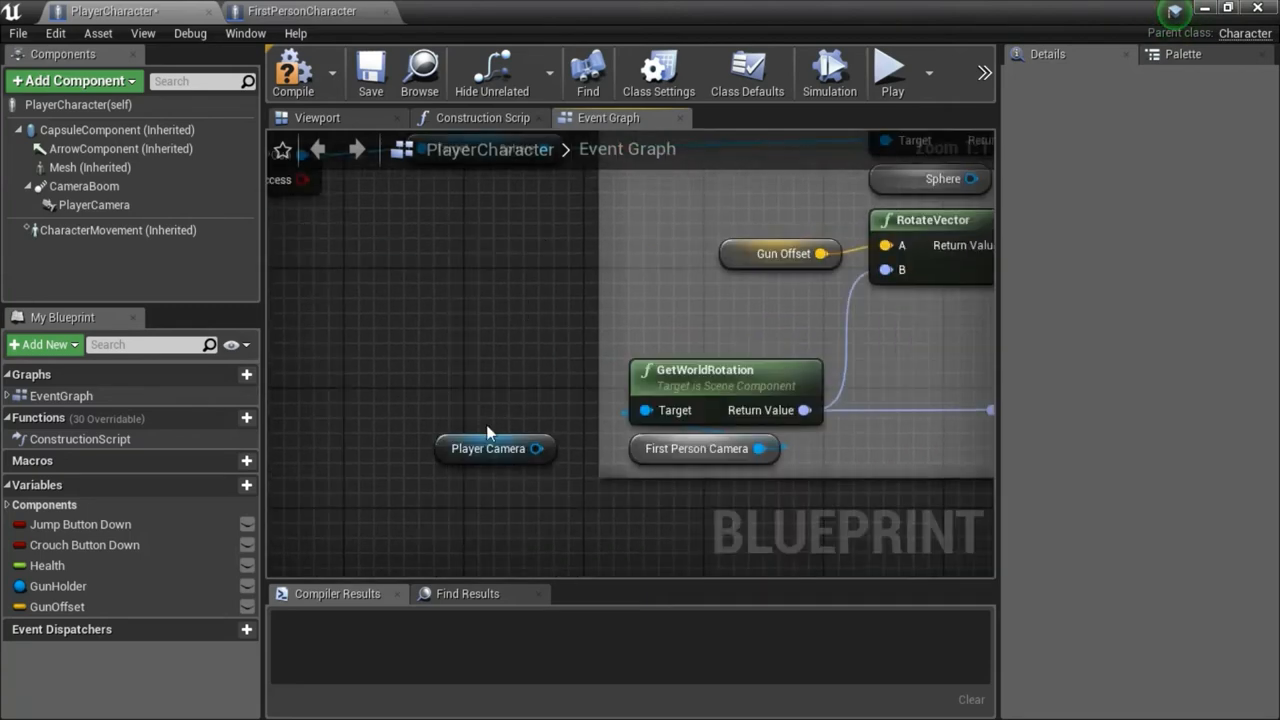
mouse_move(404, 376)
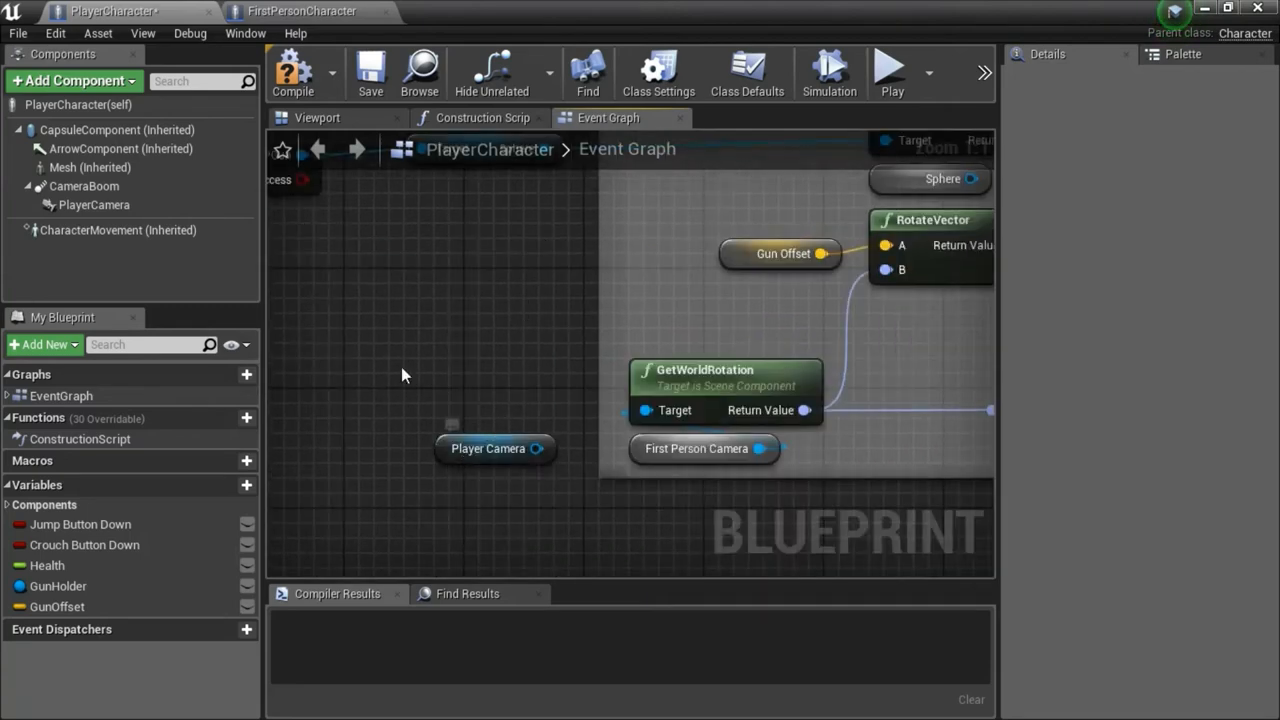
mouse_move(94, 204)
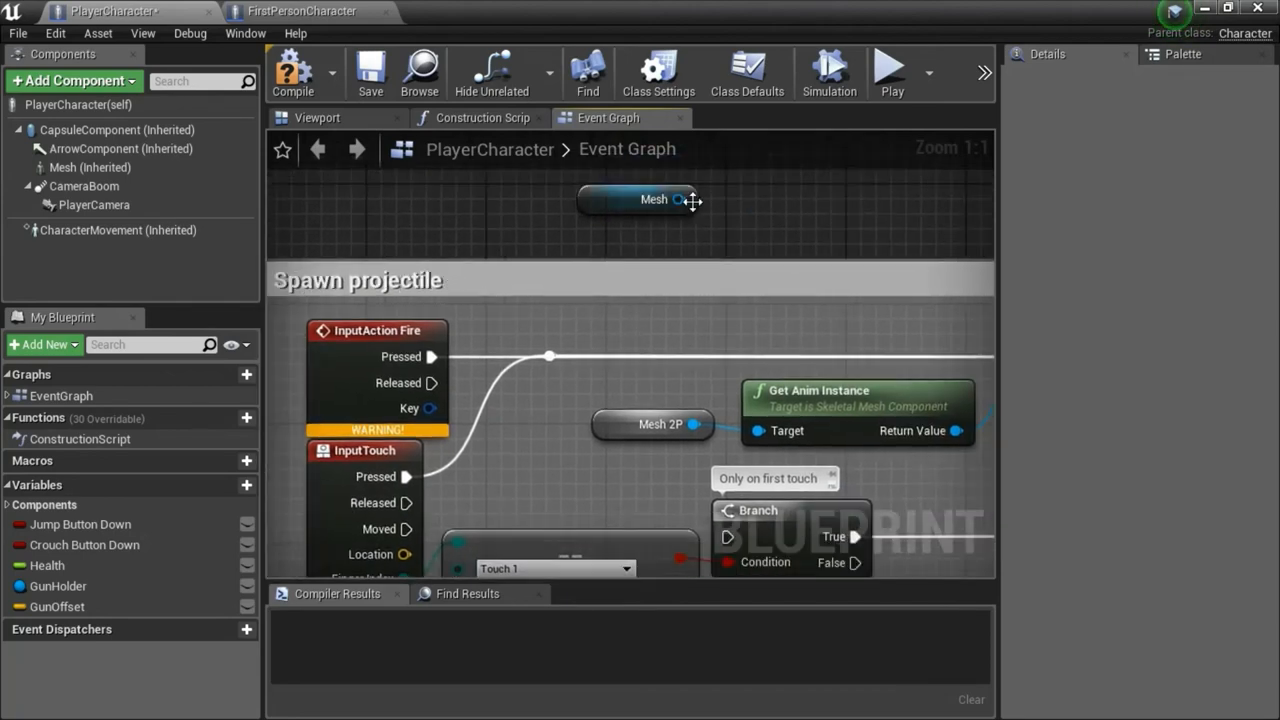
Step: Wire Mesh into Get Anim Instance's Target and select the InputAction Fire event for deletion
drag(680, 200, 730, 404)
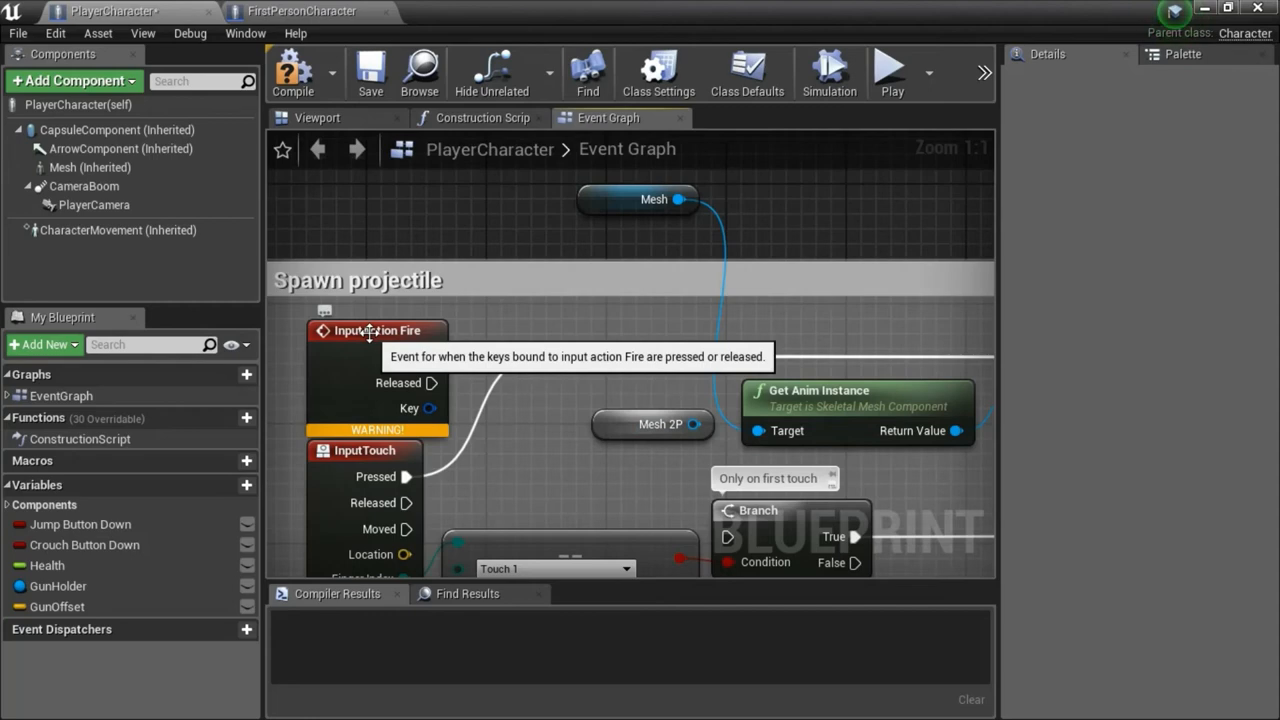
click(376, 332)
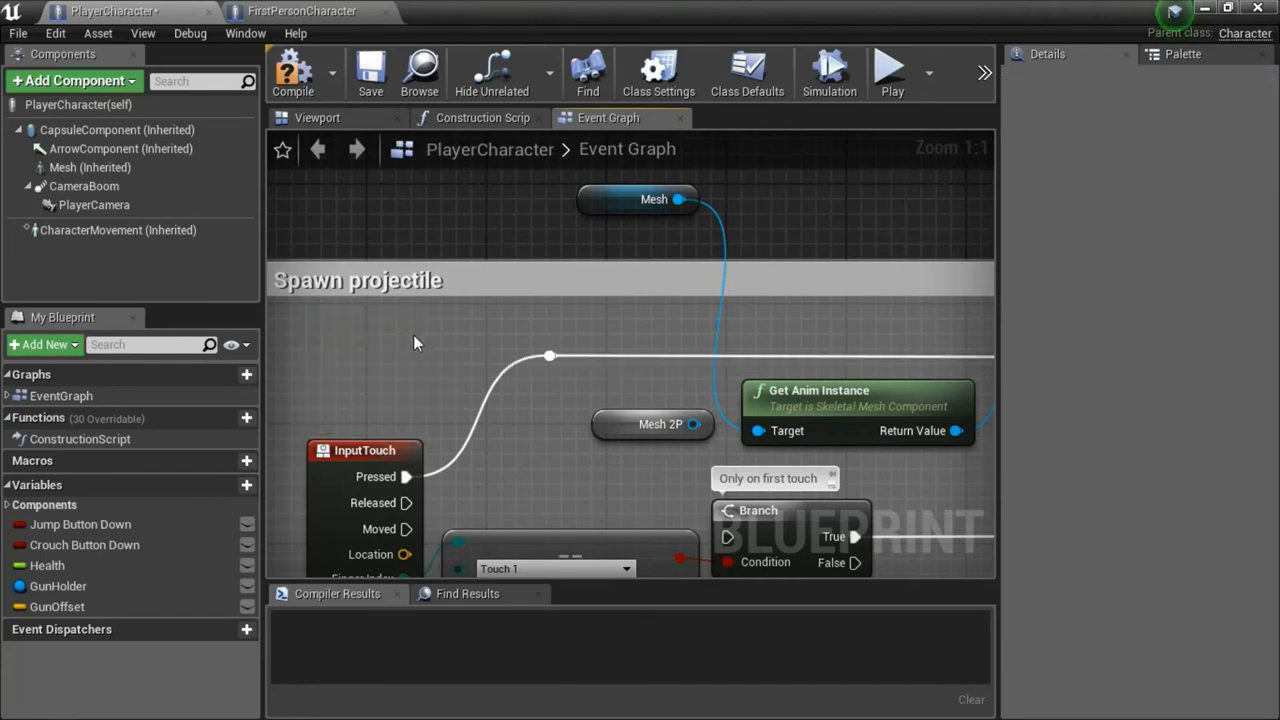
mouse_move(876, 232)
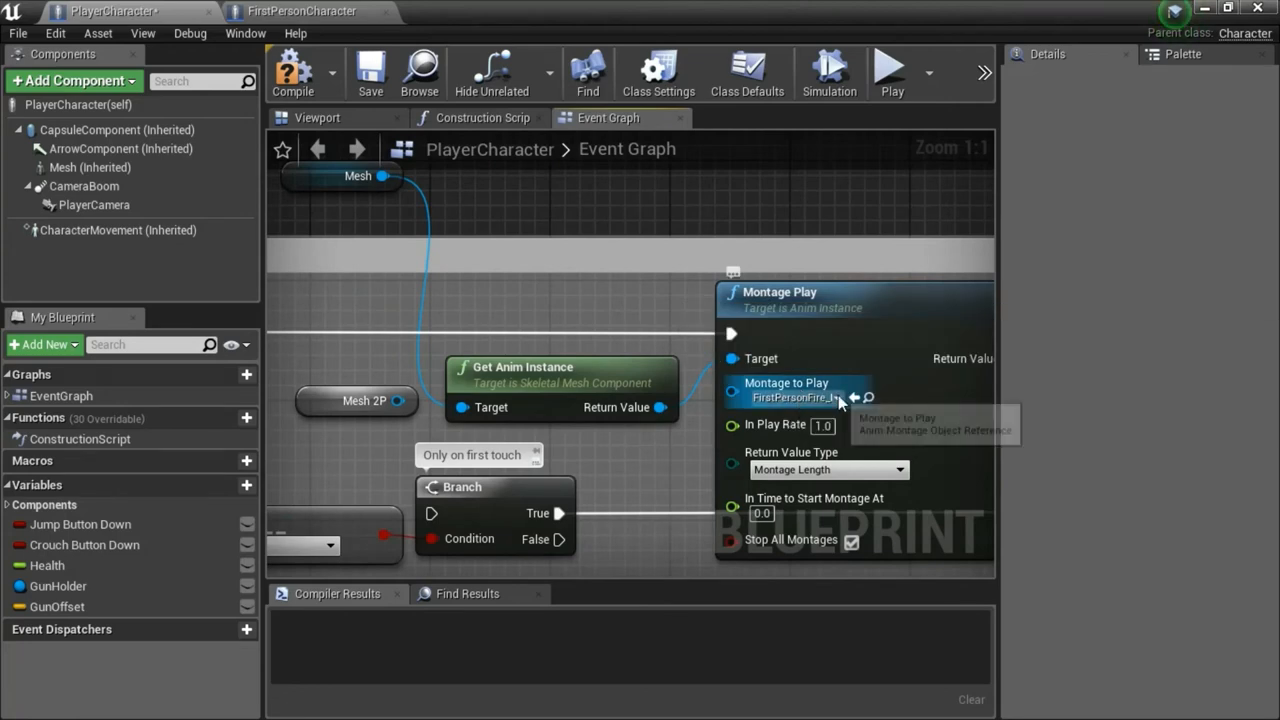
Step: Choose Fire_Rifle_Hip_Montage as the montage to play on the spawn chain, then zoom out
click(796, 396)
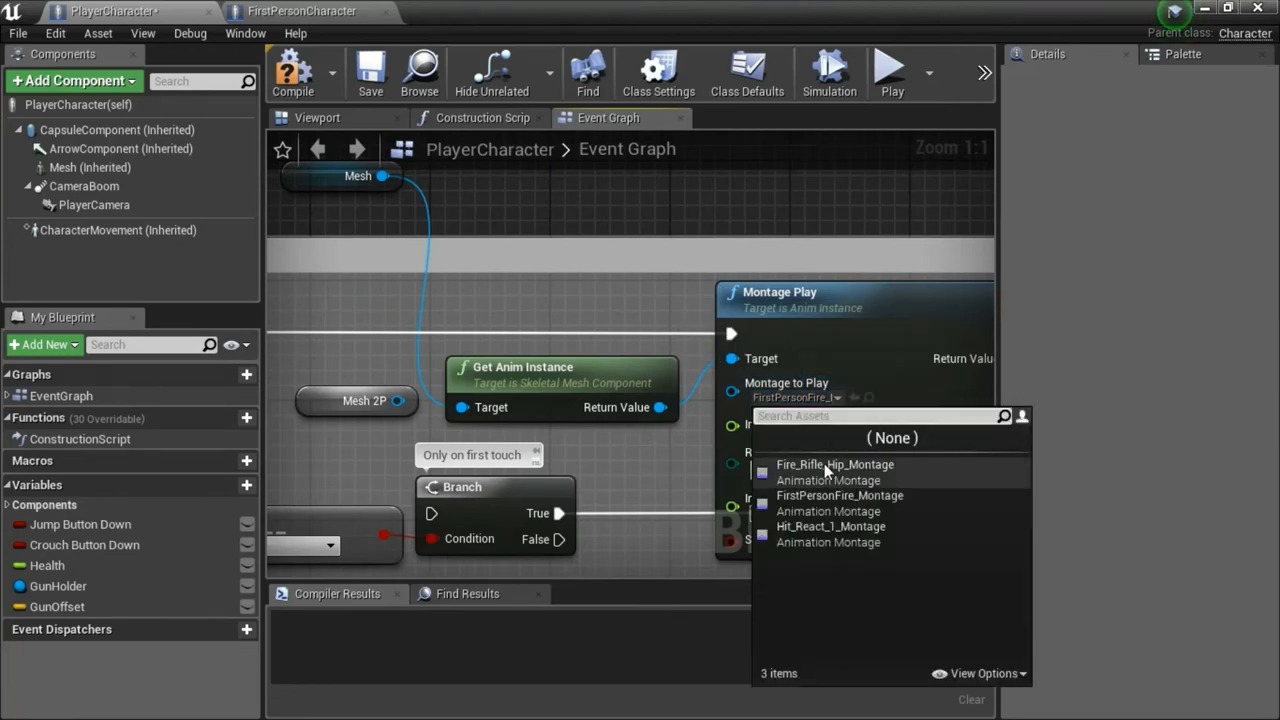
mouse_move(836, 464)
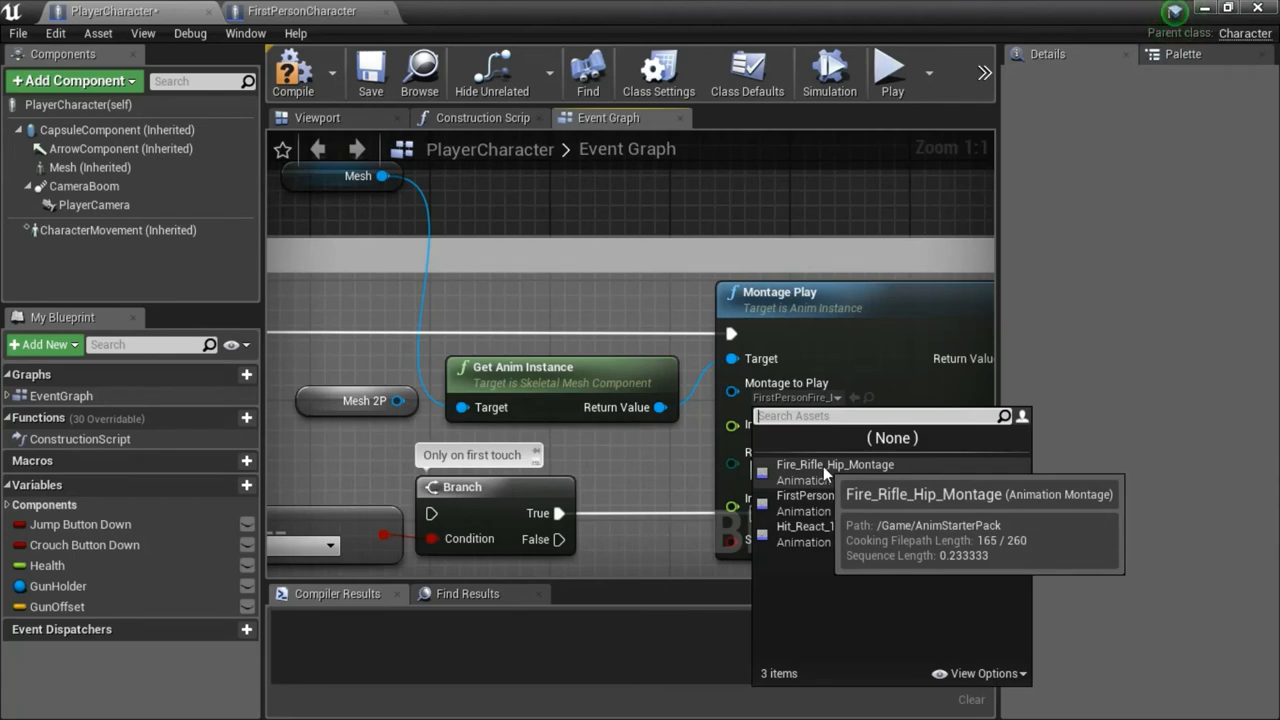
click(836, 464)
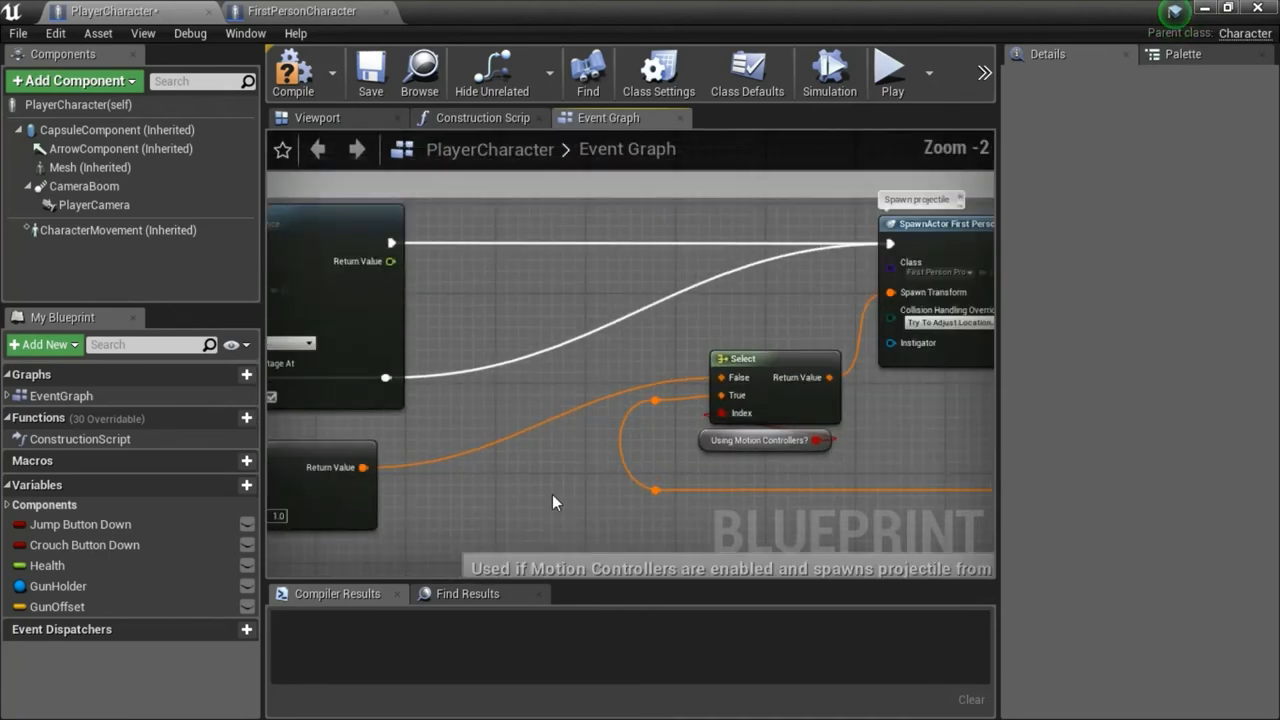
mouse_move(364, 468)
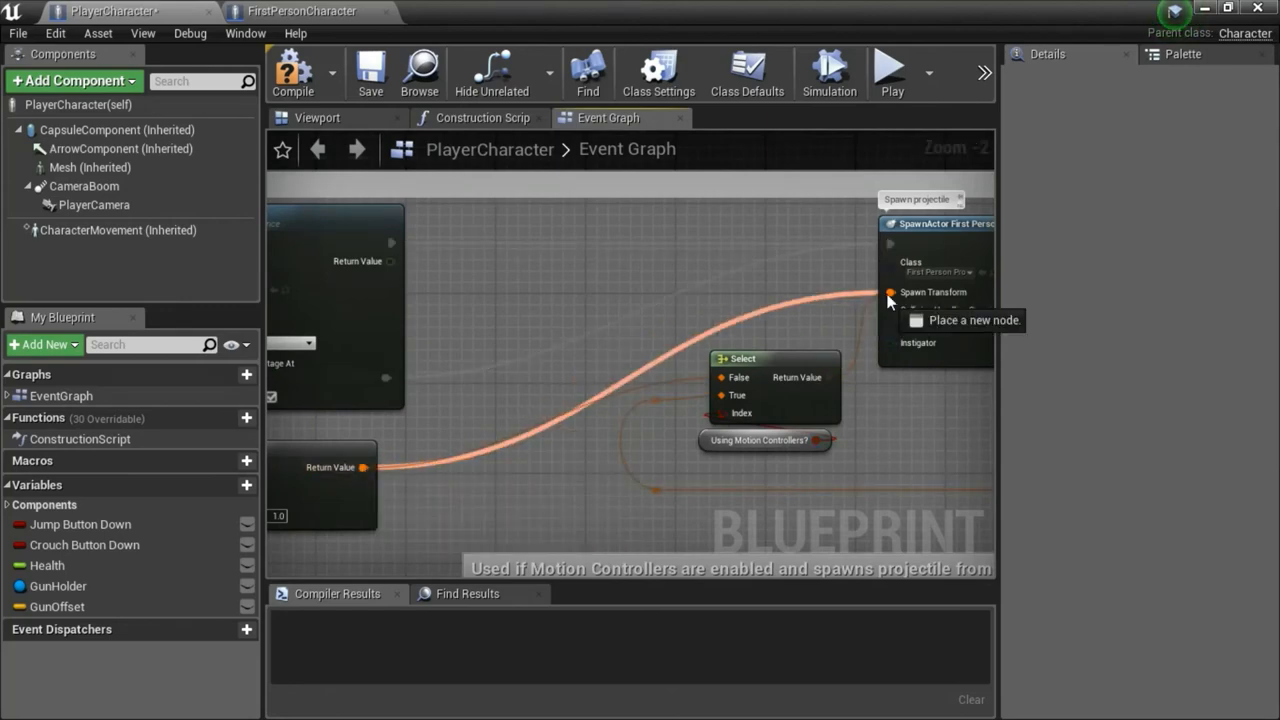
scroll(down, 3)
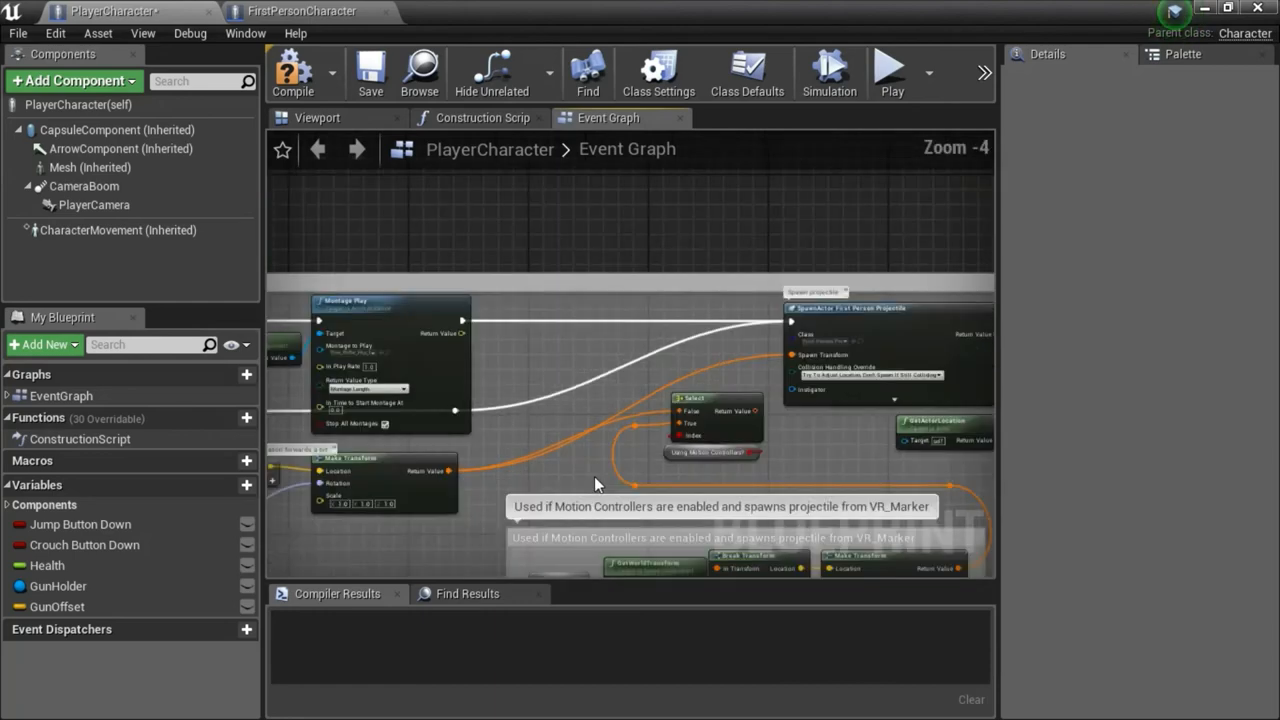
mouse_move(584, 490)
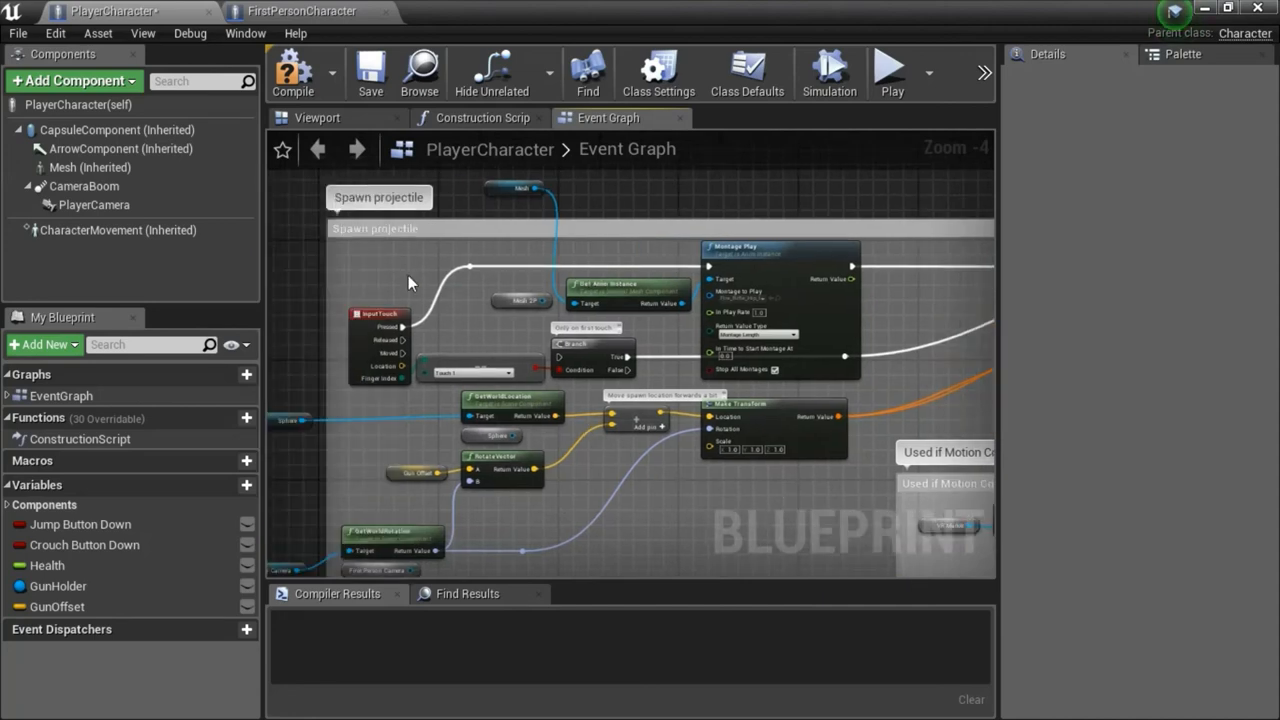
scroll(down, 3)
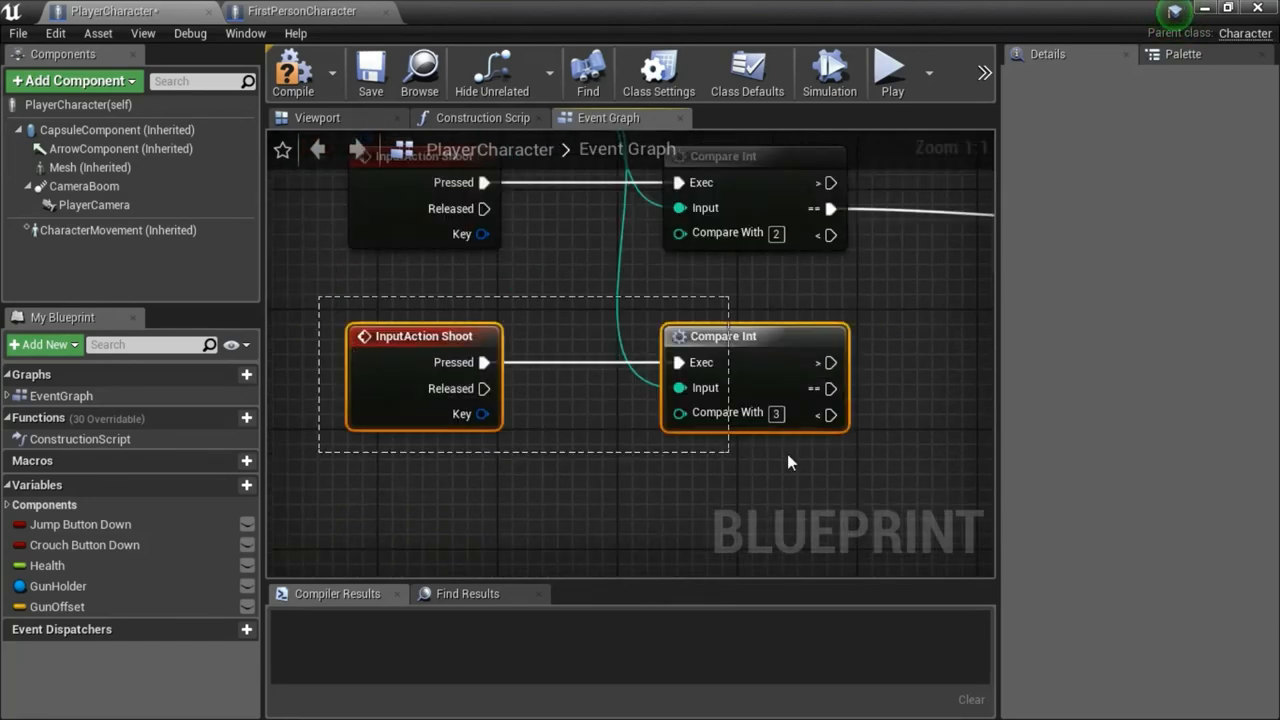
mouse_move(728, 412)
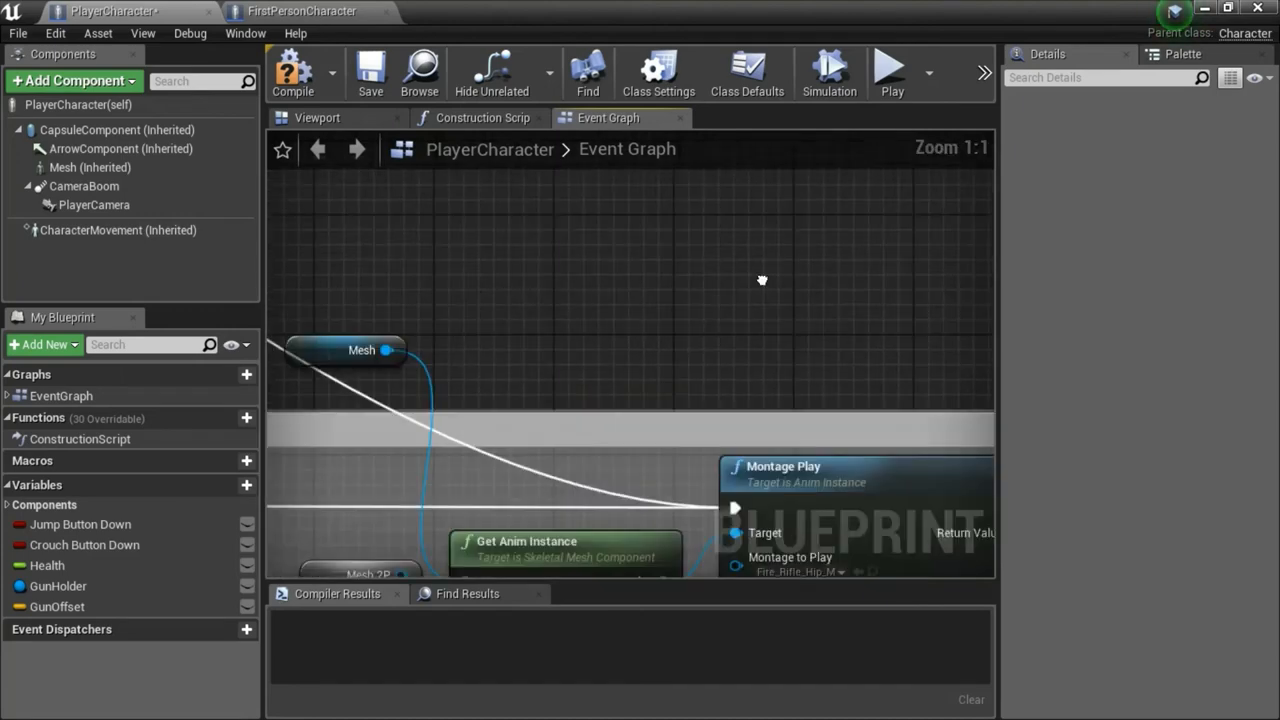
Step: Zoom out over the Shoot branches comparing the gun value against 3
scroll(down, 3)
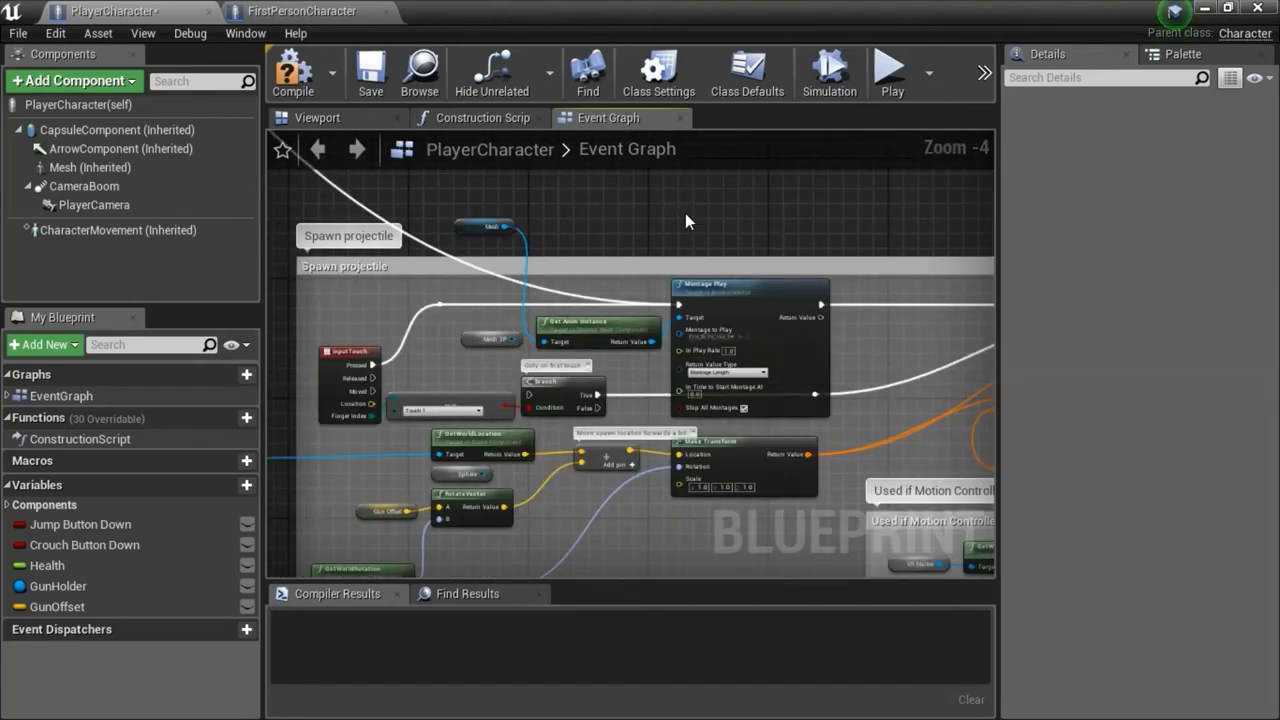
scroll(down, 3)
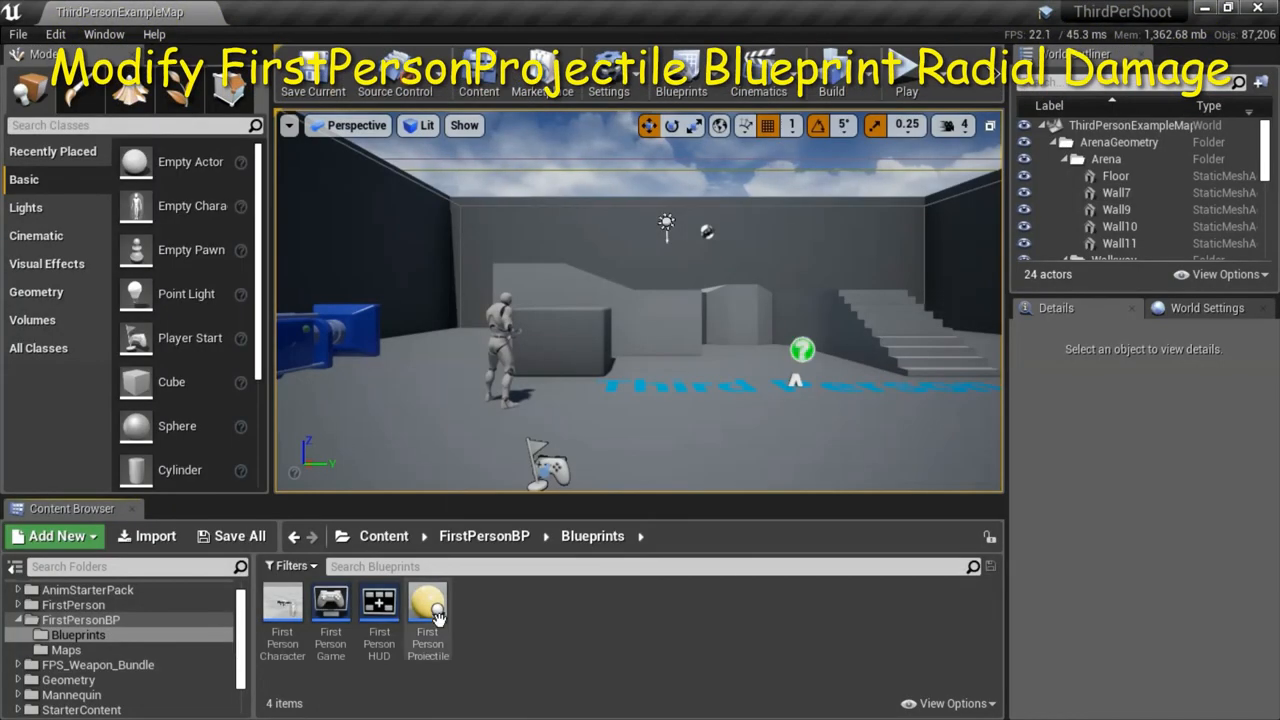
Step: Open FirstPersonProjectile and feed the Hit Location into Play Sound at Location
double_click(428, 600)
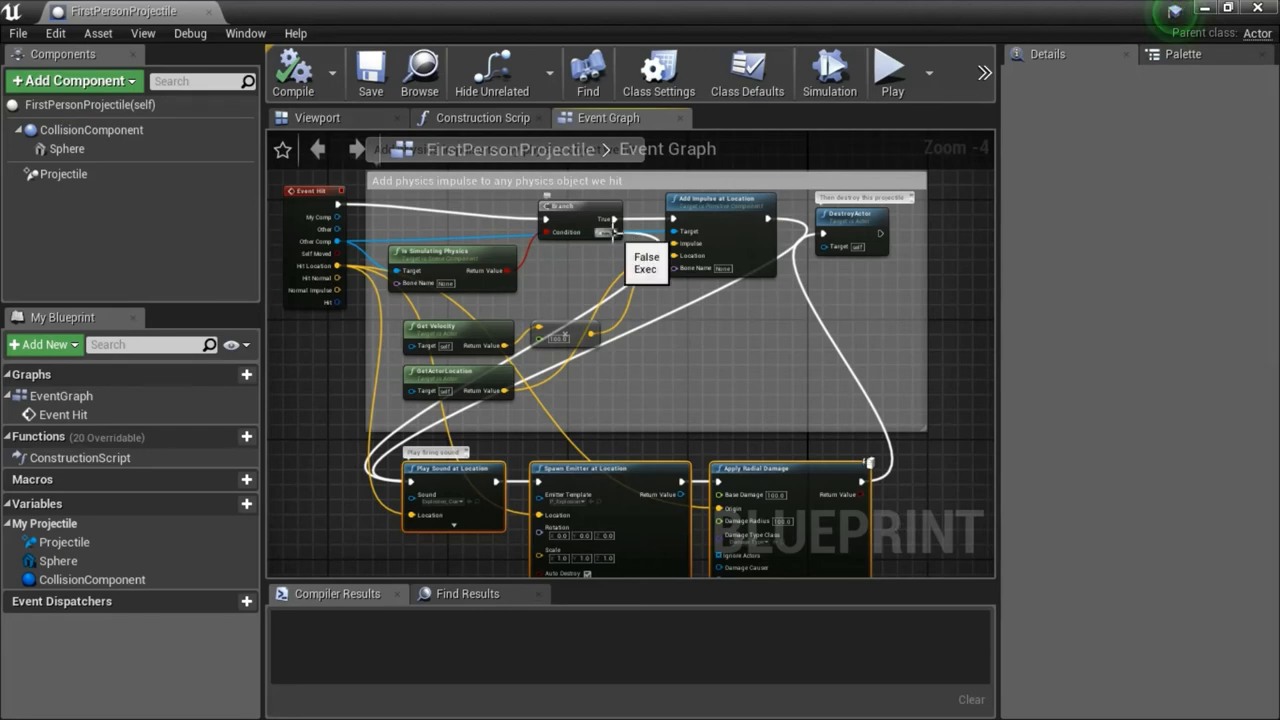
mouse_move(410, 482)
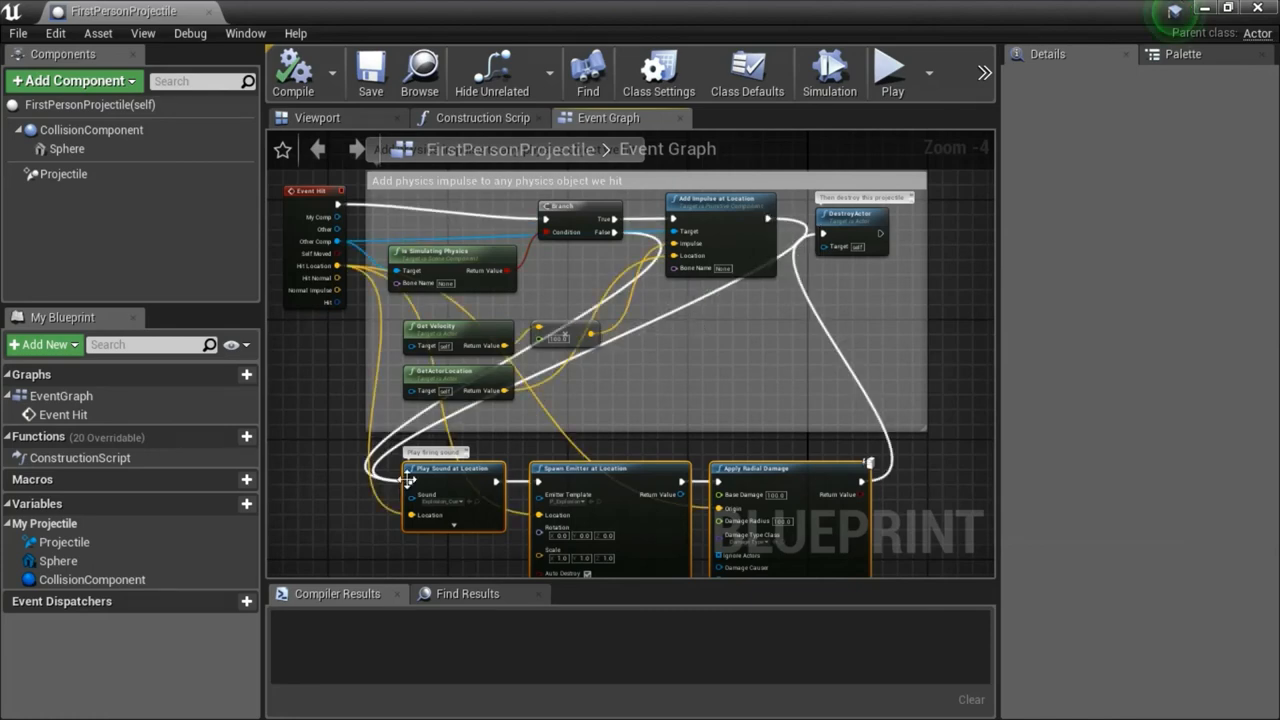
mouse_move(864, 480)
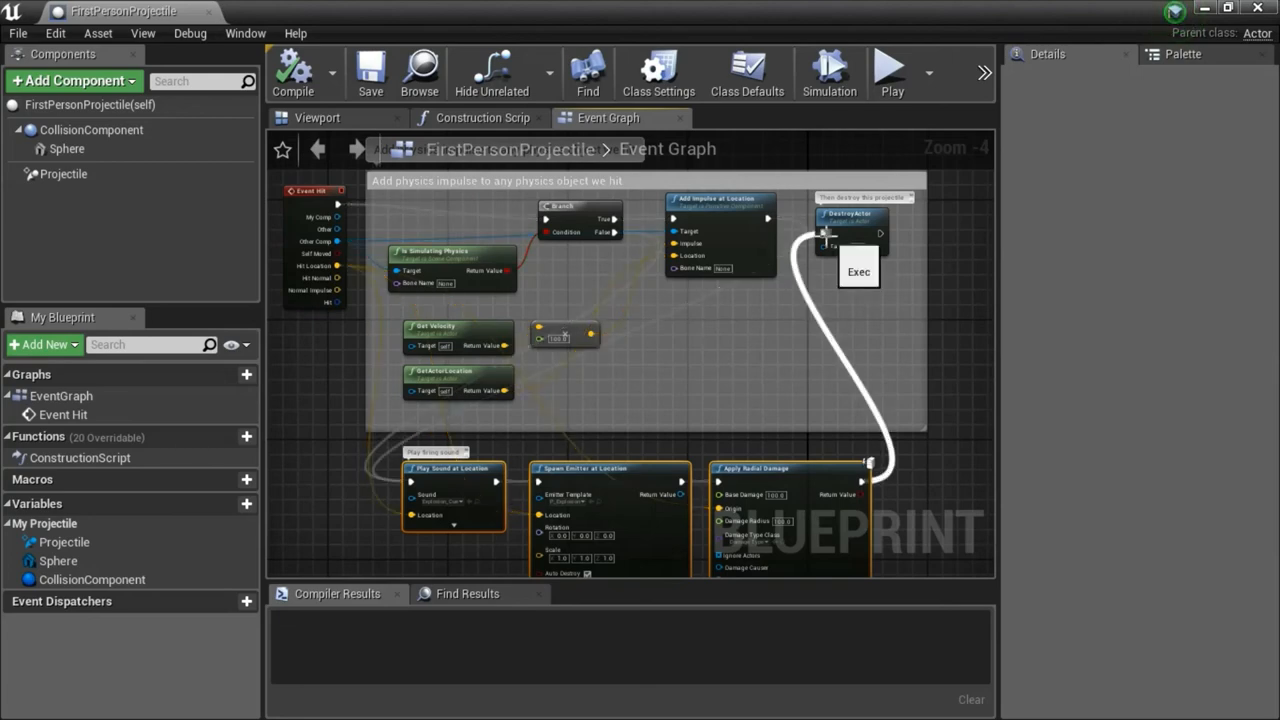
mouse_move(338, 266)
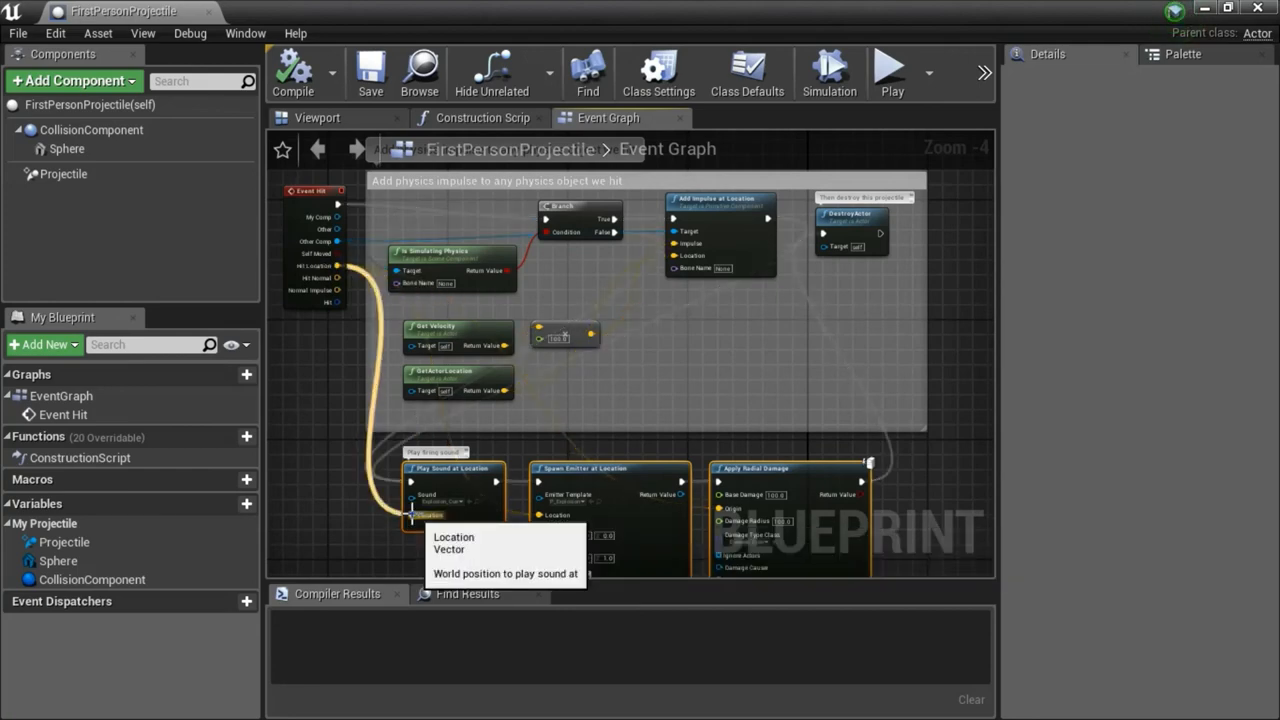
drag(410, 516, 720, 510)
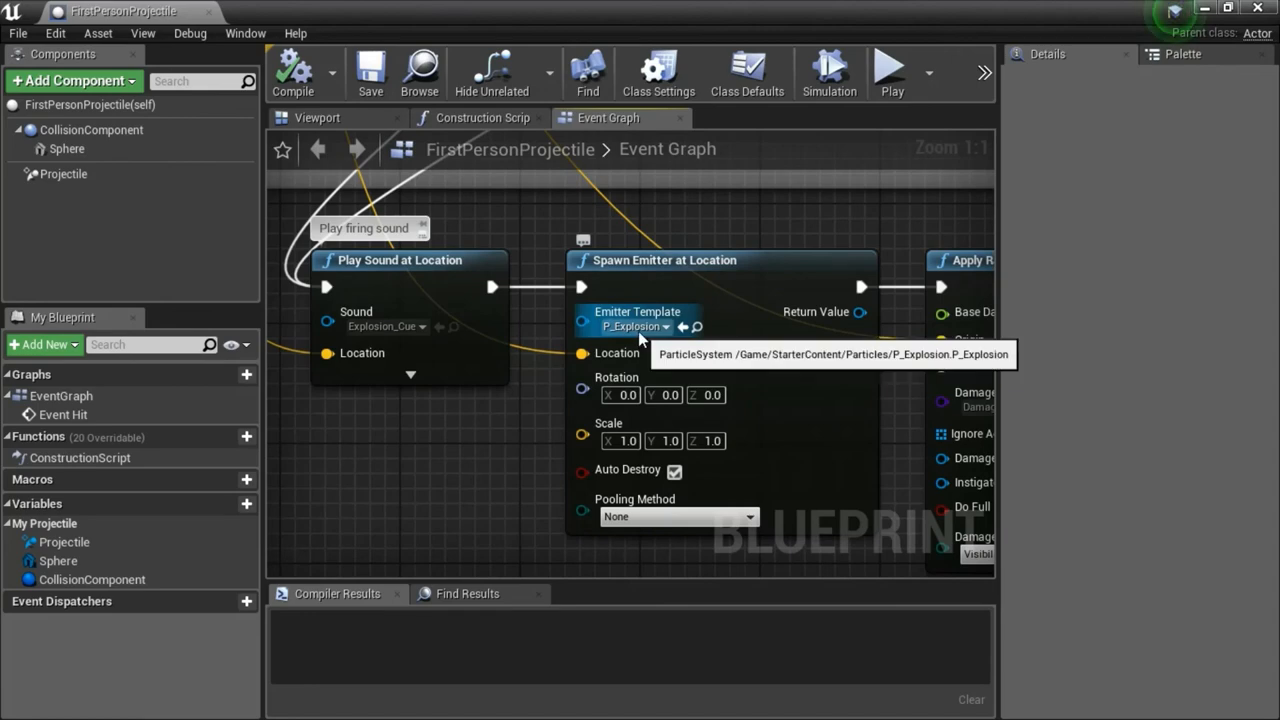
mouse_move(900, 432)
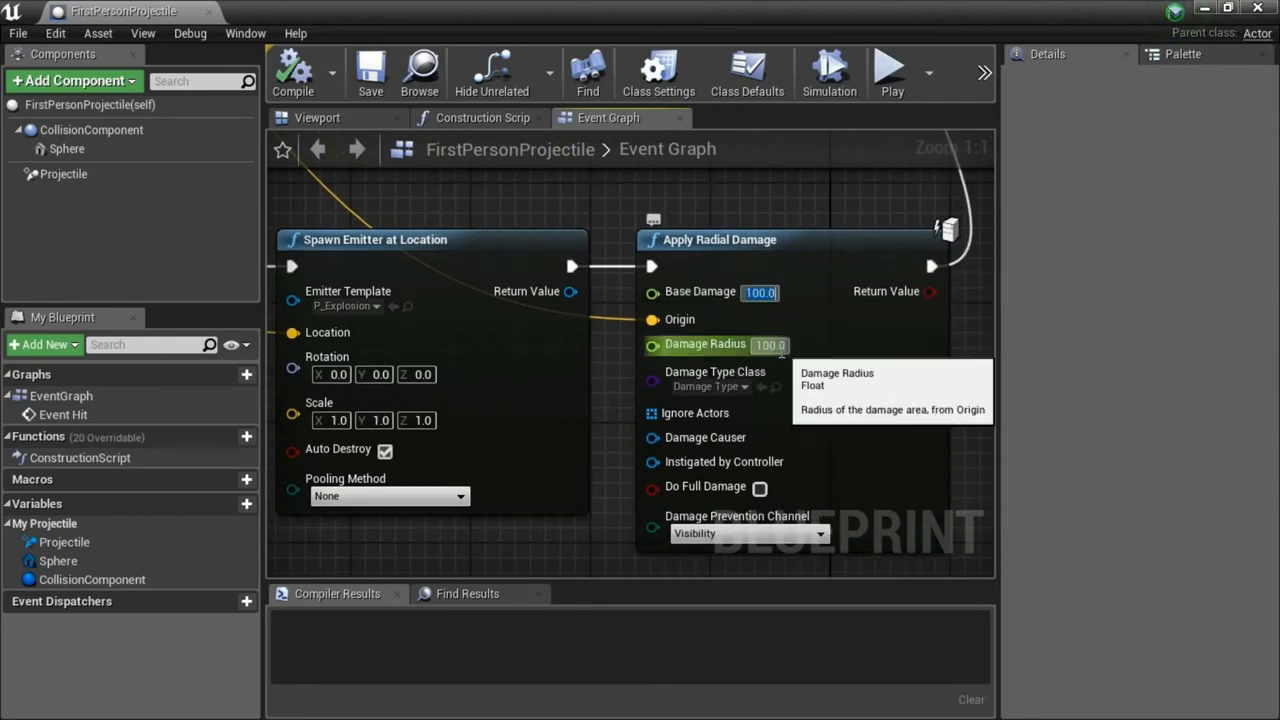
mouse_move(812, 444)
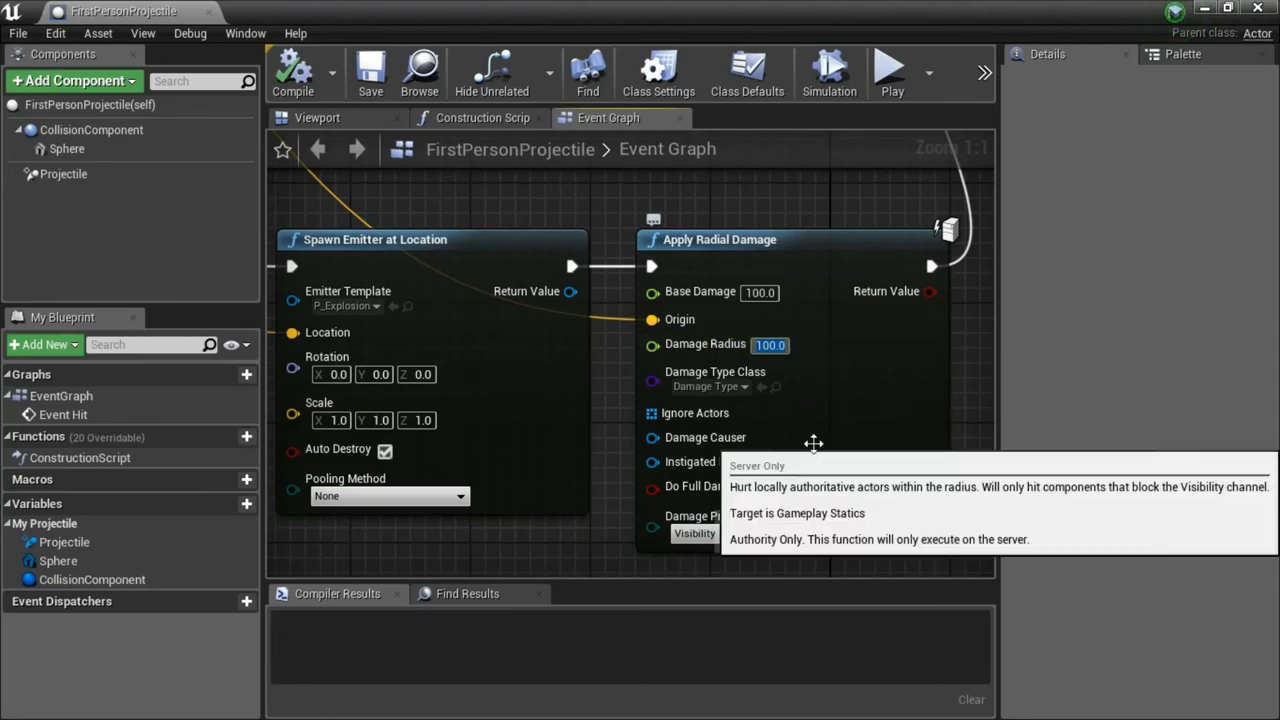
mouse_move(714, 396)
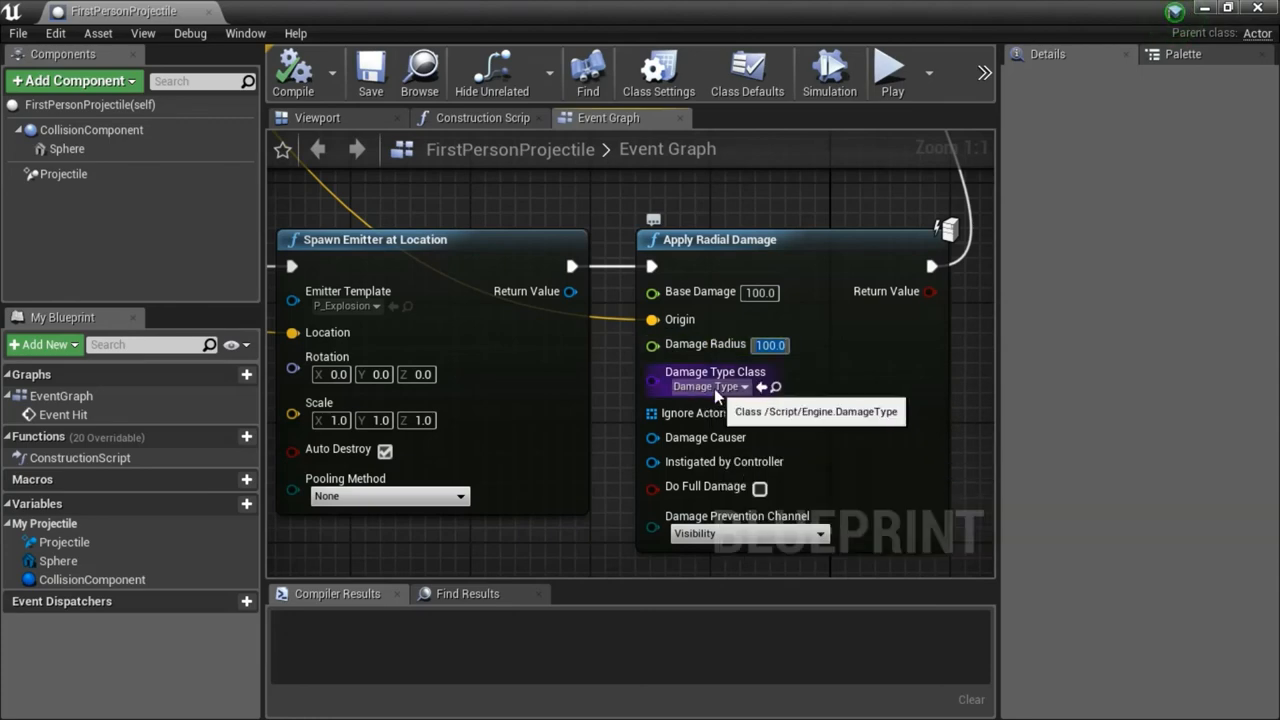
scroll(down, 3)
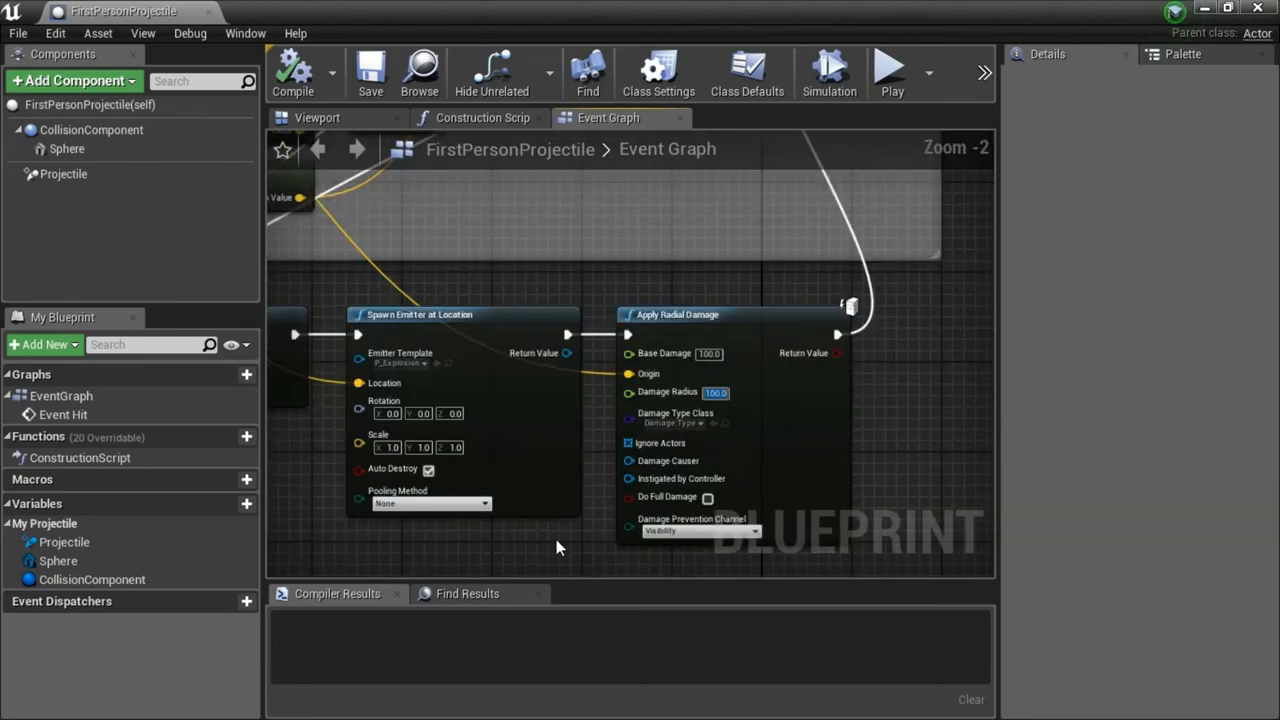
scroll(down, 3)
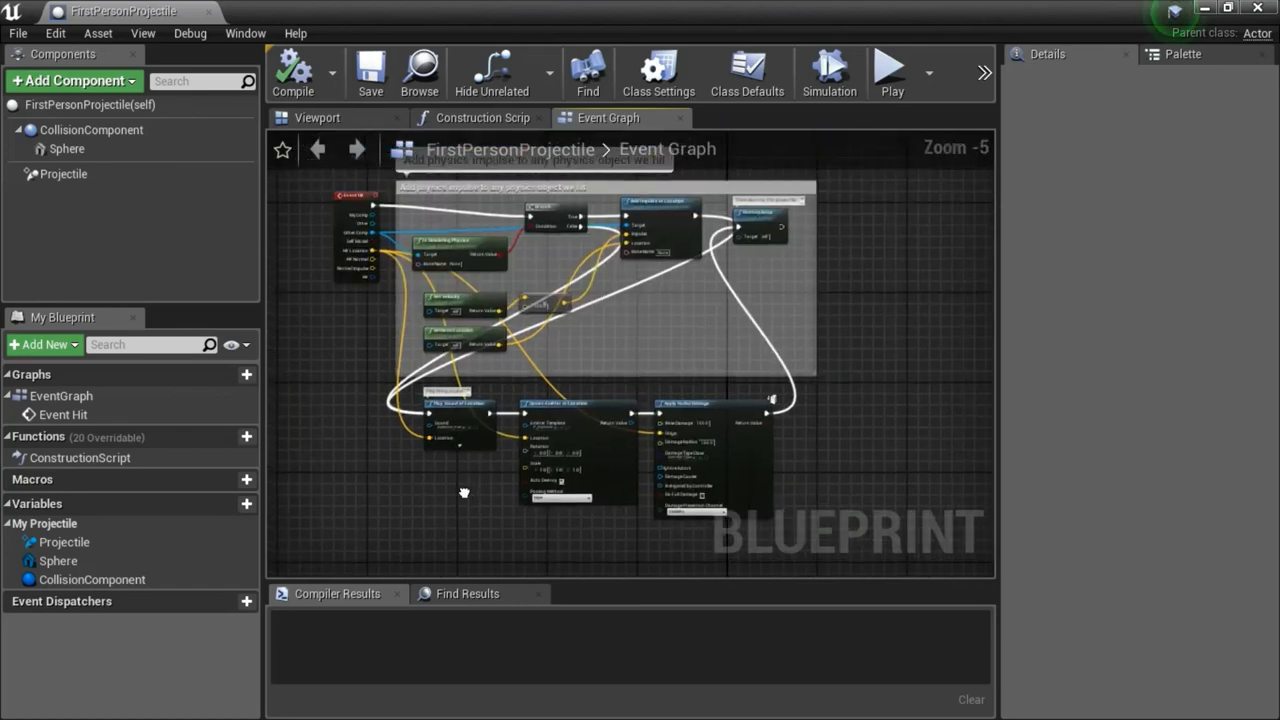
click(292, 72)
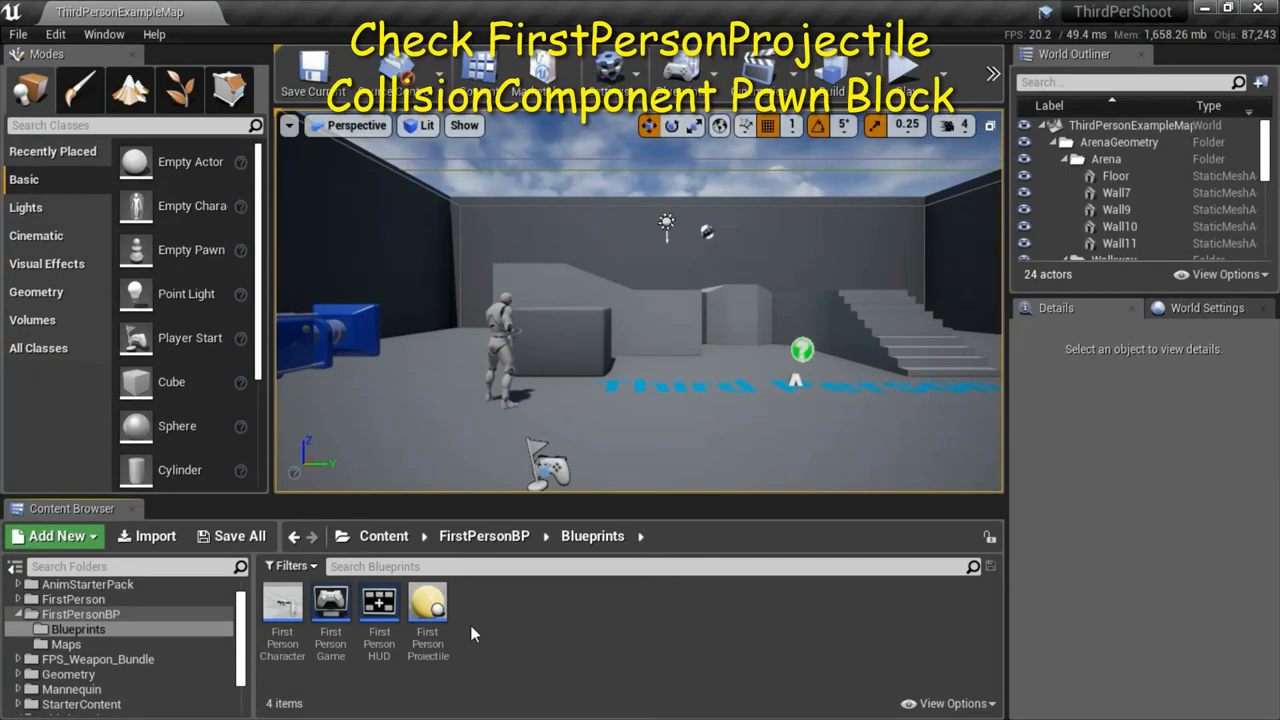
mouse_move(428, 600)
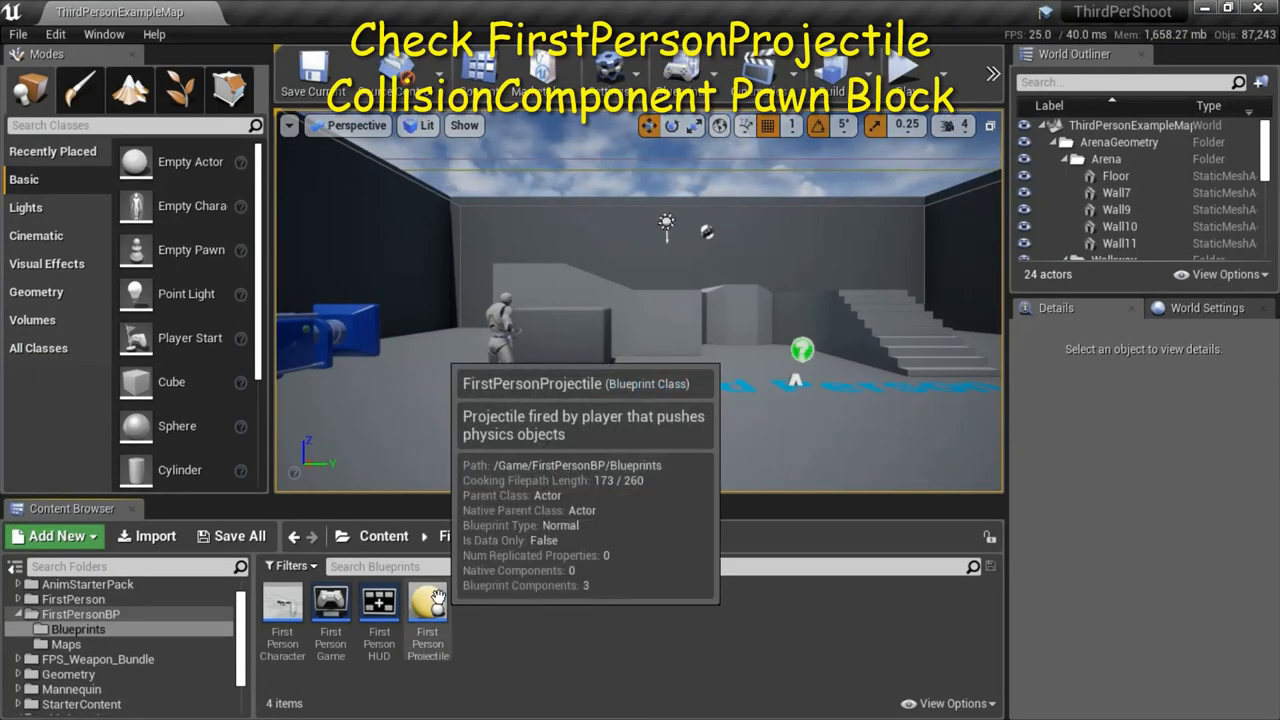
Step: Confirm CollisionComponent's Collision Presets have the Pawn response set to Block
double_click(428, 608)
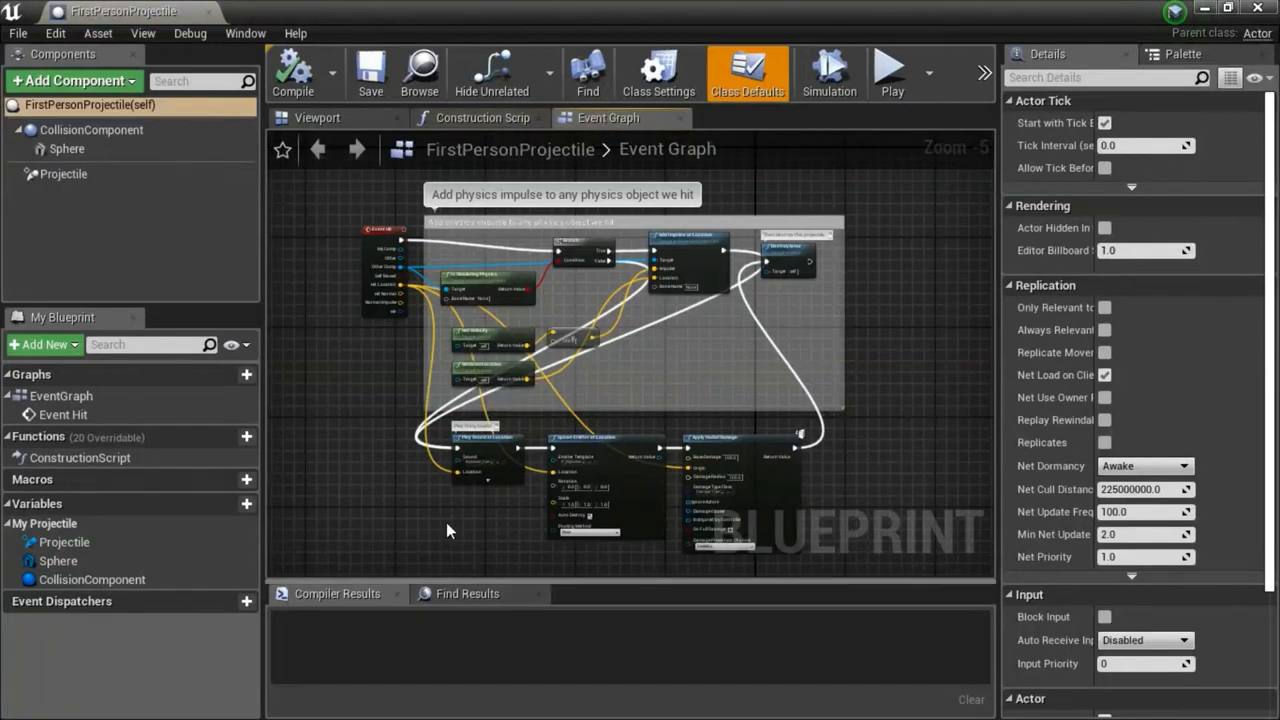
click(92, 130)
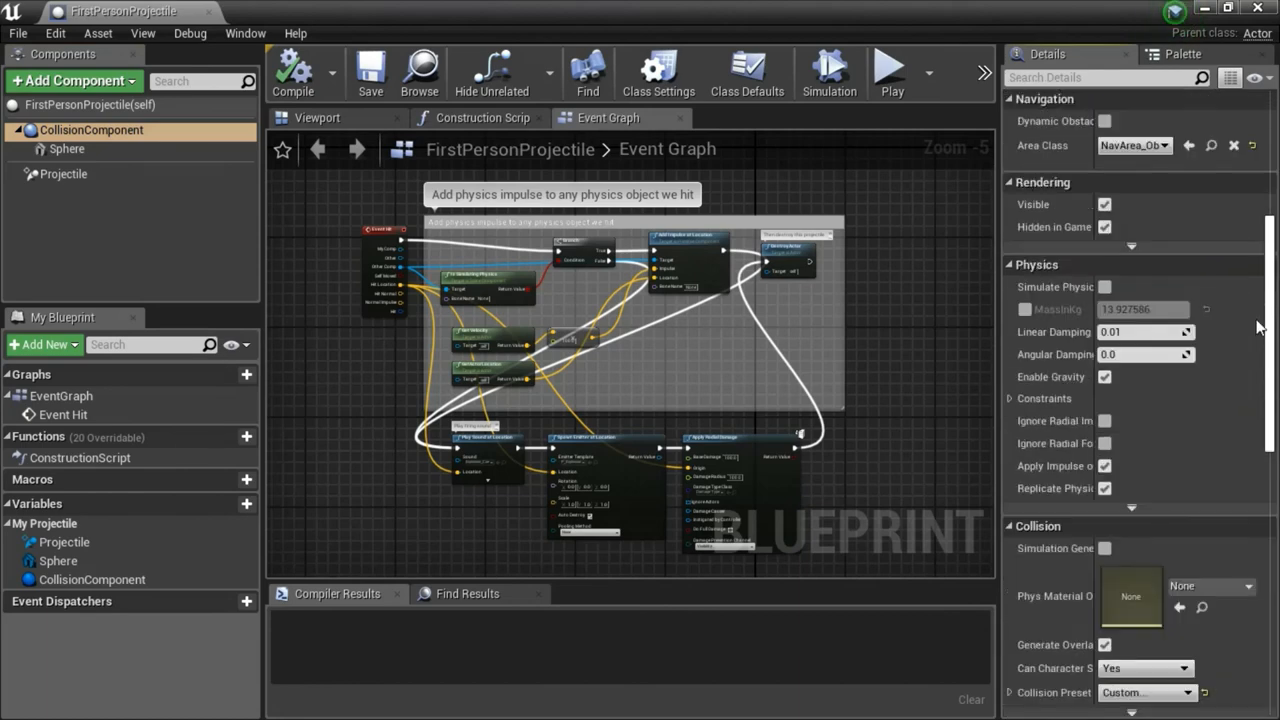
scroll(down, 3)
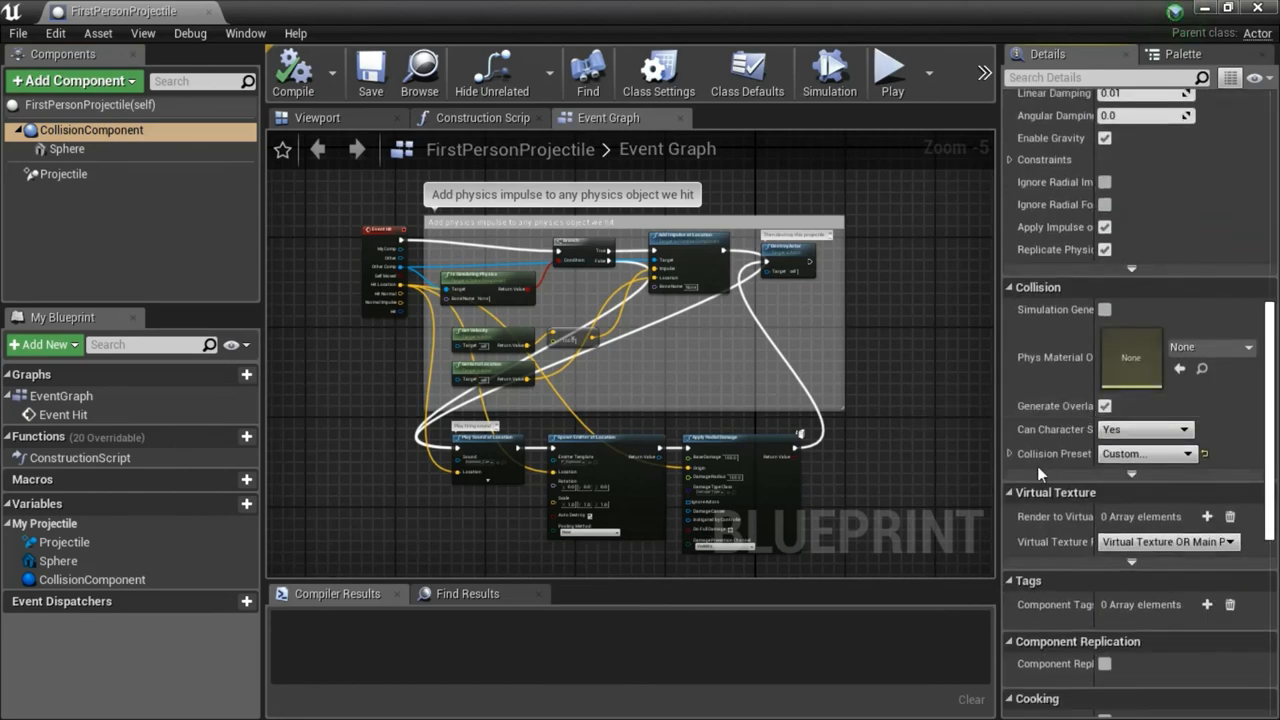
click(1012, 452)
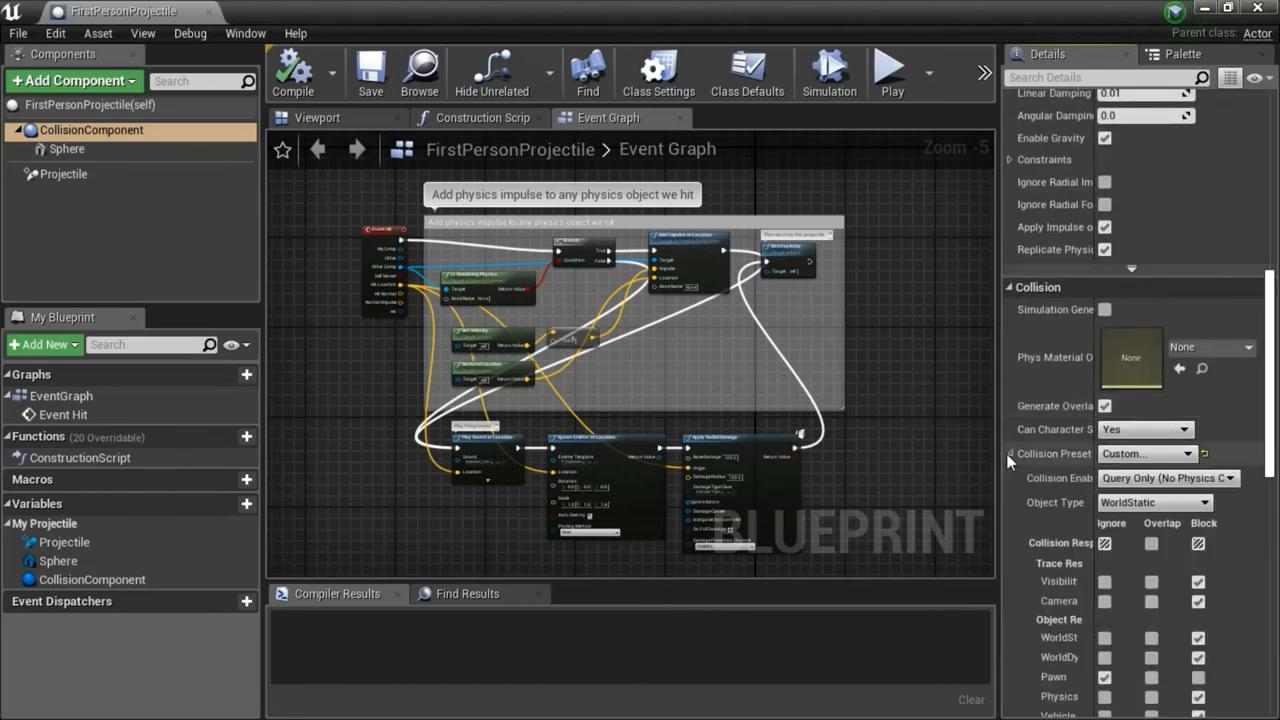
scroll(down, 3)
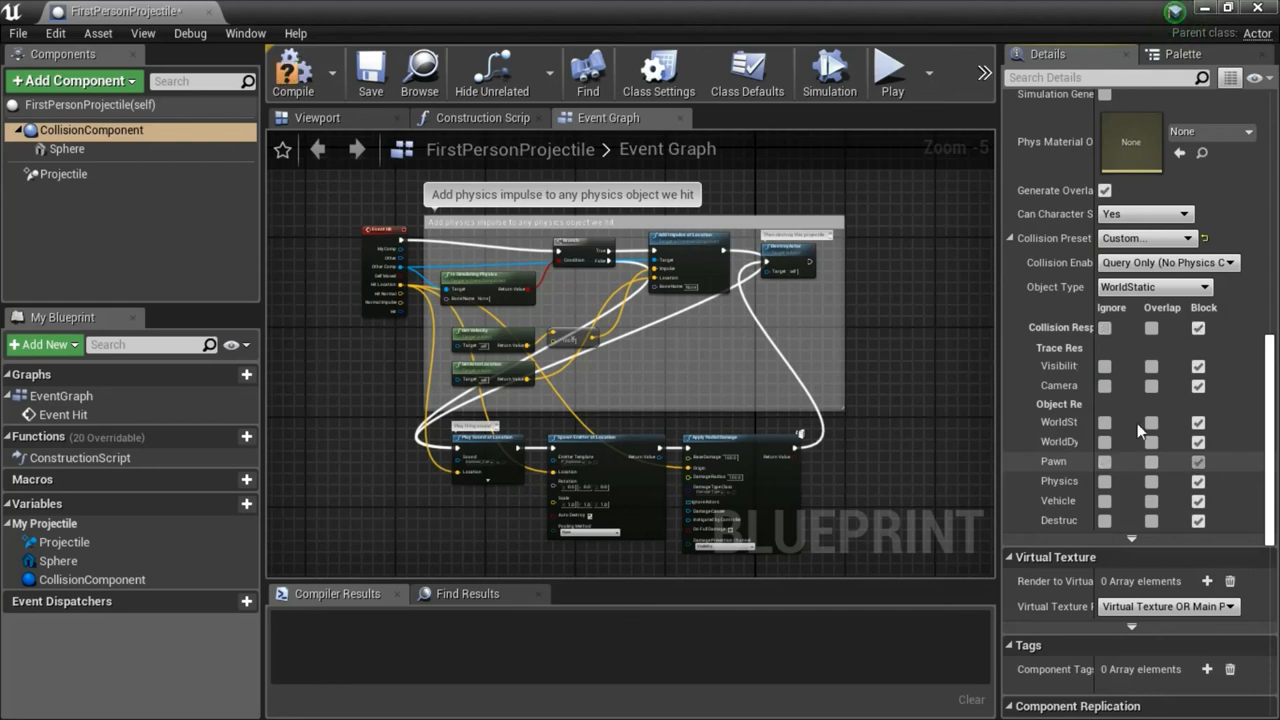
Step: Compile FirstPersonProjectile and return to the ThirdPersonShoot level editor
click(292, 72)
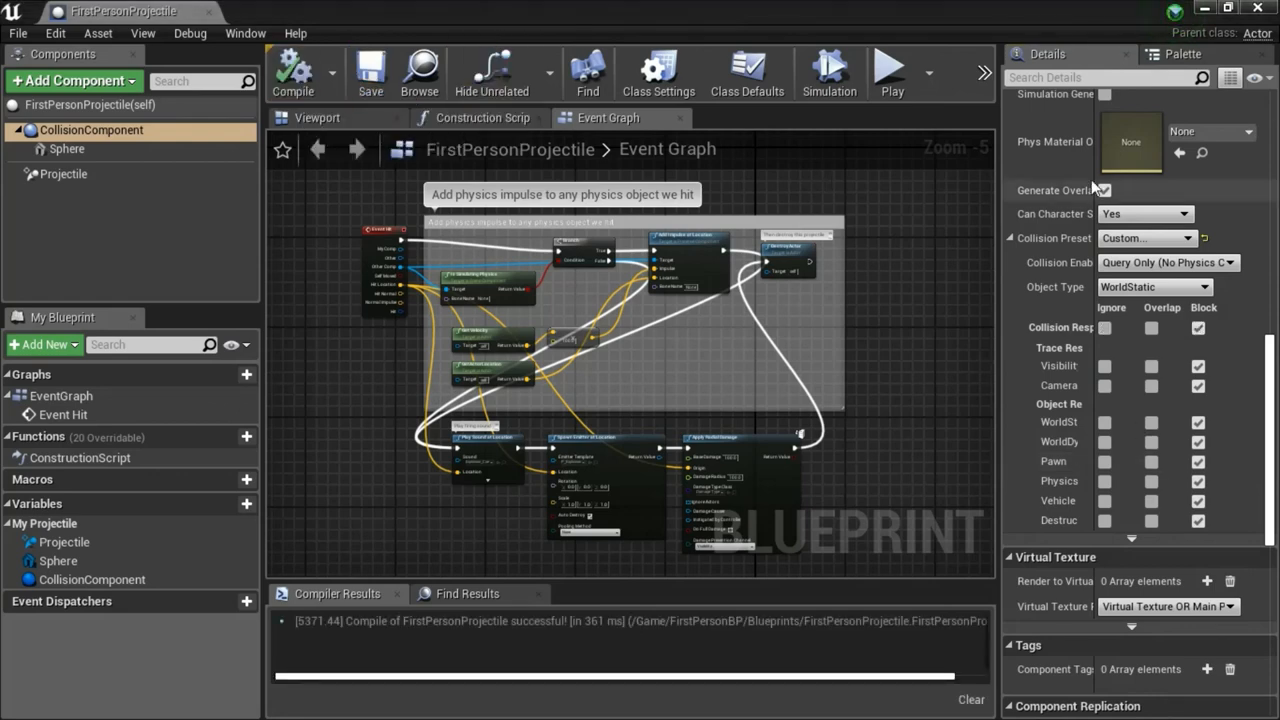
click(1104, 190)
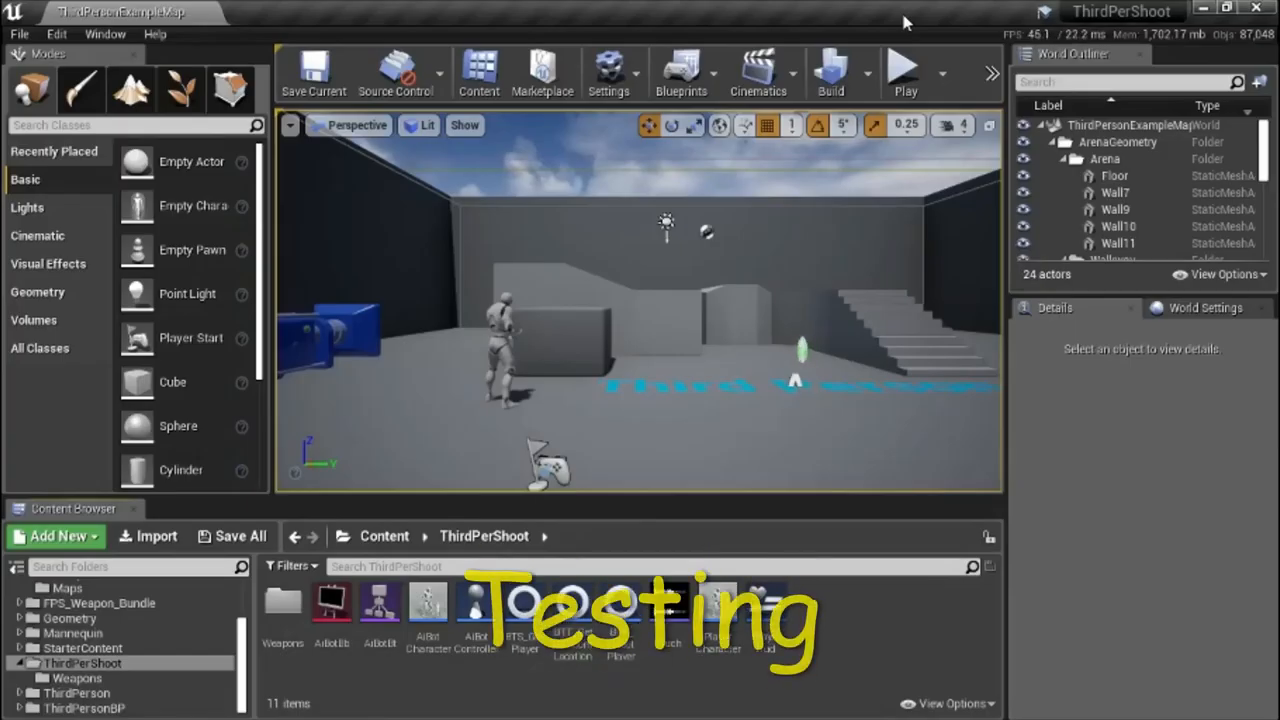
mouse_move(904, 70)
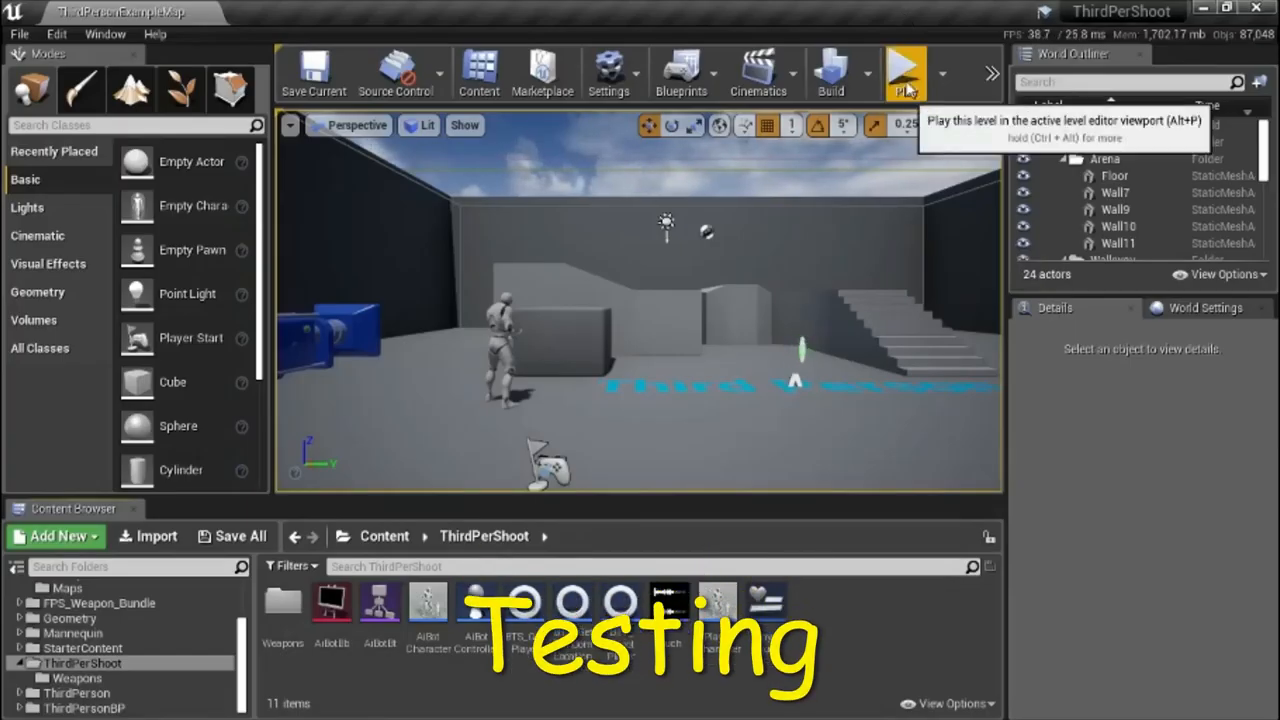
Step: Start a Play-in-Editor session of ThirdPersonShoot to test shooting
click(904, 72)
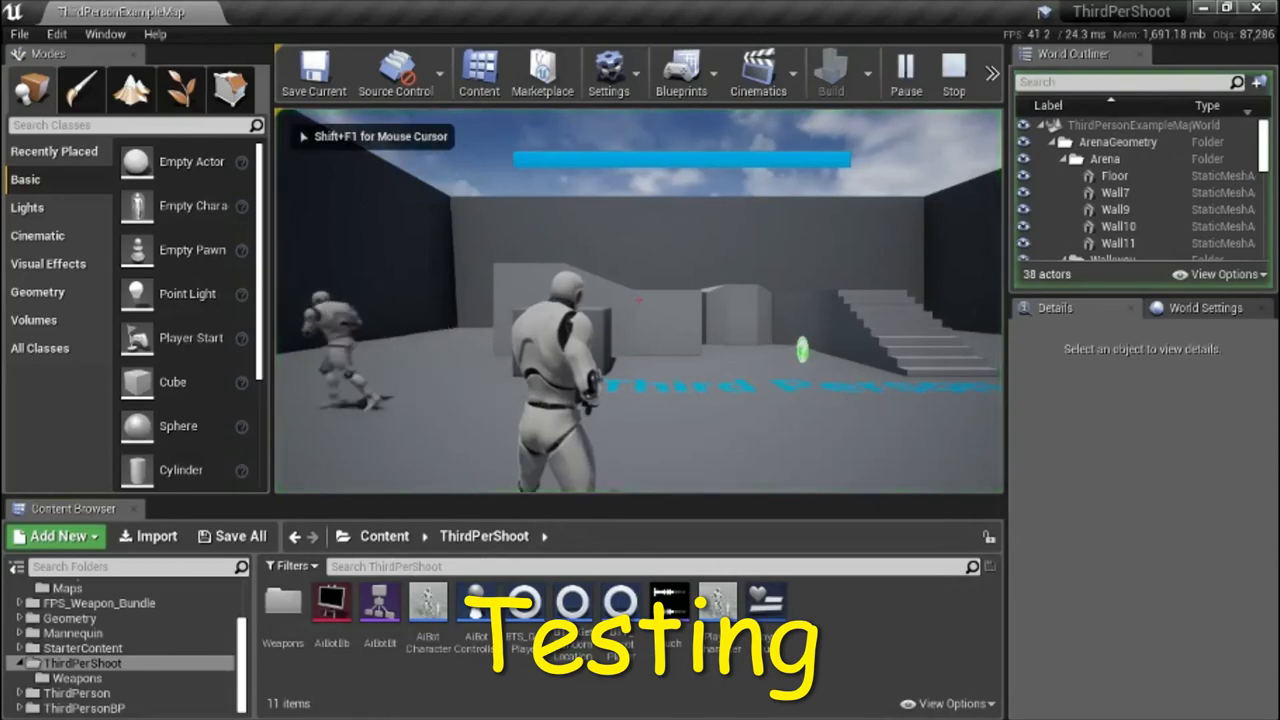